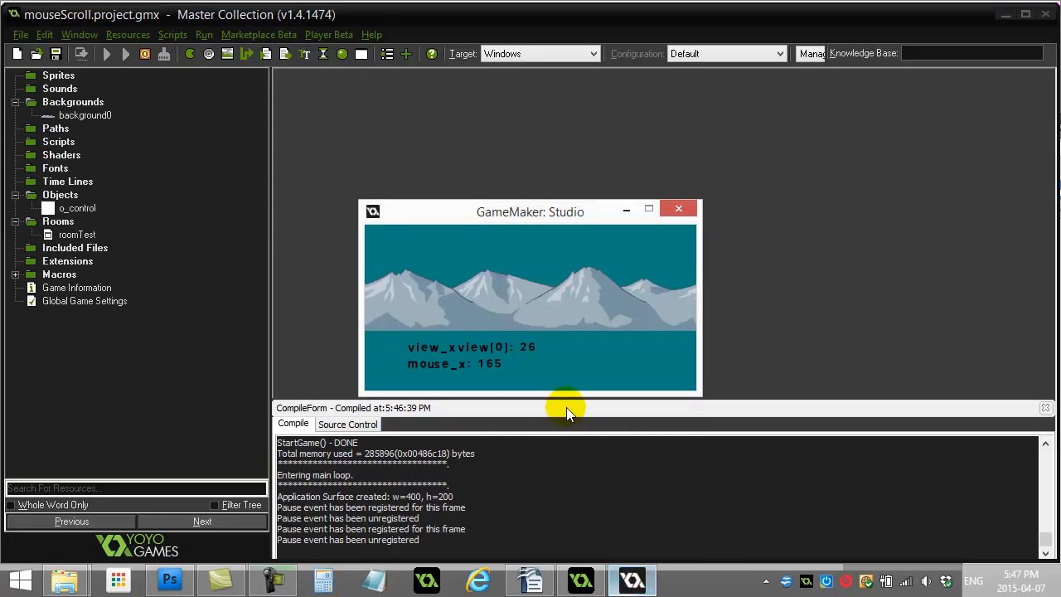
pyautogui.moveTo(562, 366)
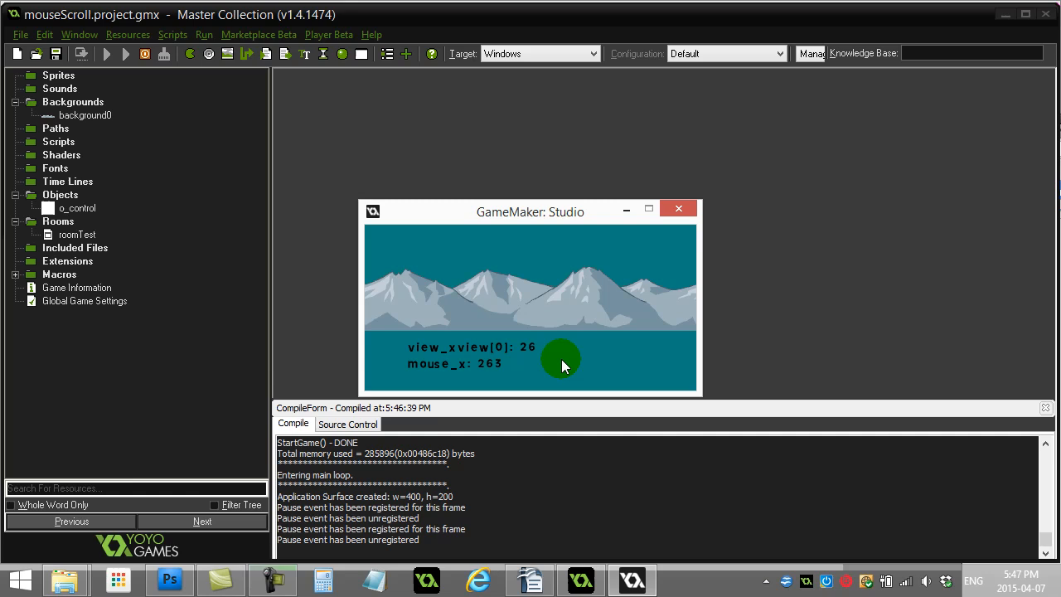
pyautogui.moveTo(553, 365)
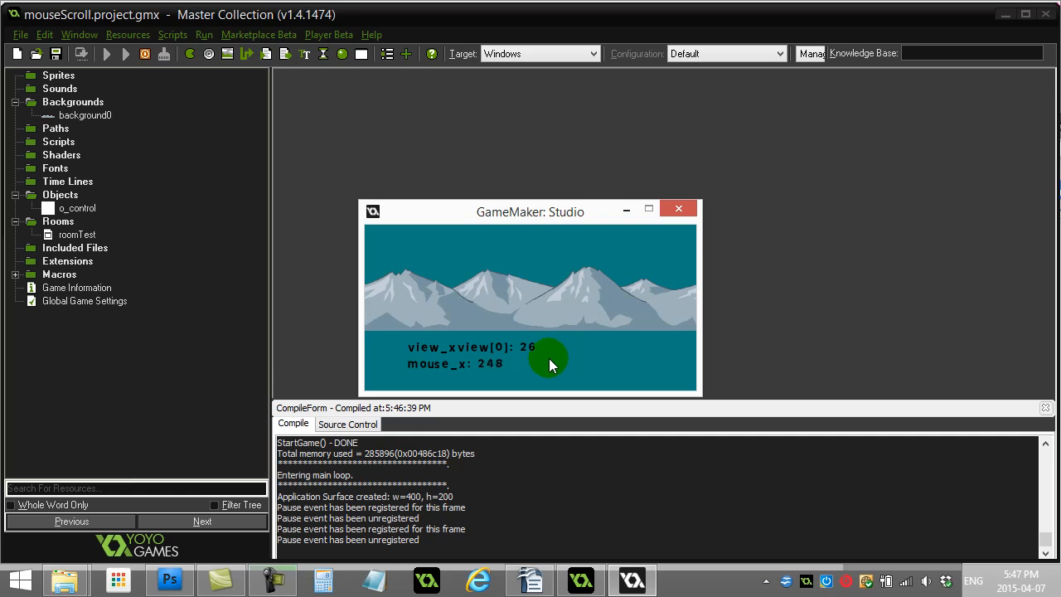
pyautogui.moveTo(551, 363)
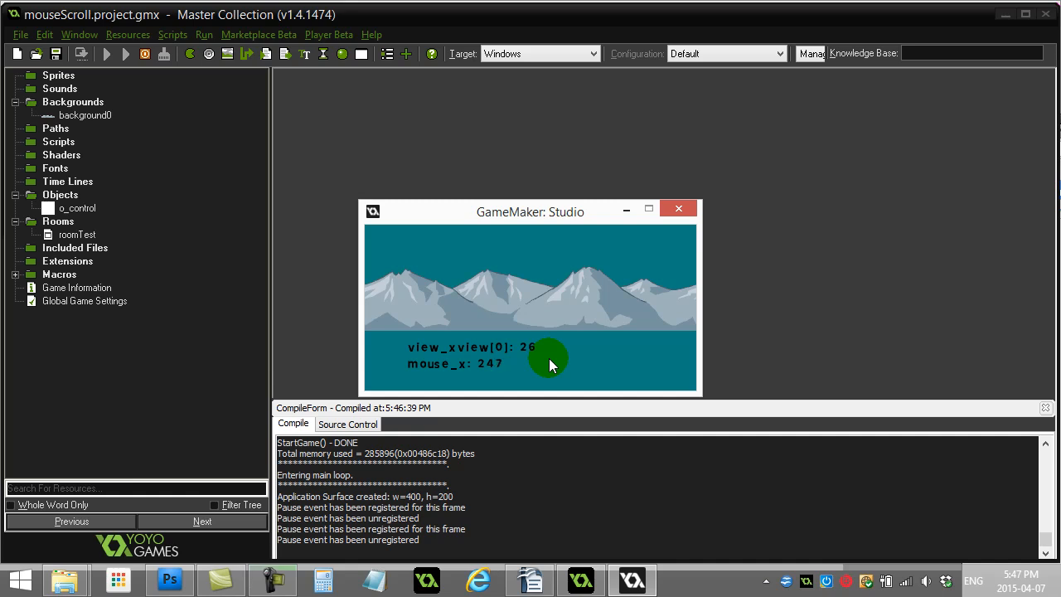
pyautogui.moveTo(414, 354)
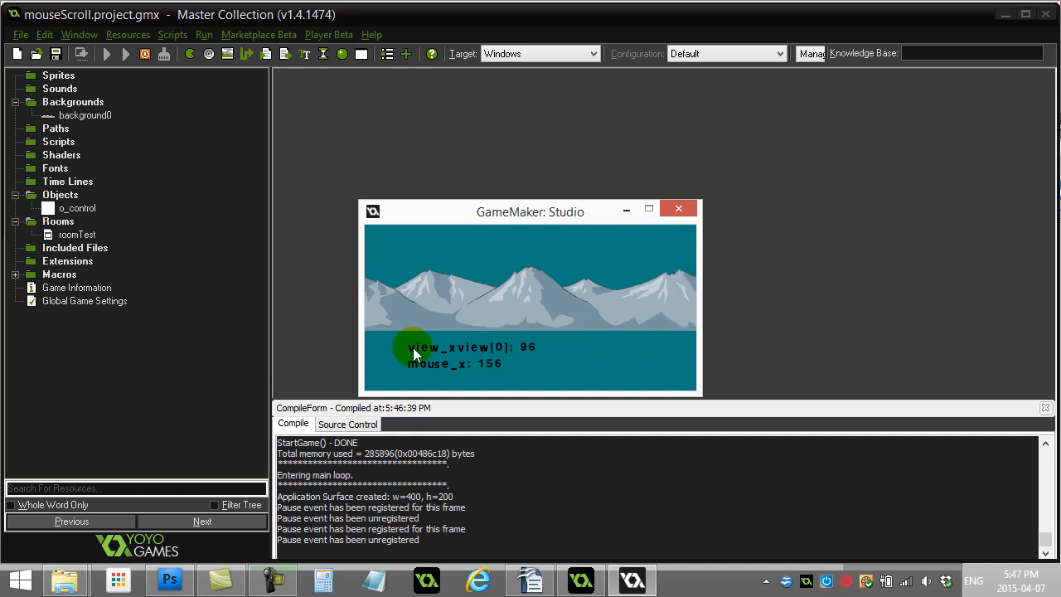
pyautogui.moveTo(381, 354)
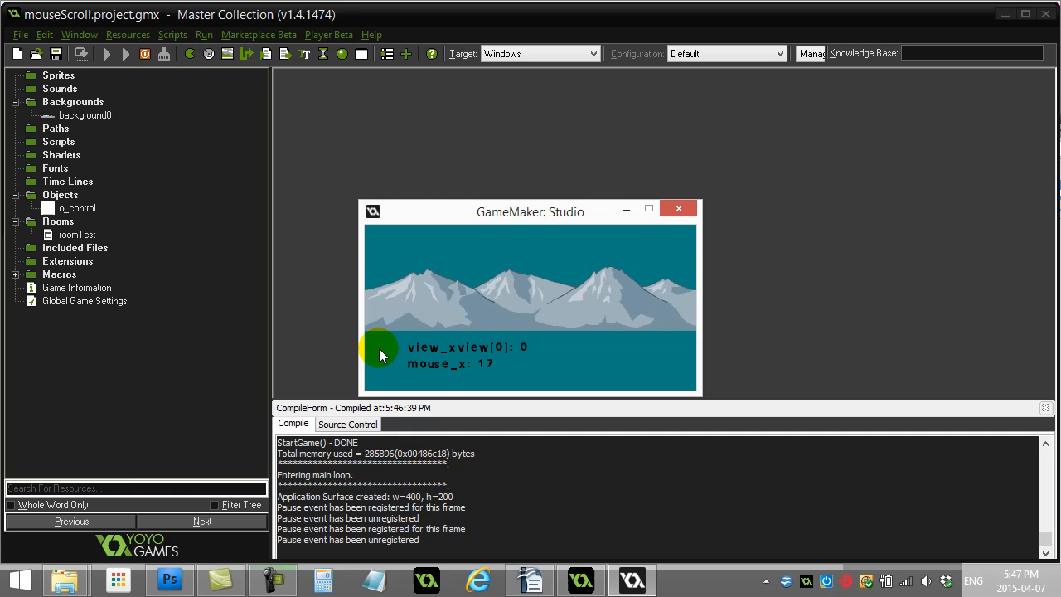
pyautogui.moveTo(688, 361)
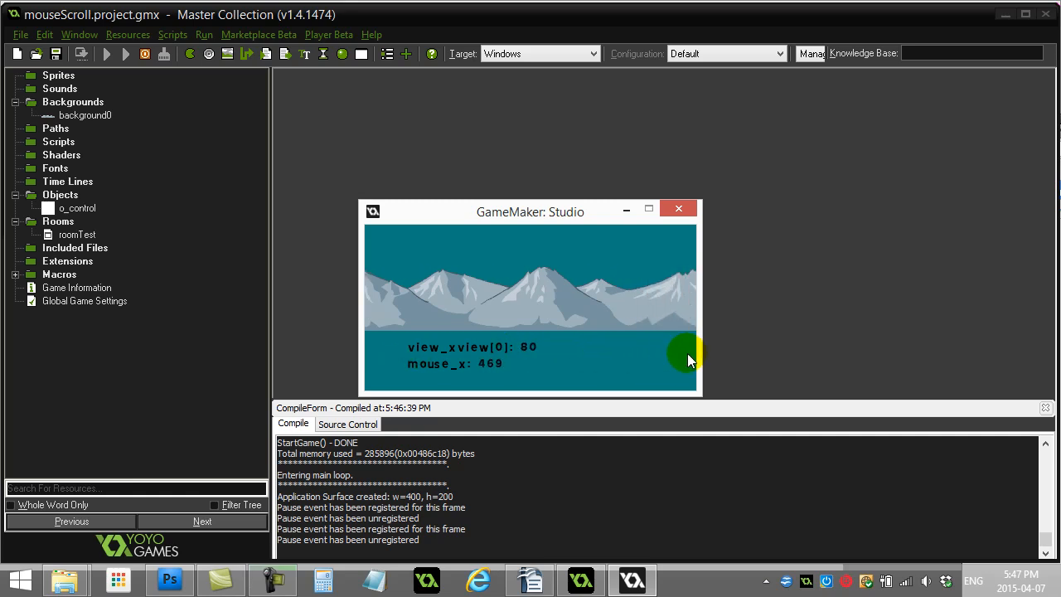
pyautogui.moveTo(680, 358)
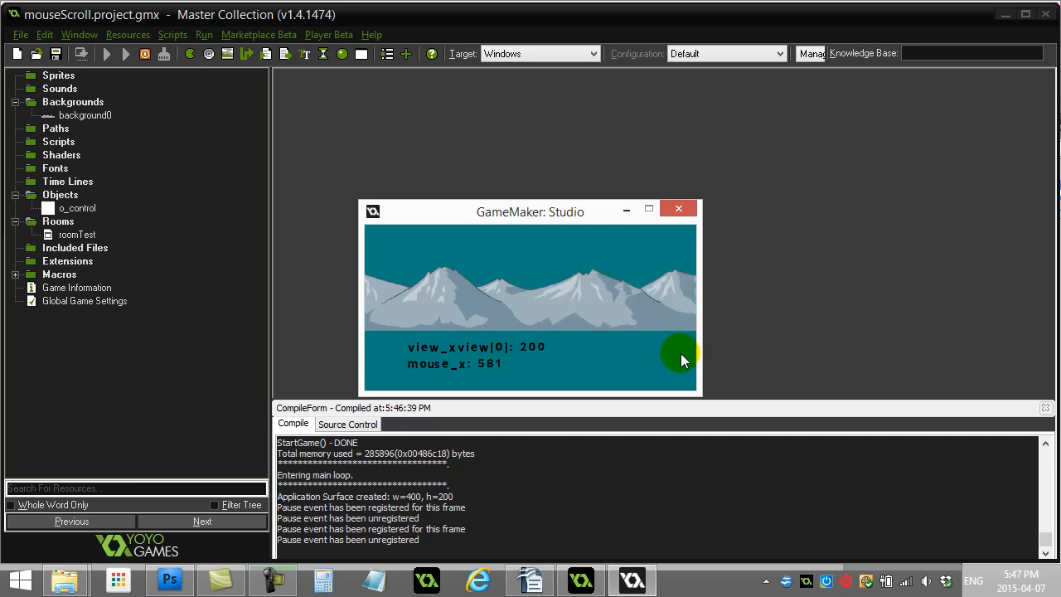
pyautogui.moveTo(578, 354)
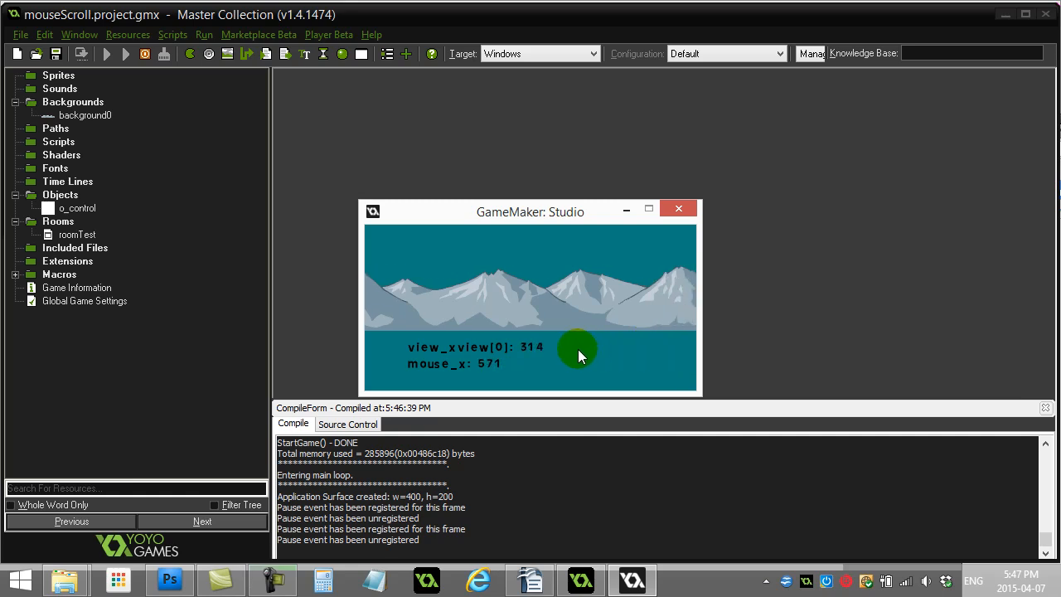
pyautogui.moveTo(638, 360)
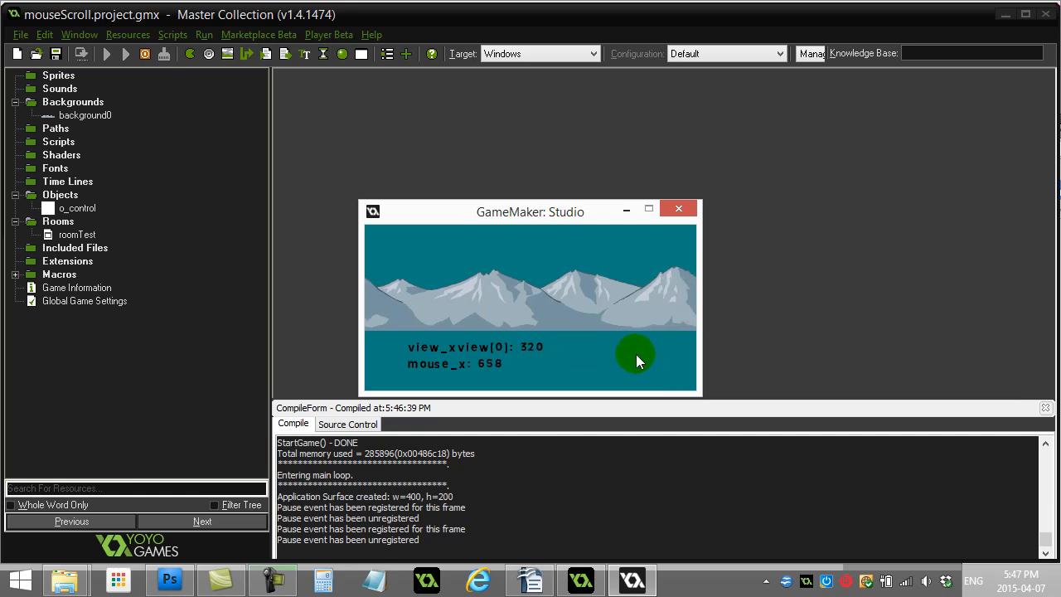
pyautogui.moveTo(684, 358)
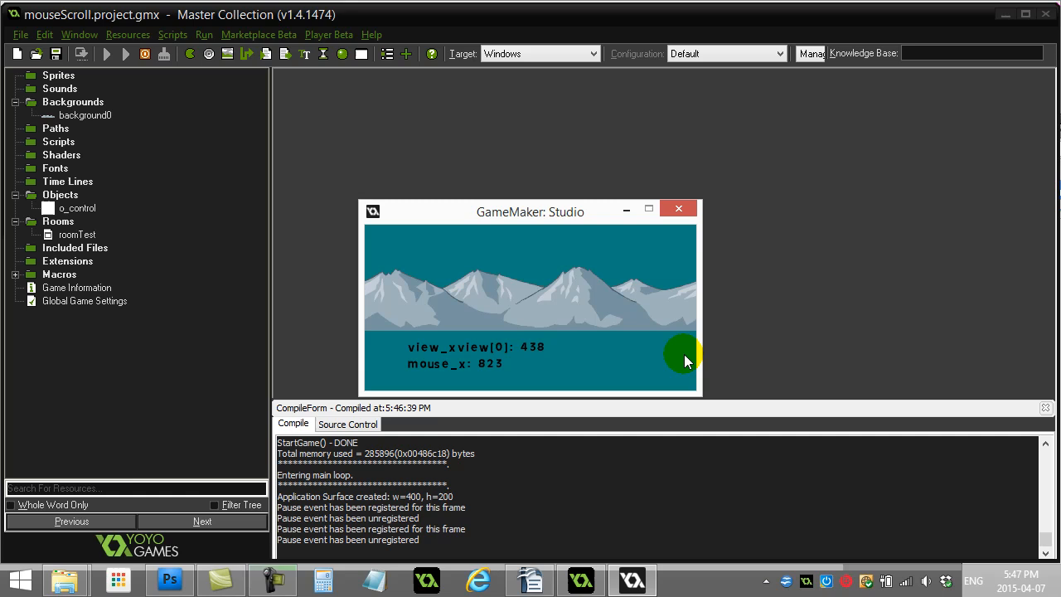
pyautogui.moveTo(653, 357)
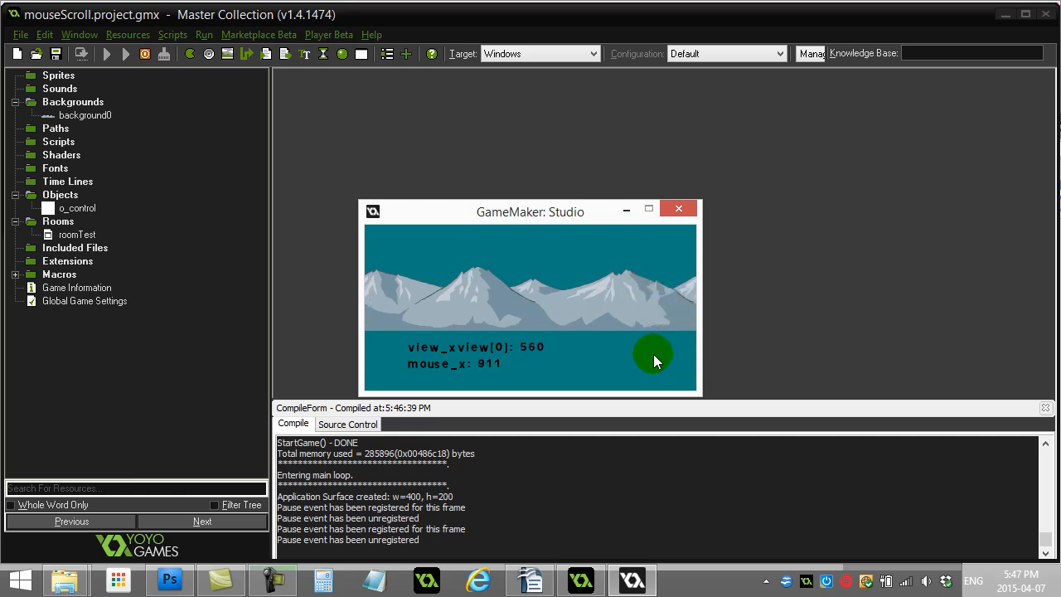
pyautogui.moveTo(539, 362)
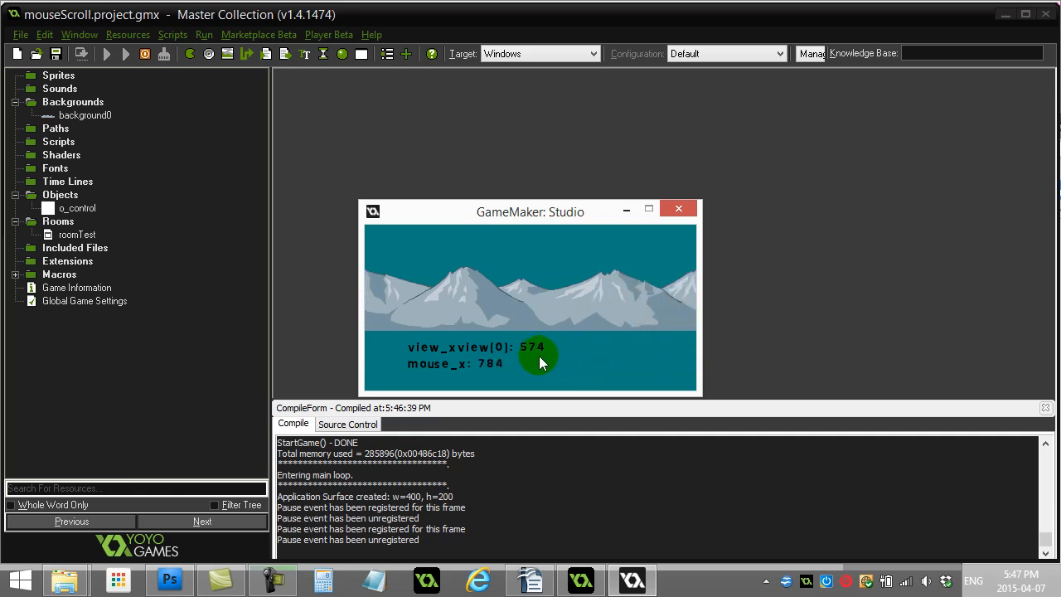
pyautogui.moveTo(545, 366)
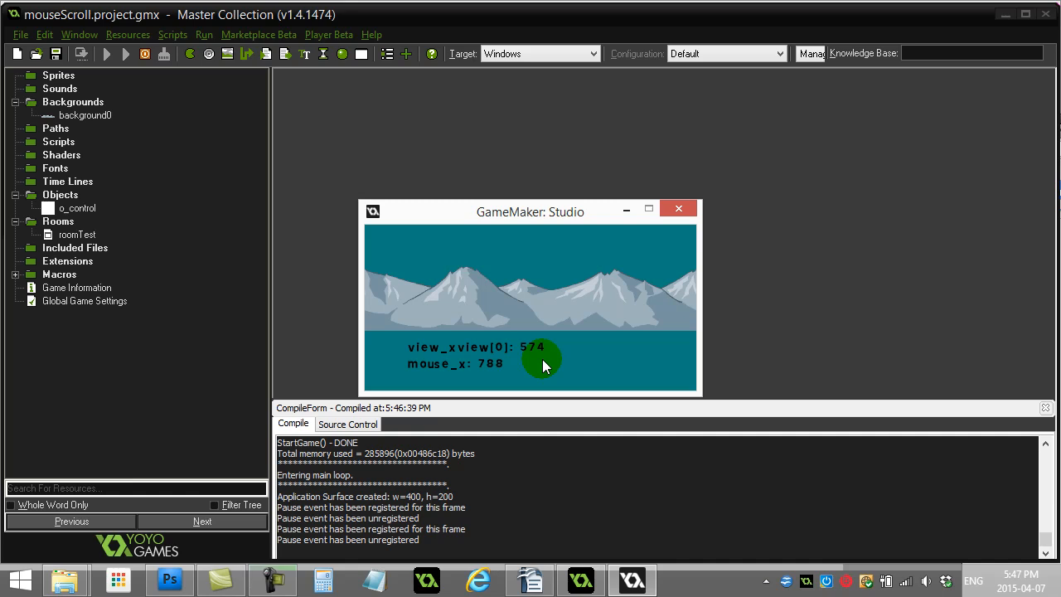
pyautogui.moveTo(414, 358)
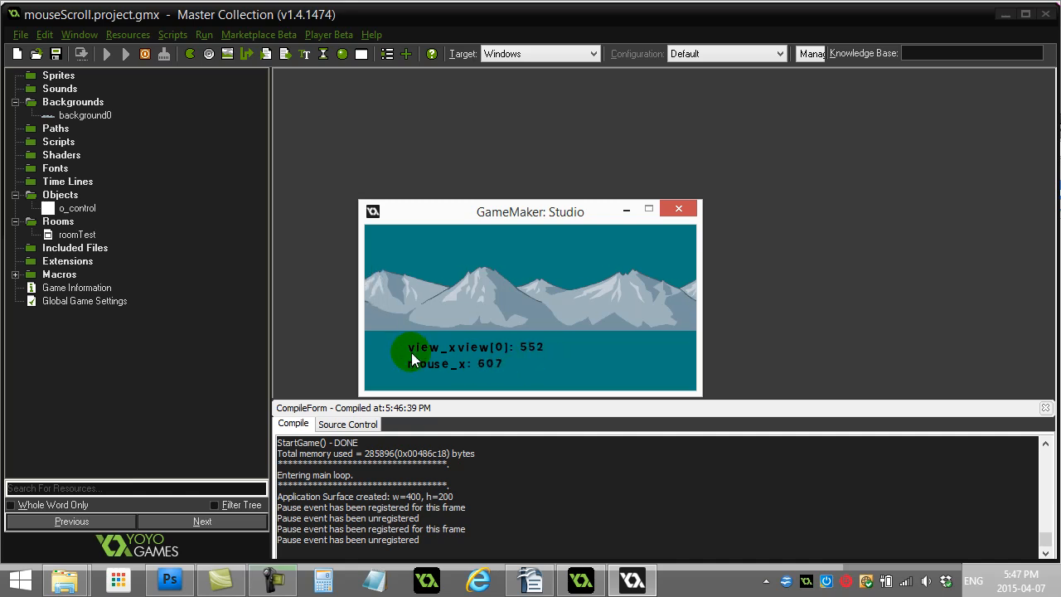
pyautogui.moveTo(501, 358)
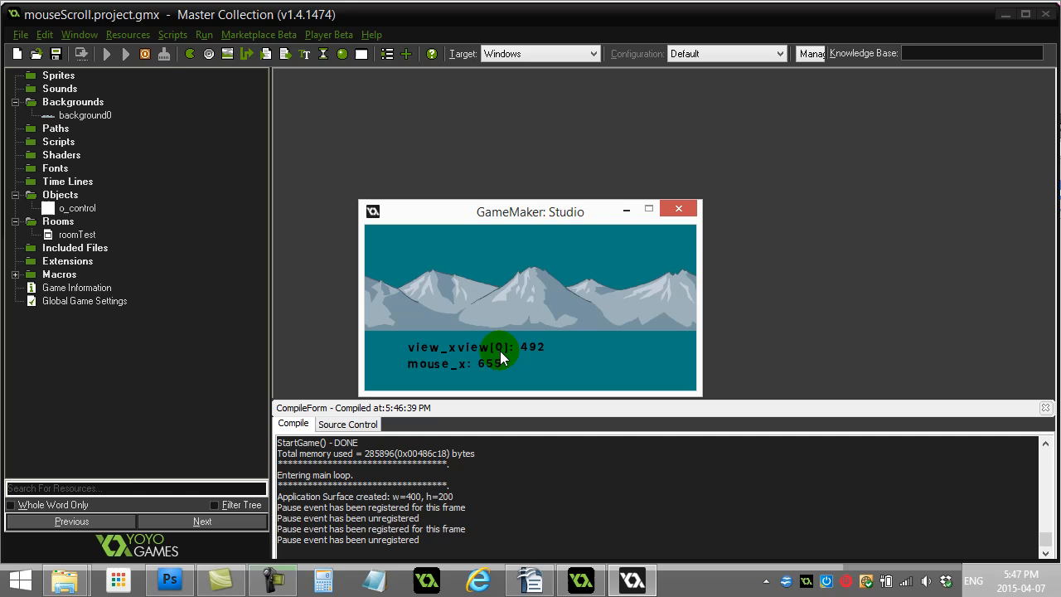
pyautogui.moveTo(498, 353)
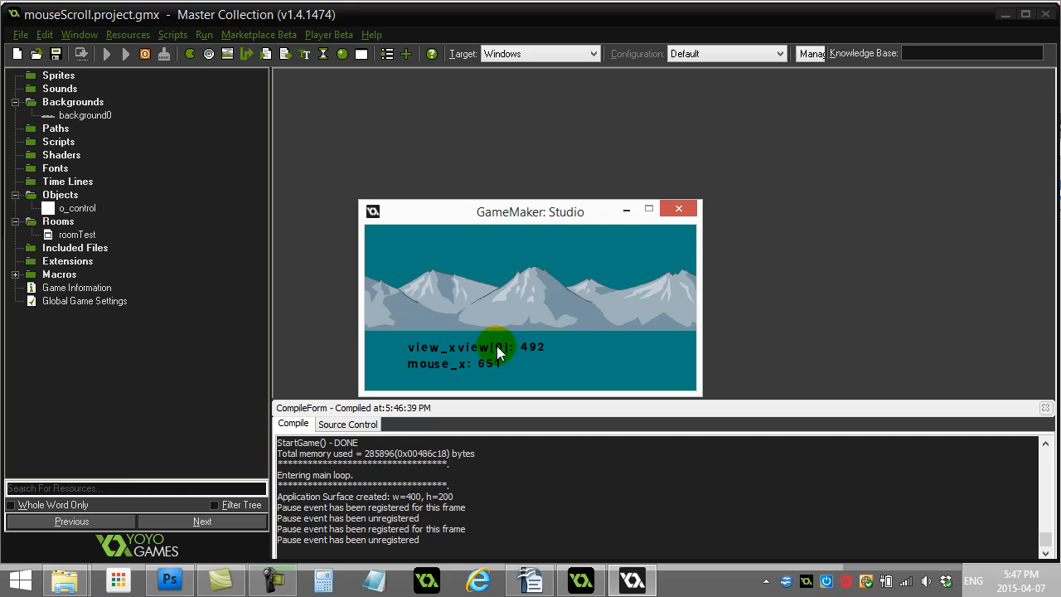
pyautogui.moveTo(499, 352)
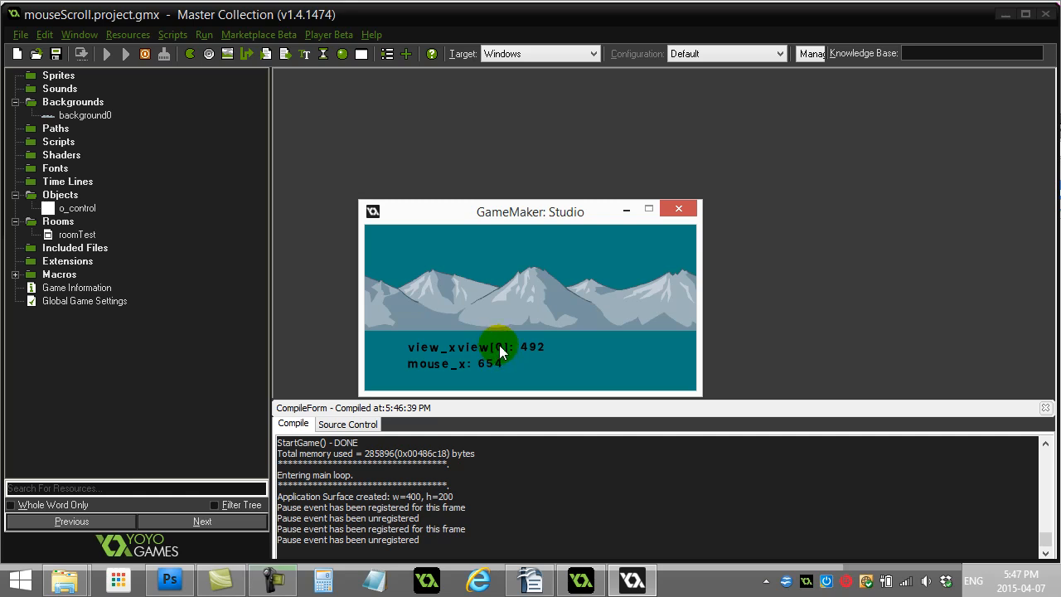
pyautogui.moveTo(551, 300)
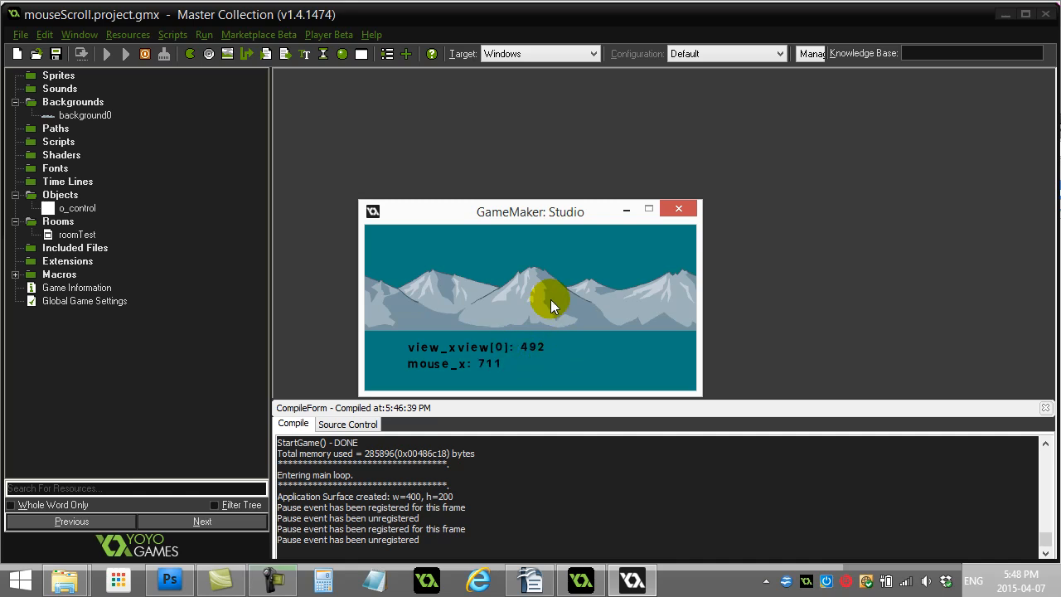
pyautogui.moveTo(419, 352)
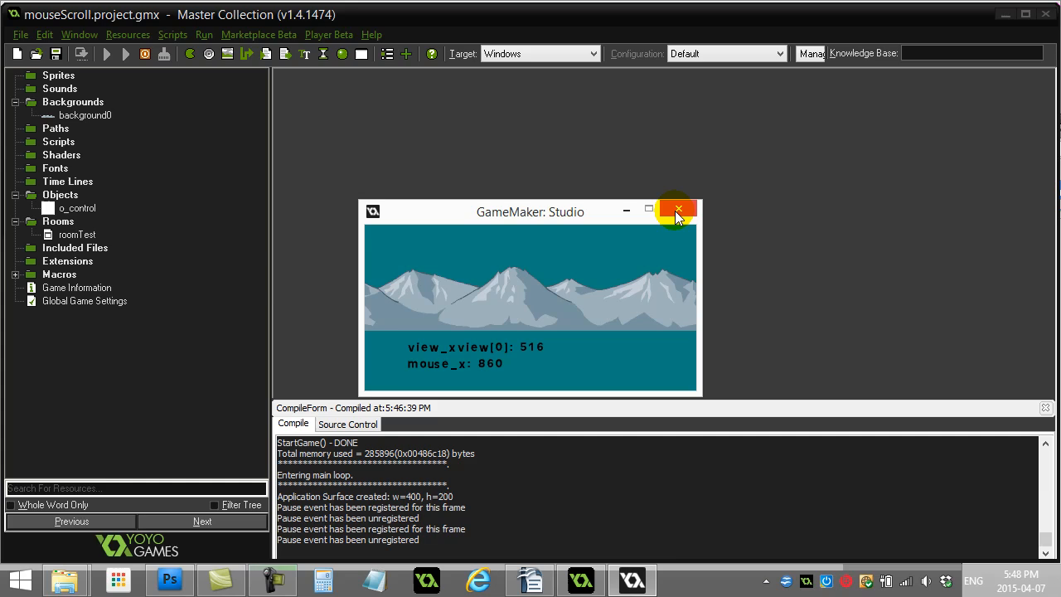
# - Close the game and open roomTest's views: a 2000×200 room, View 0 at 400×200
pyautogui.click(677, 210)
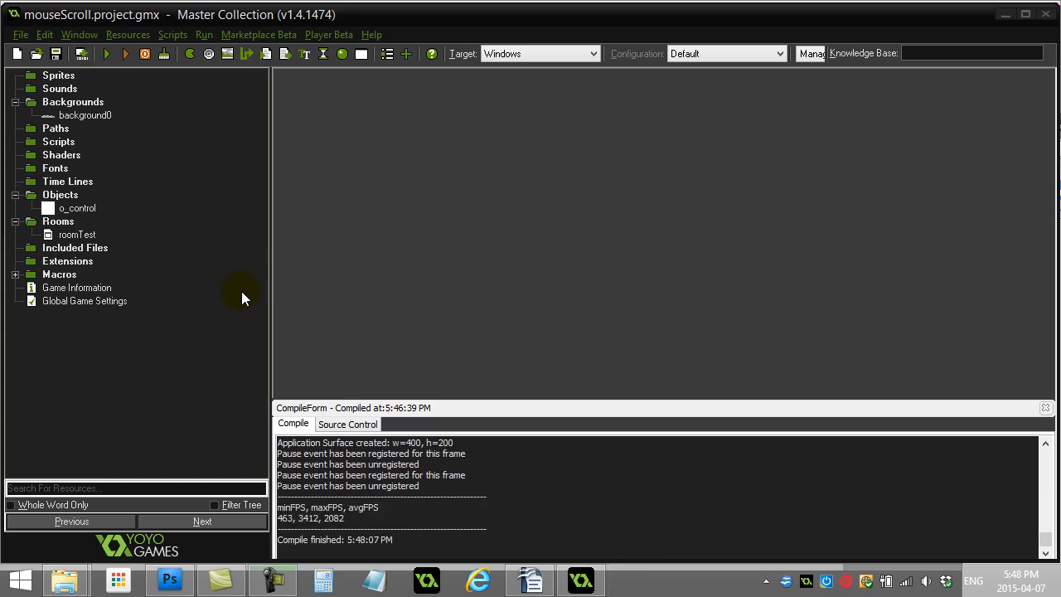
pyautogui.doubleClick(77, 235)
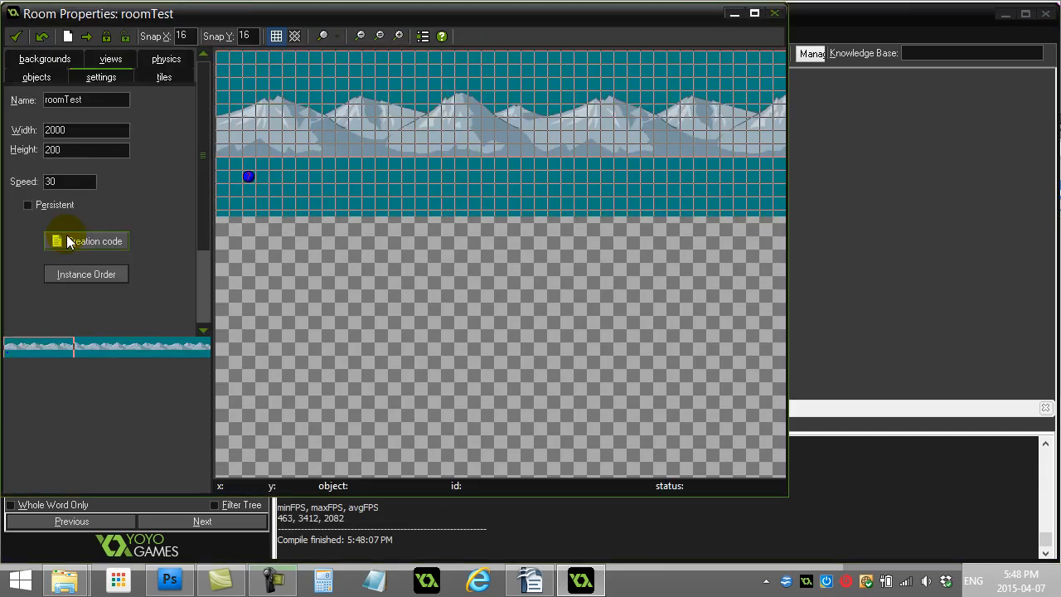
pyautogui.click(85, 129)
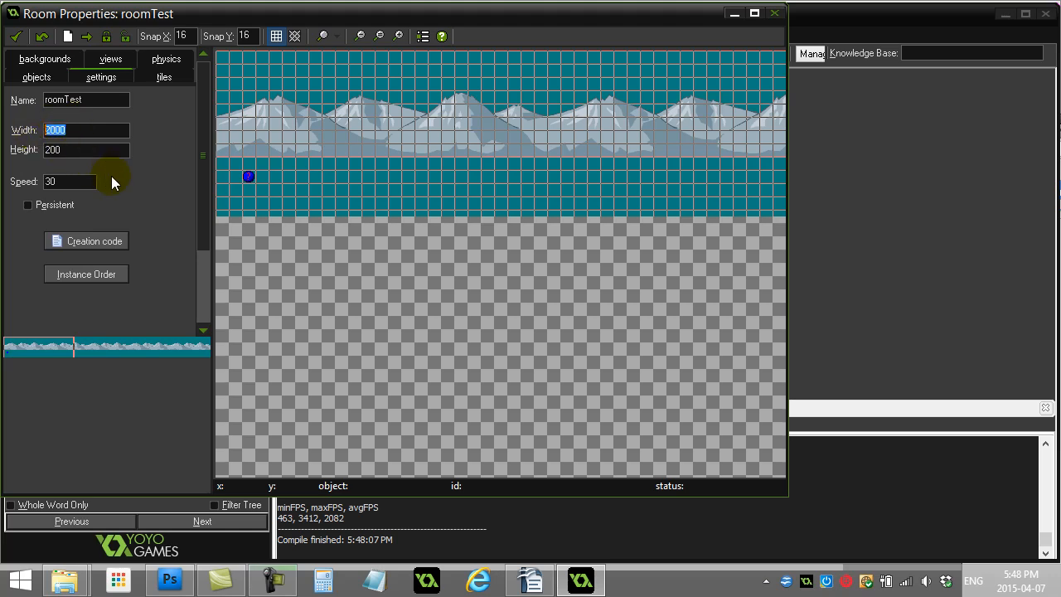
pyautogui.click(110, 58)
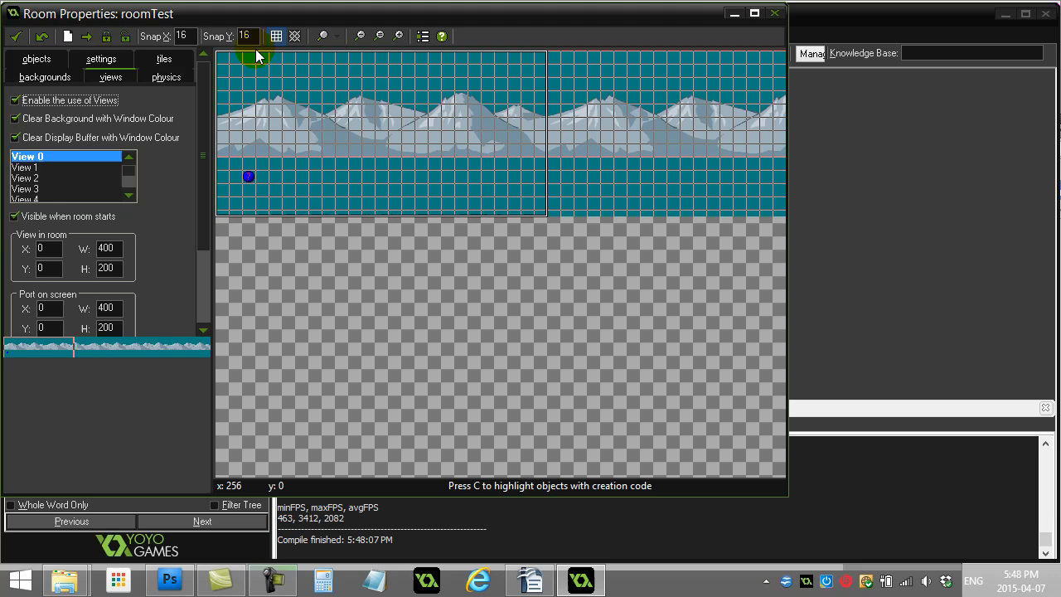
pyautogui.tripleClick(106, 248)
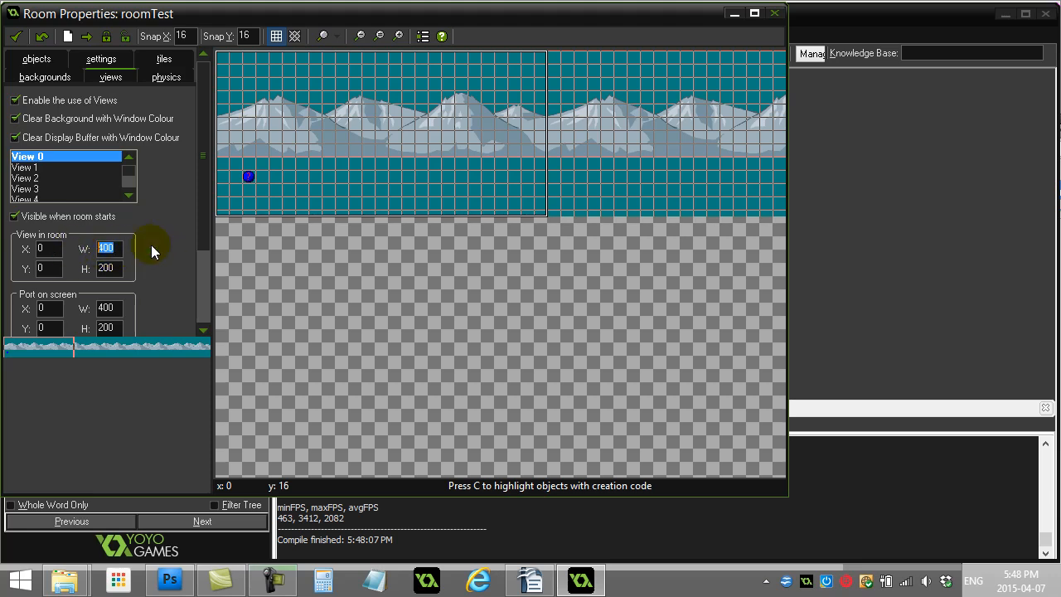
pyautogui.click(534, 188)
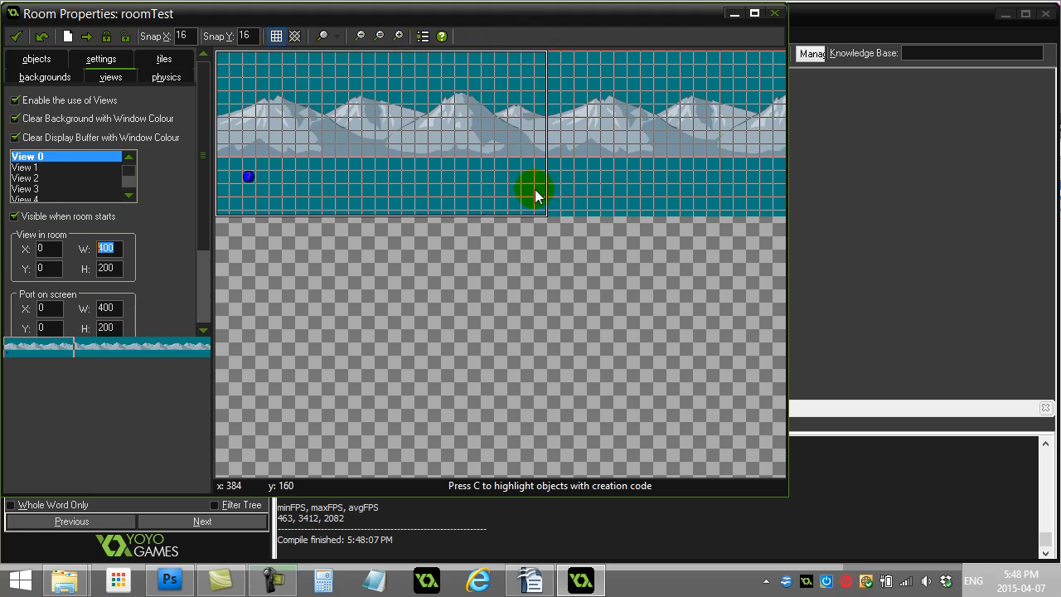
pyautogui.moveTo(535, 191); pyautogui.dragTo(702, 206)
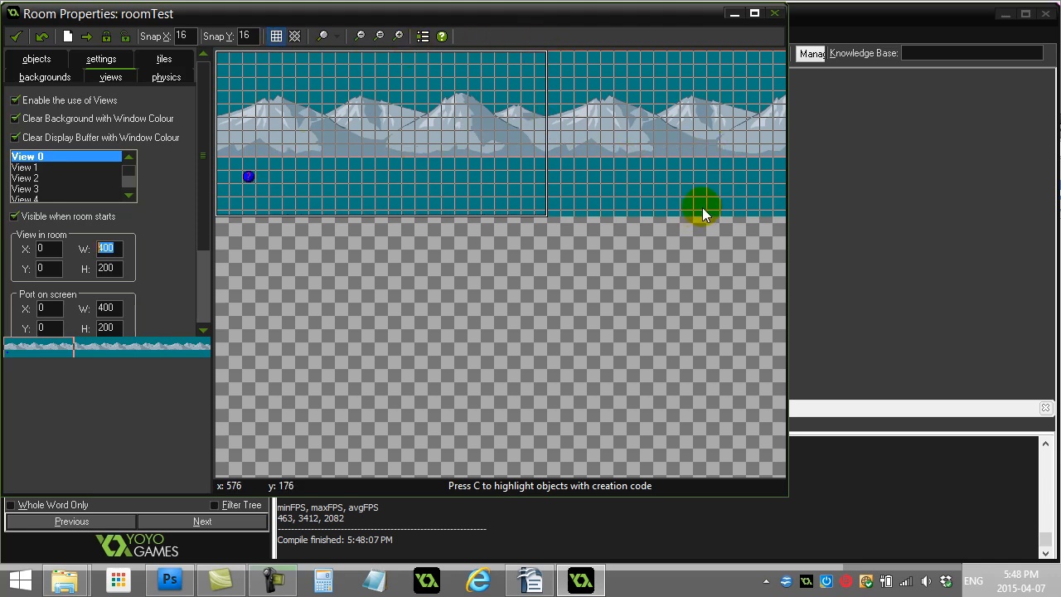
pyautogui.moveTo(703, 206); pyautogui.dragTo(367, 164)
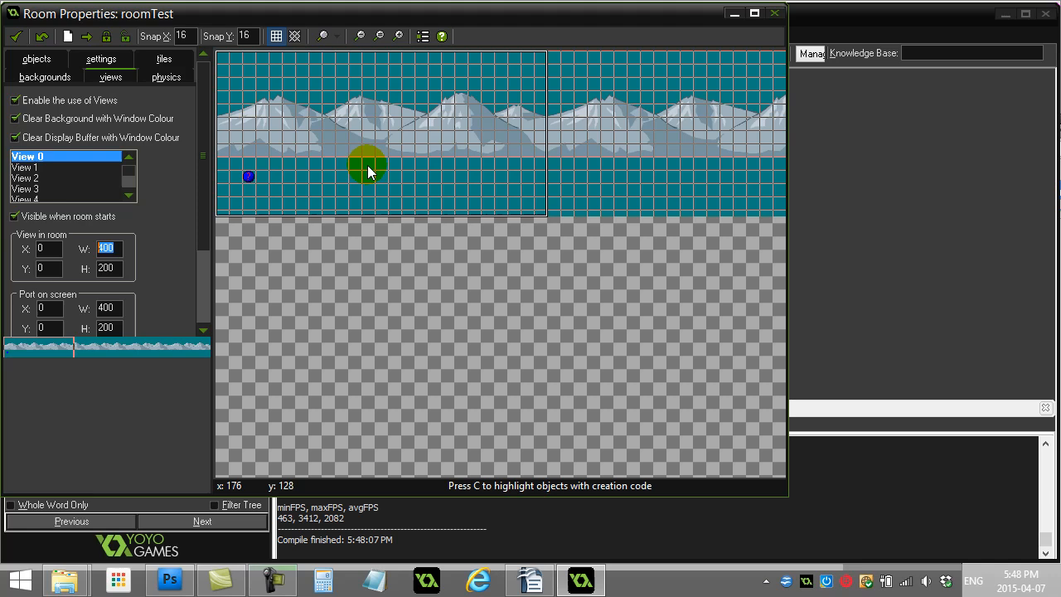
pyautogui.moveTo(367, 163); pyautogui.dragTo(376, 147)
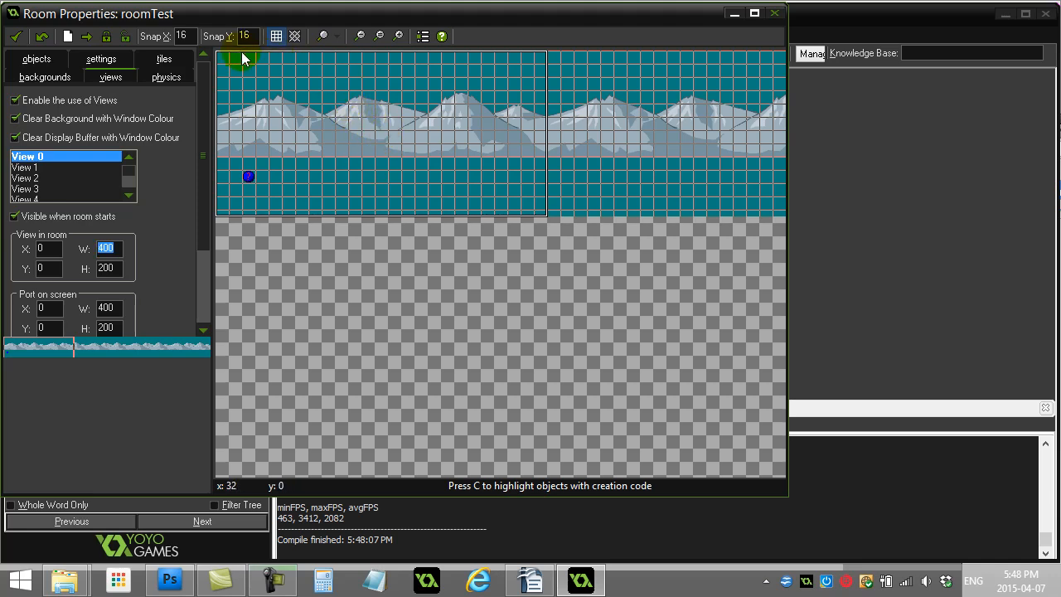
pyautogui.click(547, 184)
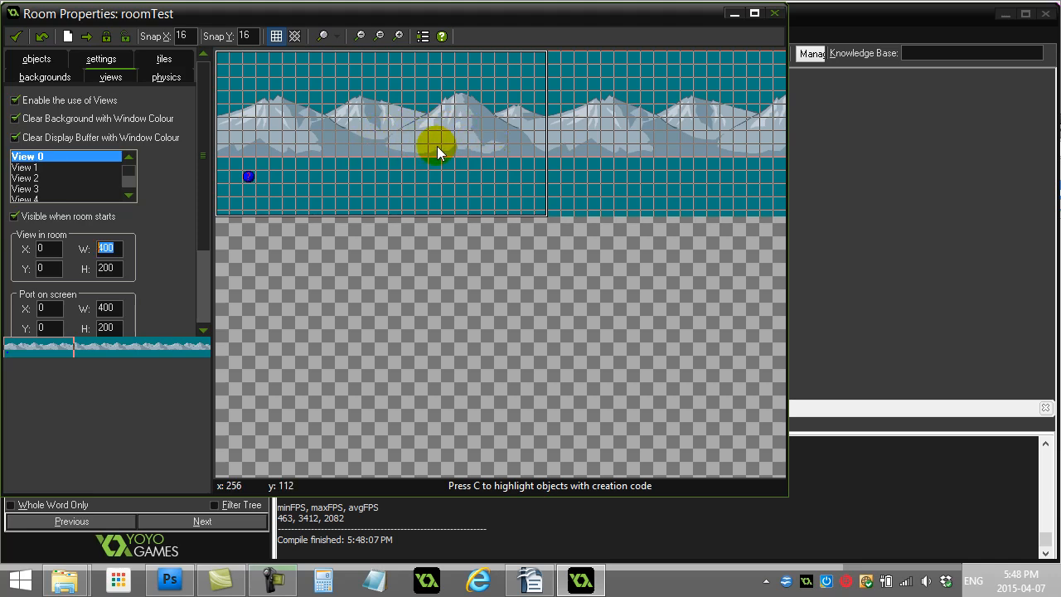
pyautogui.moveTo(439, 149); pyautogui.dragTo(348, 137)
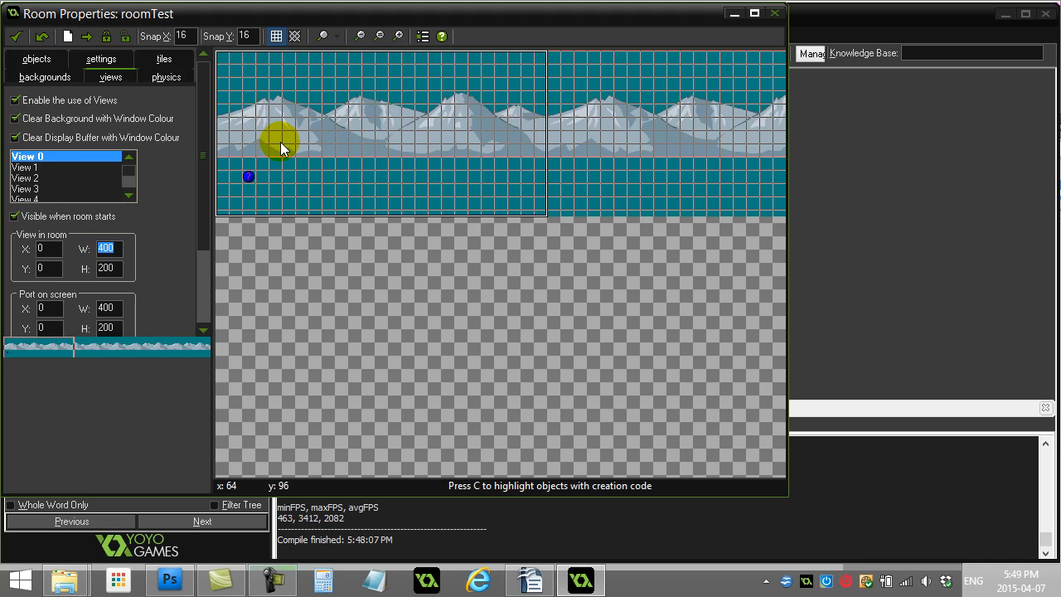
pyautogui.click(169, 580)
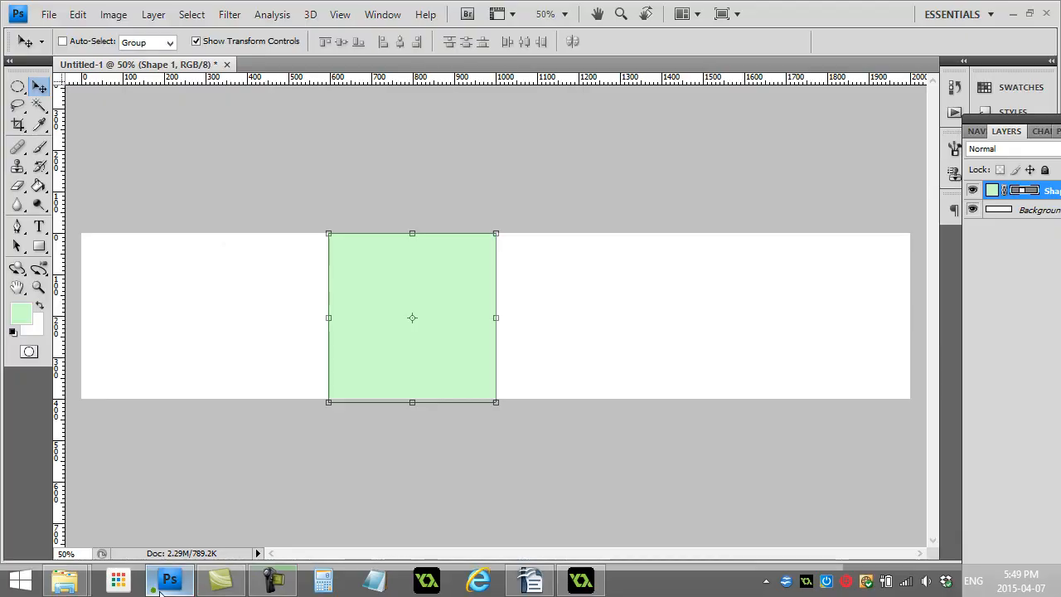
pyautogui.moveTo(181, 297)
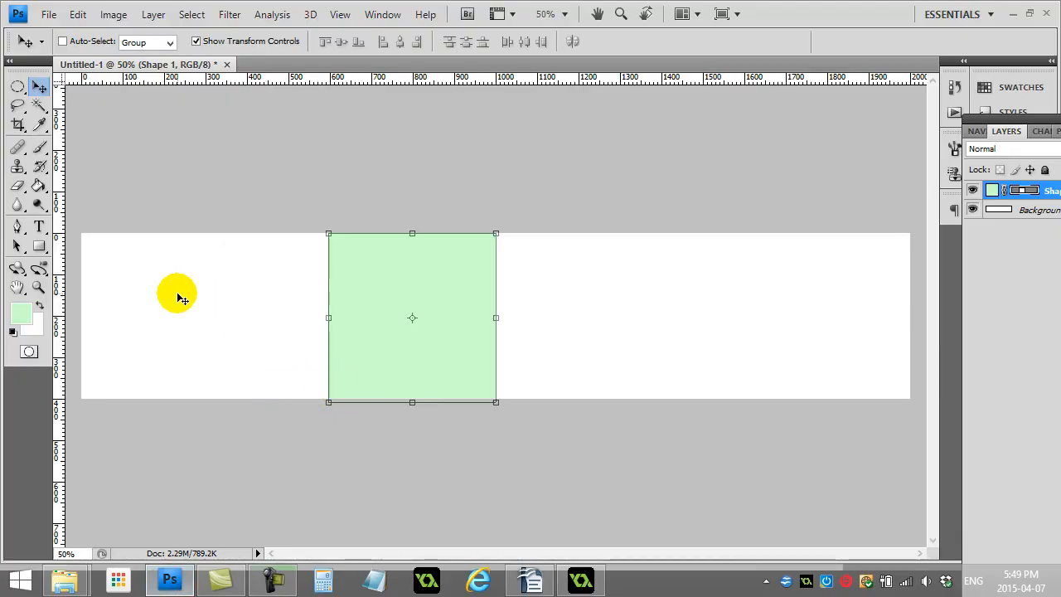
pyautogui.moveTo(528, 244)
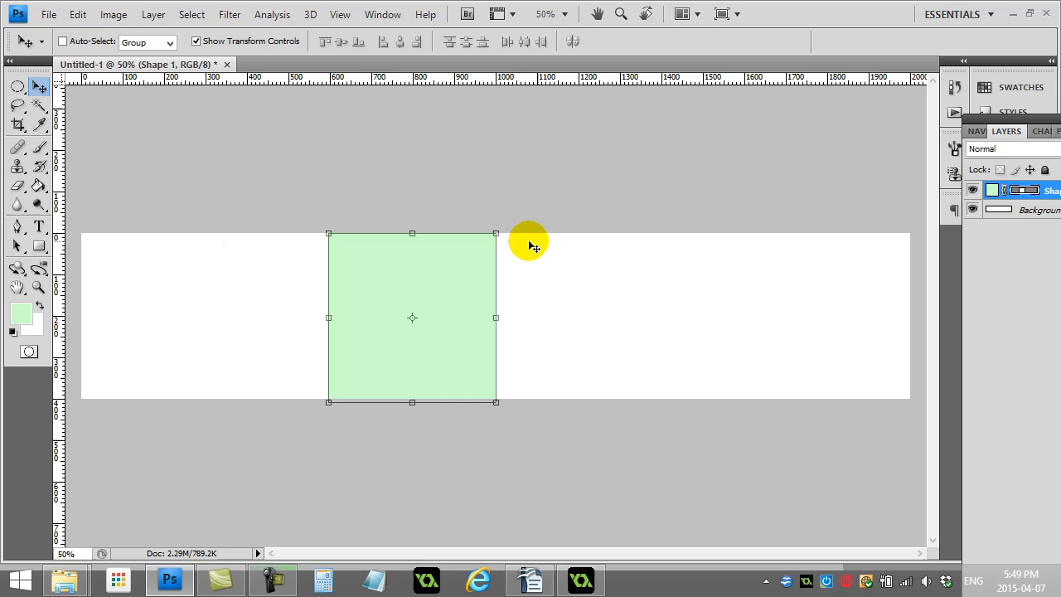
pyautogui.moveTo(915, 83)
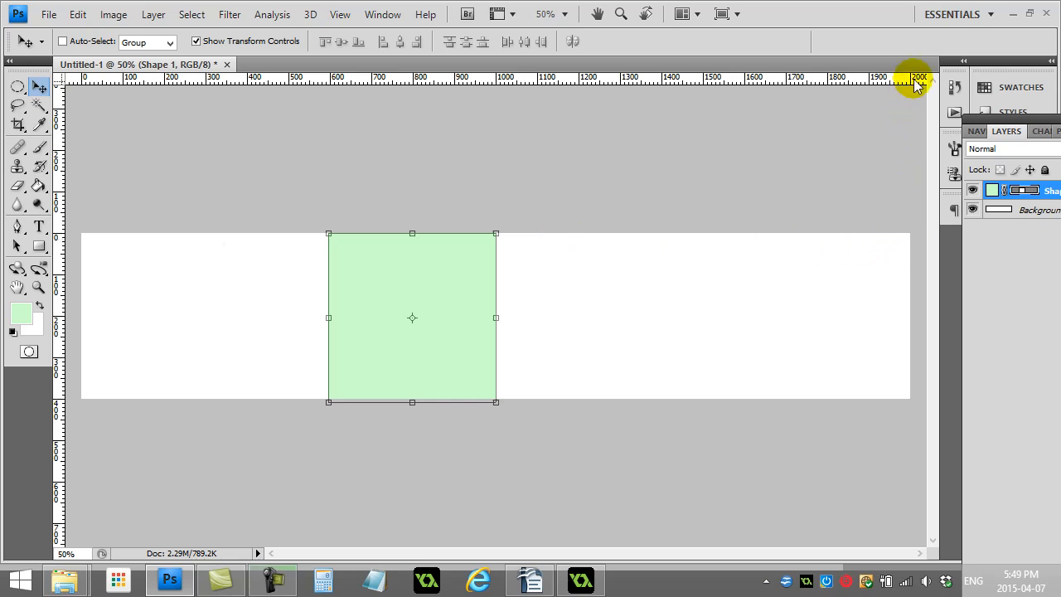
pyautogui.moveTo(343, 272)
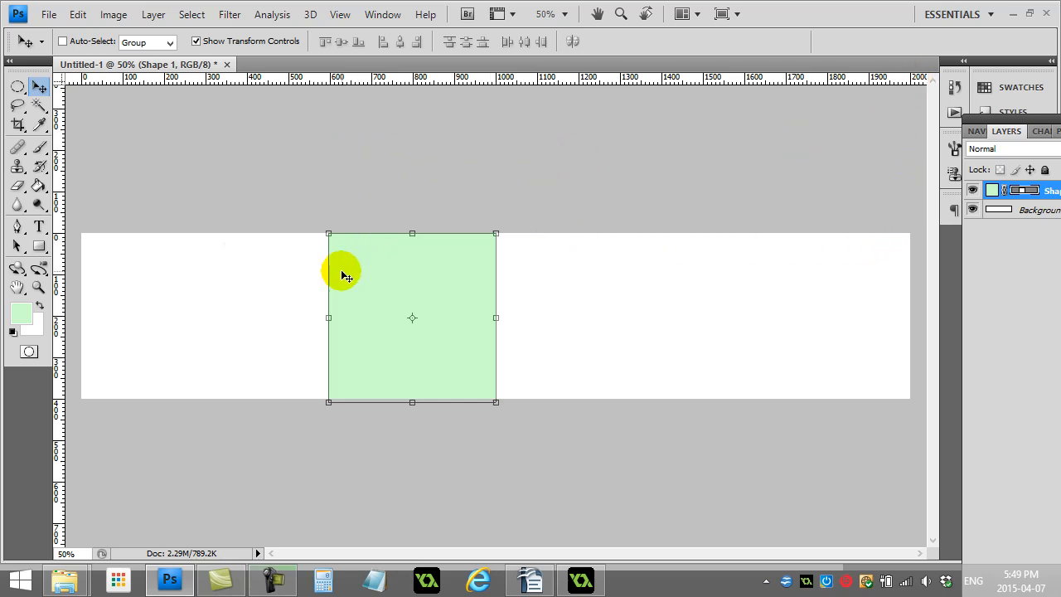
pyautogui.moveTo(400, 290)
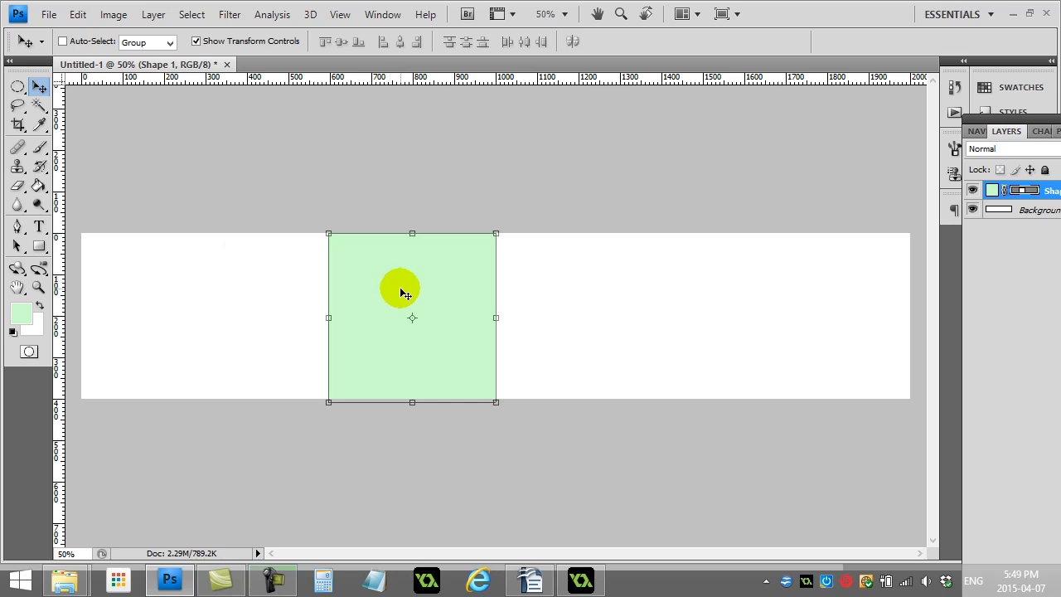
pyautogui.moveTo(392, 171)
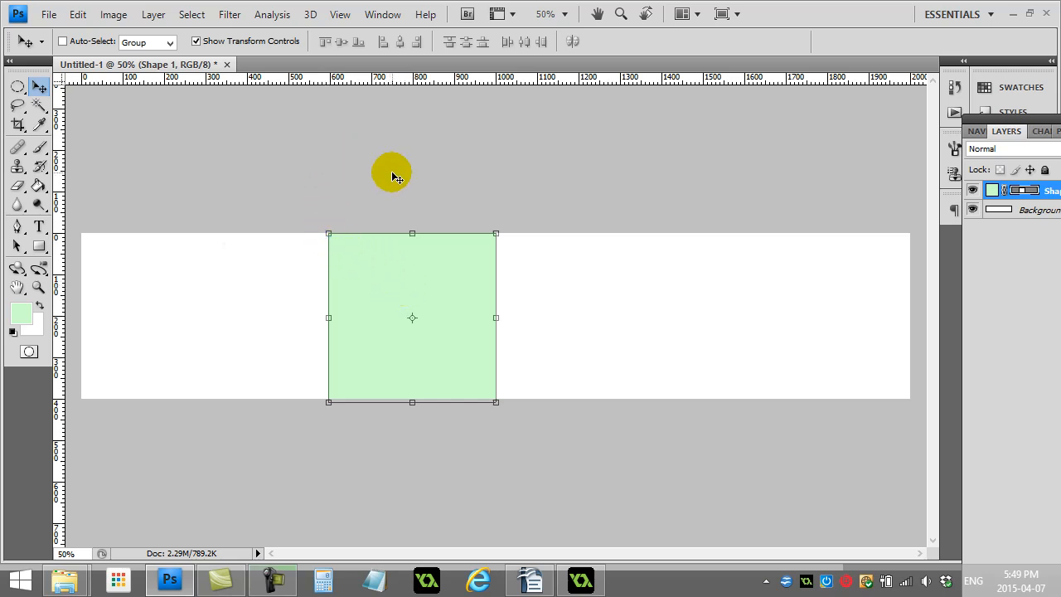
pyautogui.moveTo(337, 89)
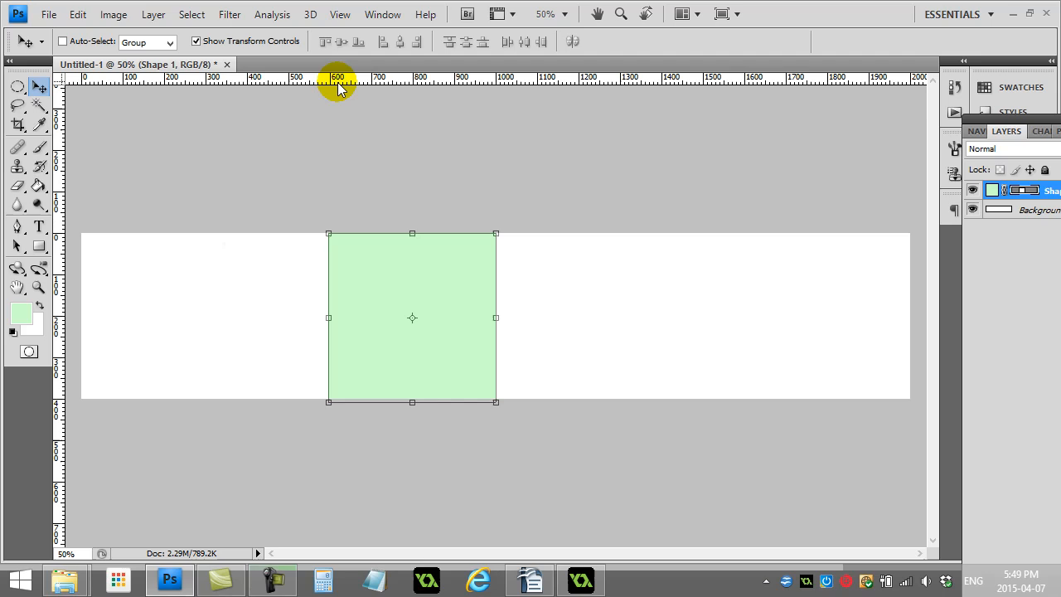
pyautogui.moveTo(328, 234)
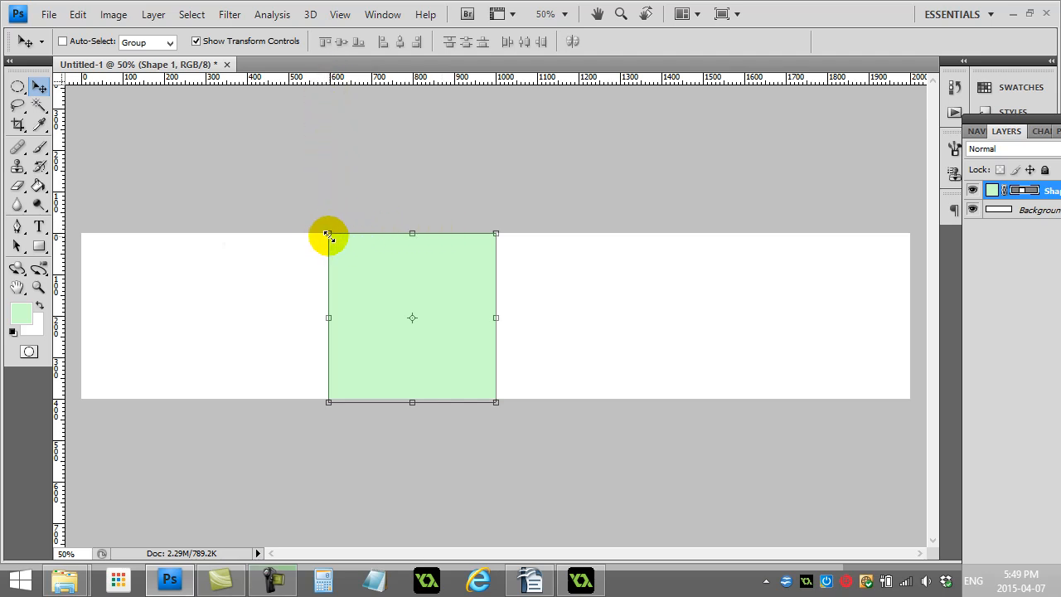
pyautogui.moveTo(462, 228)
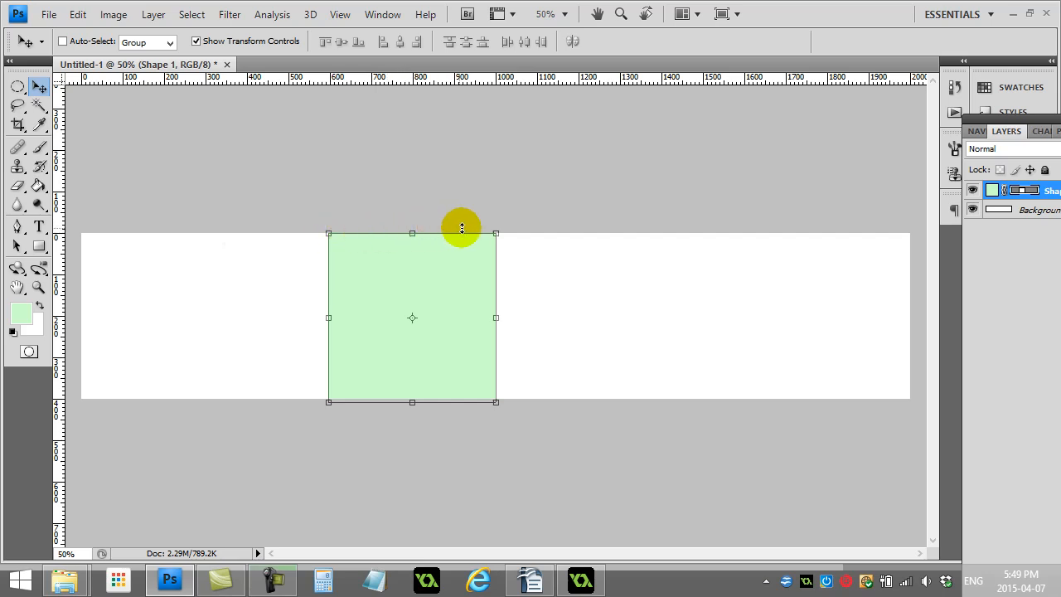
pyautogui.moveTo(495, 111)
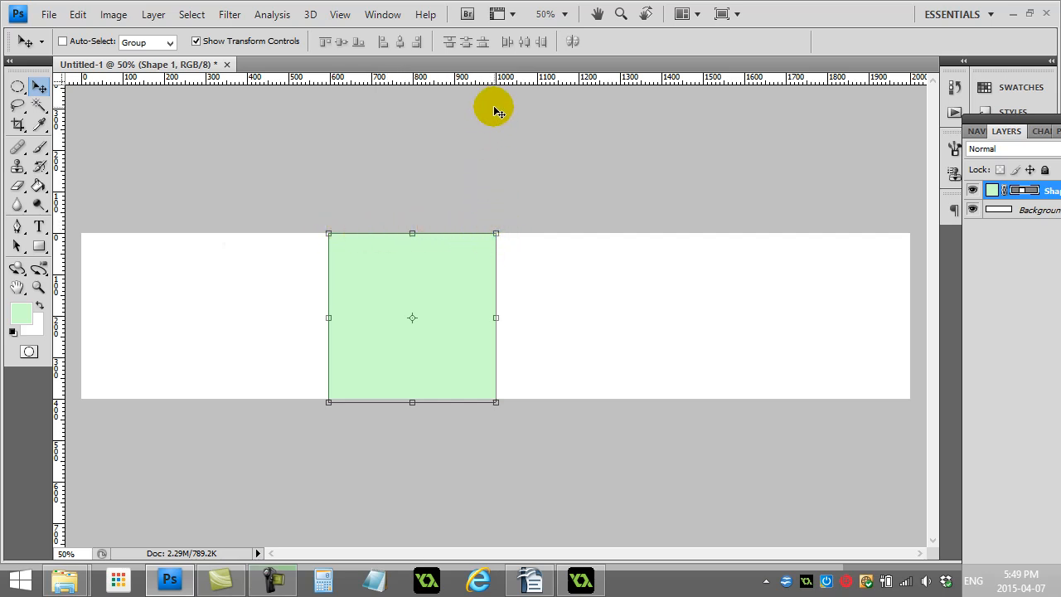
pyautogui.moveTo(485, 177)
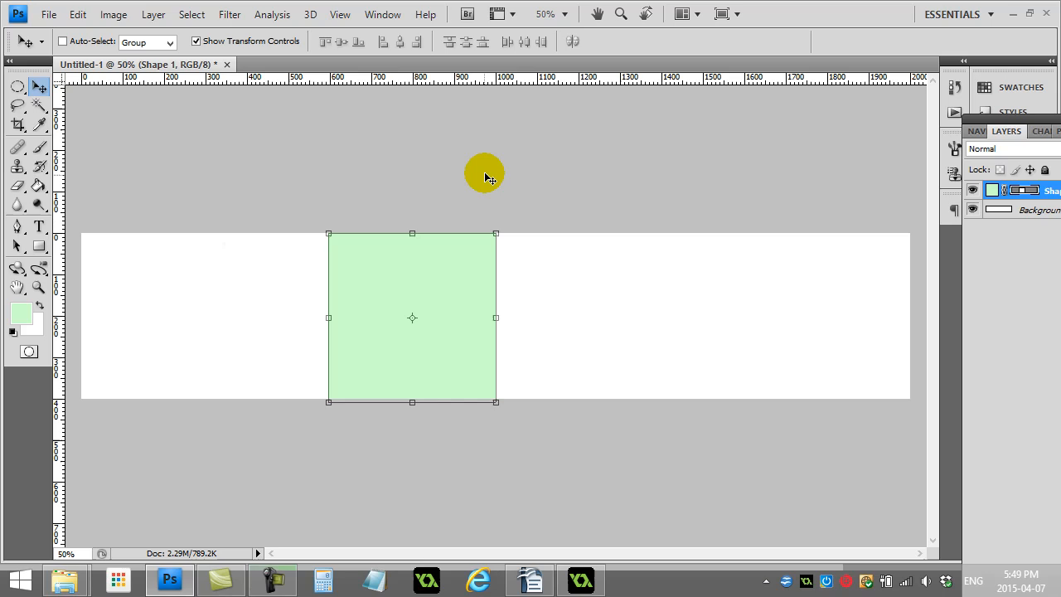
pyautogui.moveTo(327, 234)
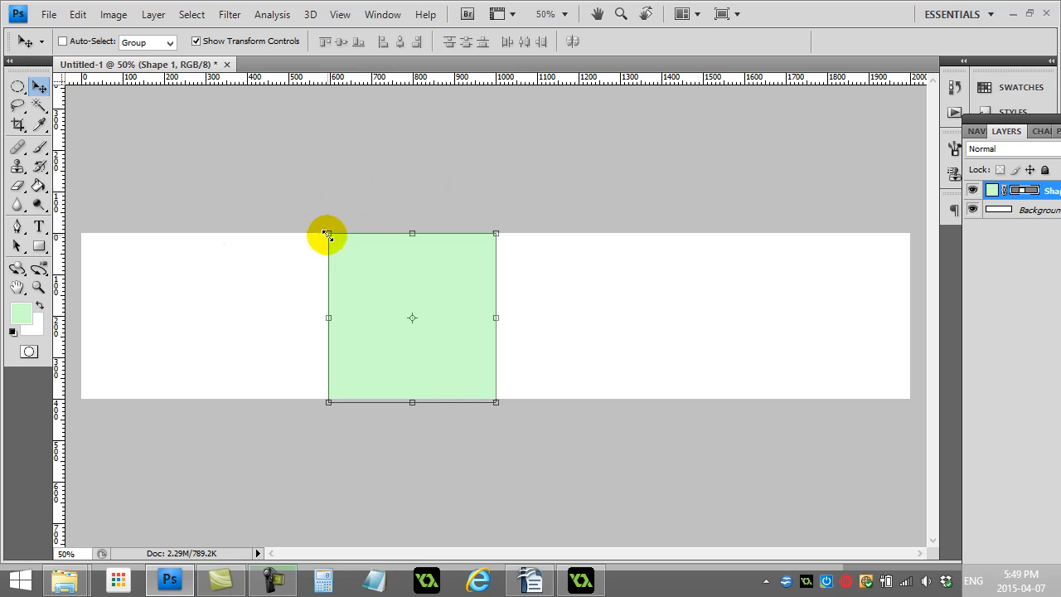
pyautogui.moveTo(404, 216)
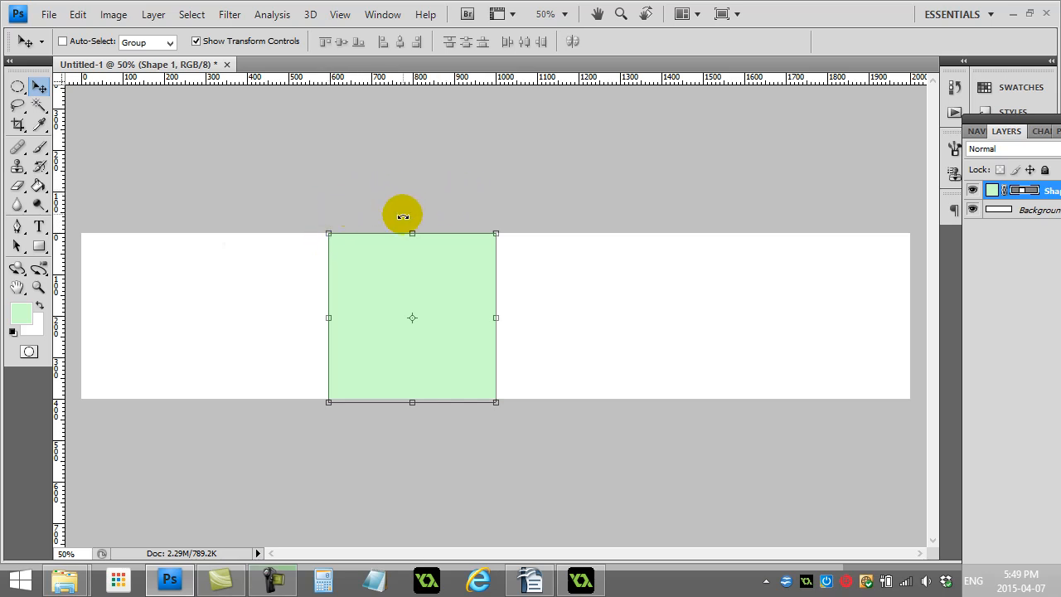
pyautogui.moveTo(412, 235)
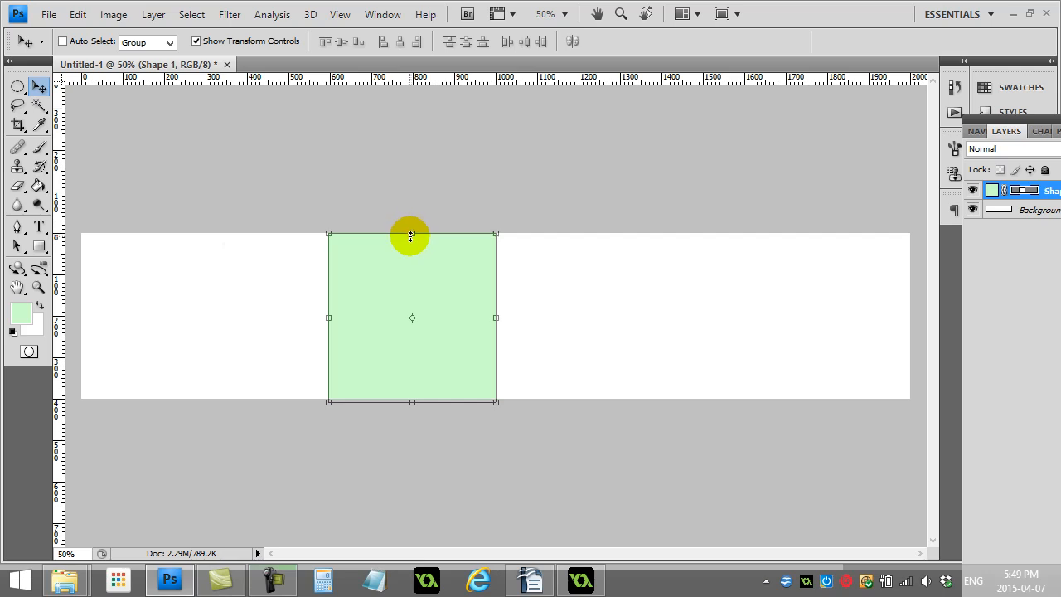
pyautogui.moveTo(412, 278)
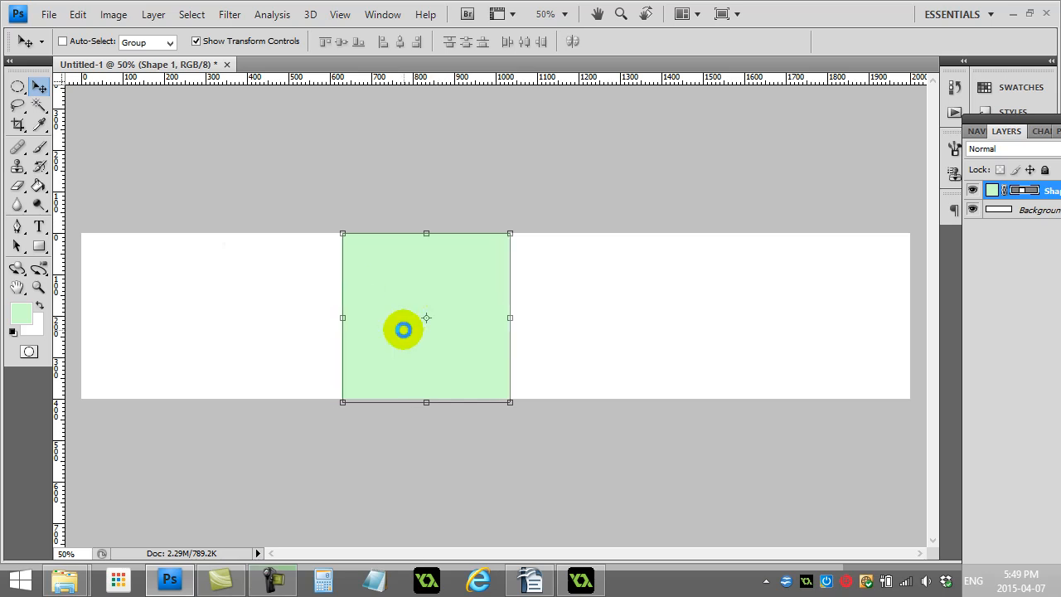
# - Nudge the green square right in Photoshop, then return to the mouseScroll project
pyautogui.moveTo(403, 330); pyautogui.dragTo(421, 346)
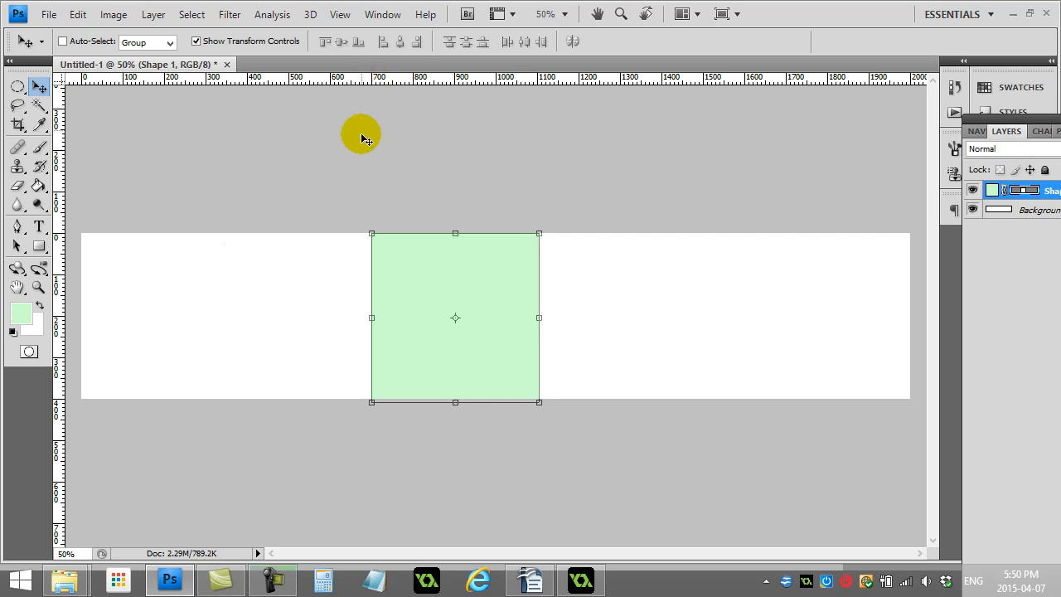
pyautogui.moveTo(372, 232)
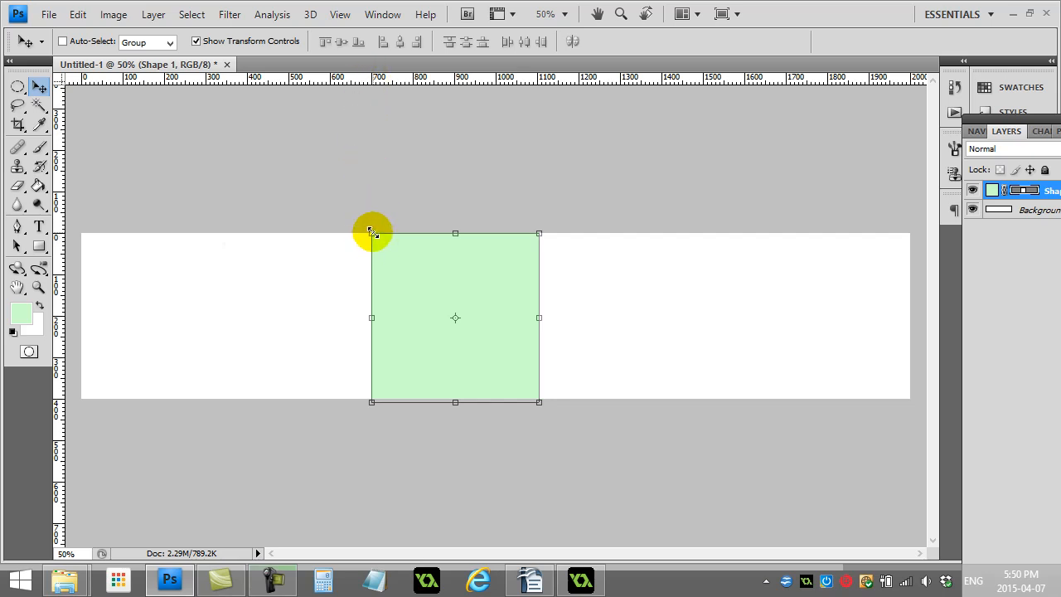
pyautogui.moveTo(455, 233)
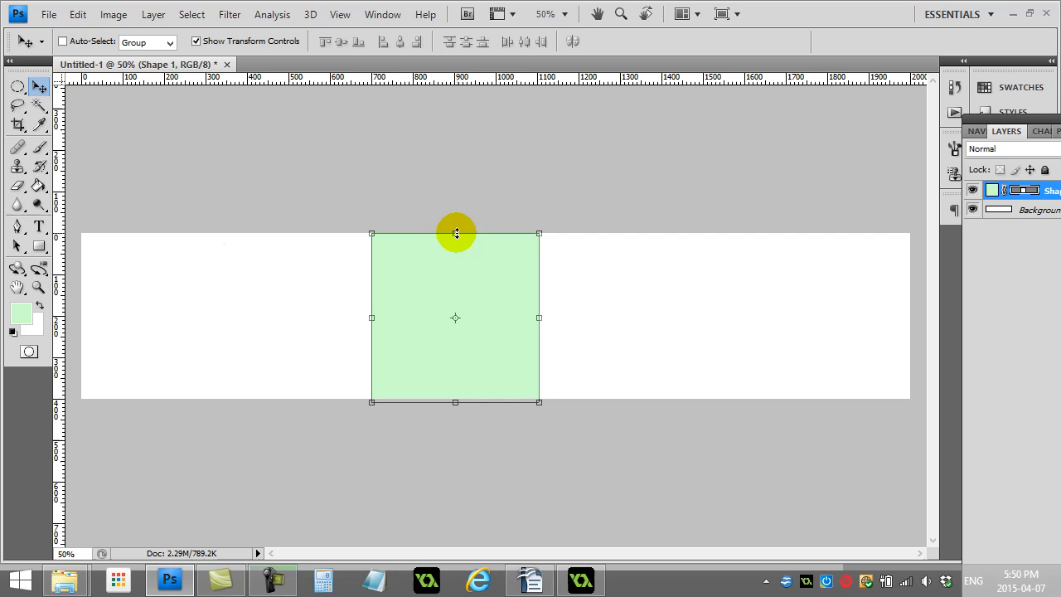
pyautogui.moveTo(455, 145)
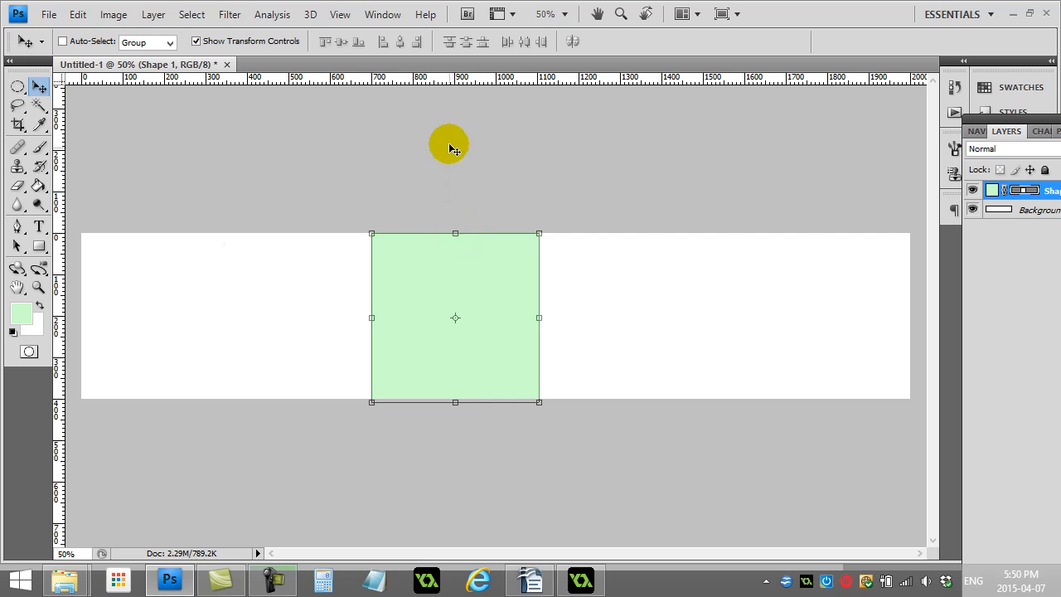
pyautogui.moveTo(452, 139)
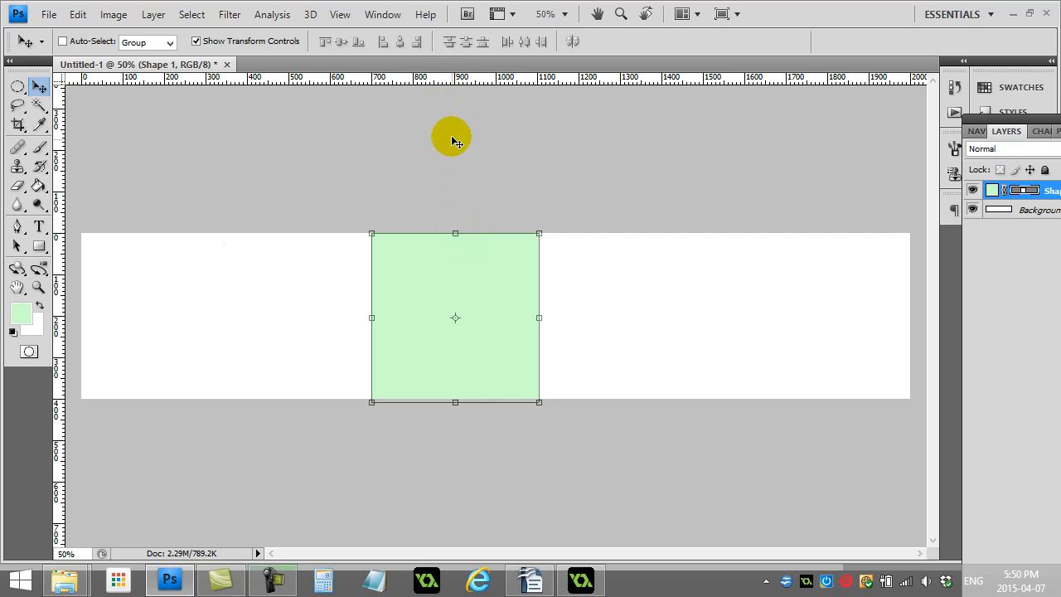
pyautogui.moveTo(538, 87)
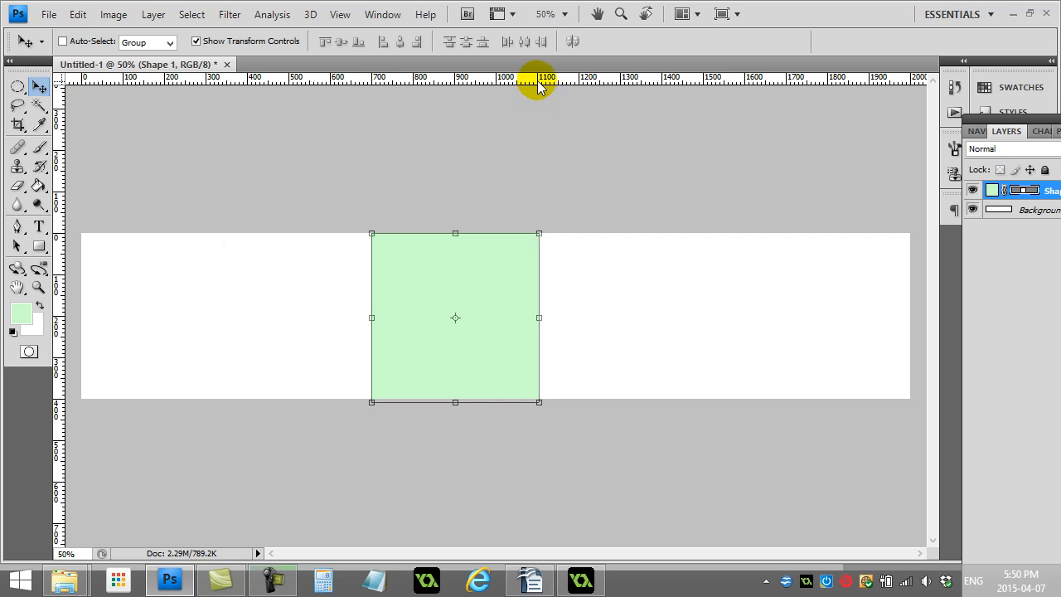
pyautogui.moveTo(462, 299)
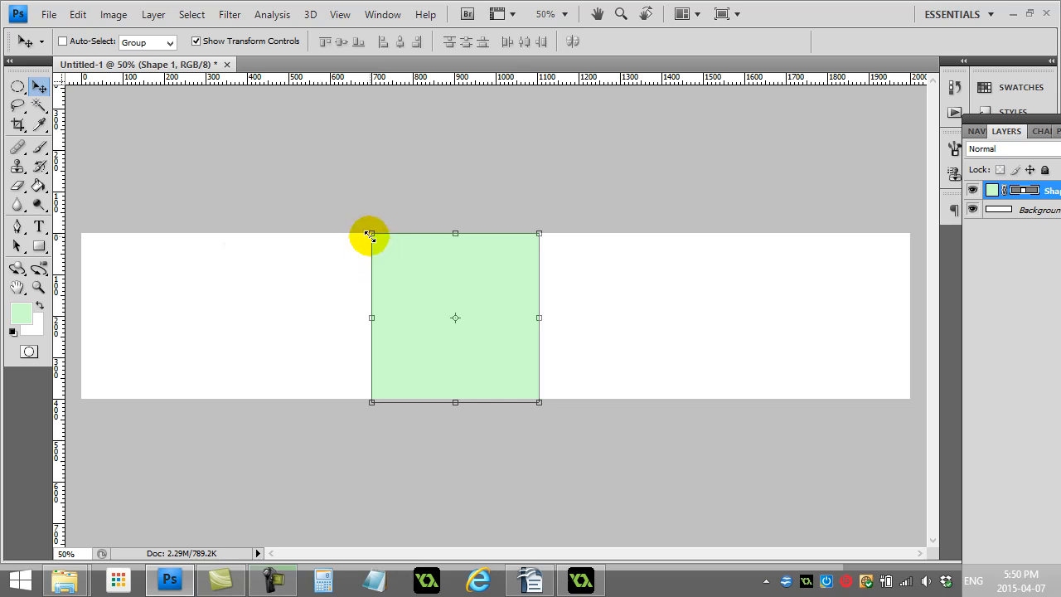
pyautogui.moveTo(367, 228)
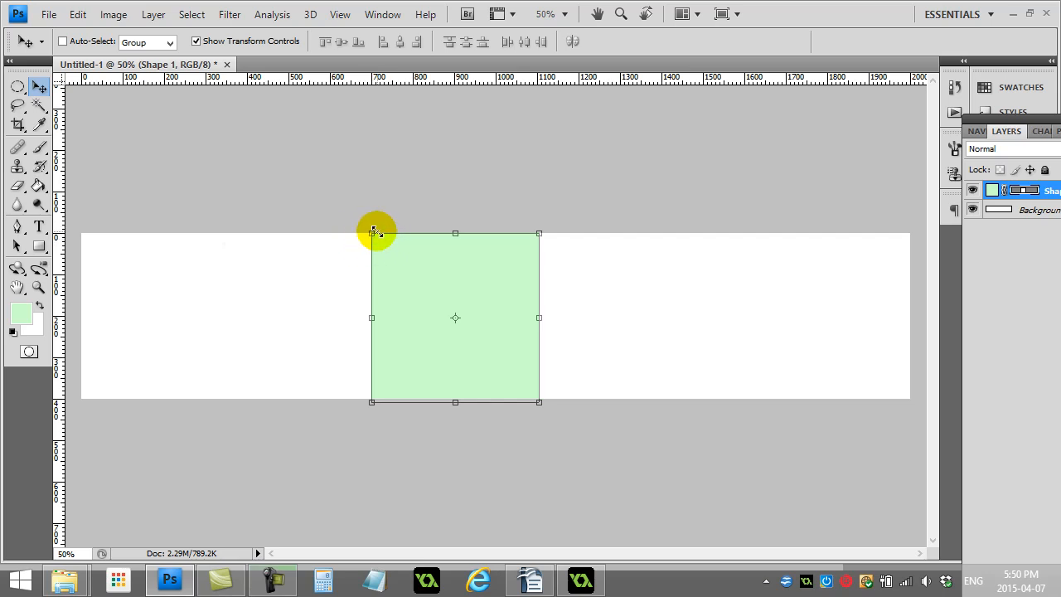
pyautogui.moveTo(371, 237)
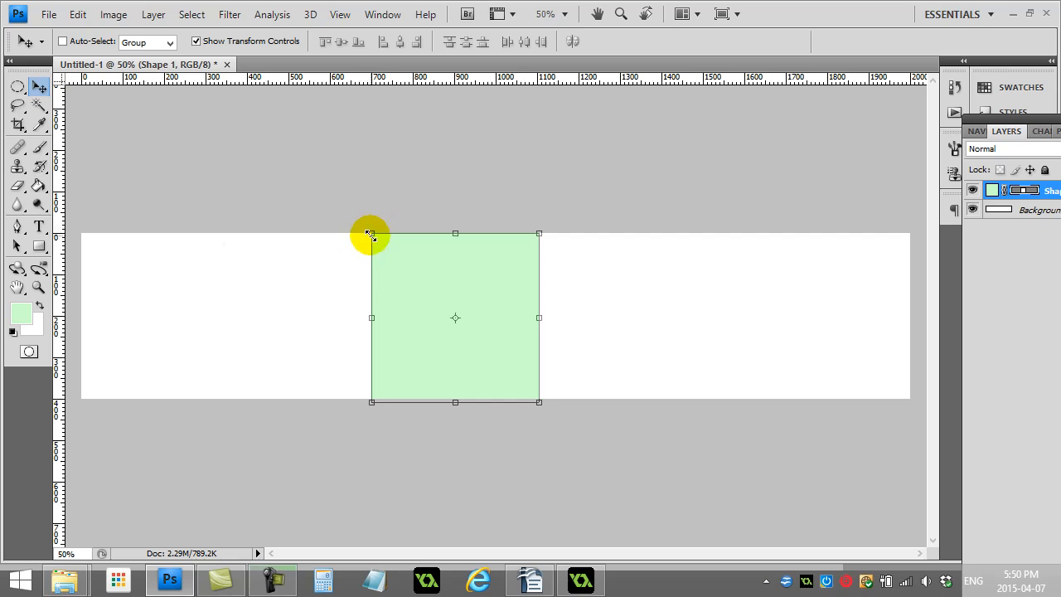
pyautogui.moveTo(469, 278)
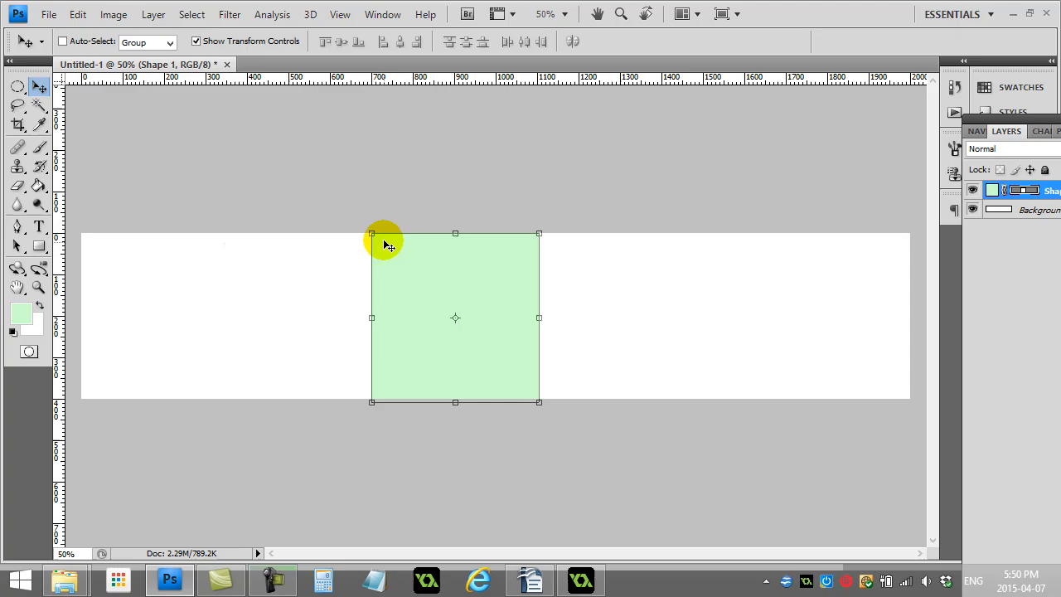
pyautogui.click(580, 579)
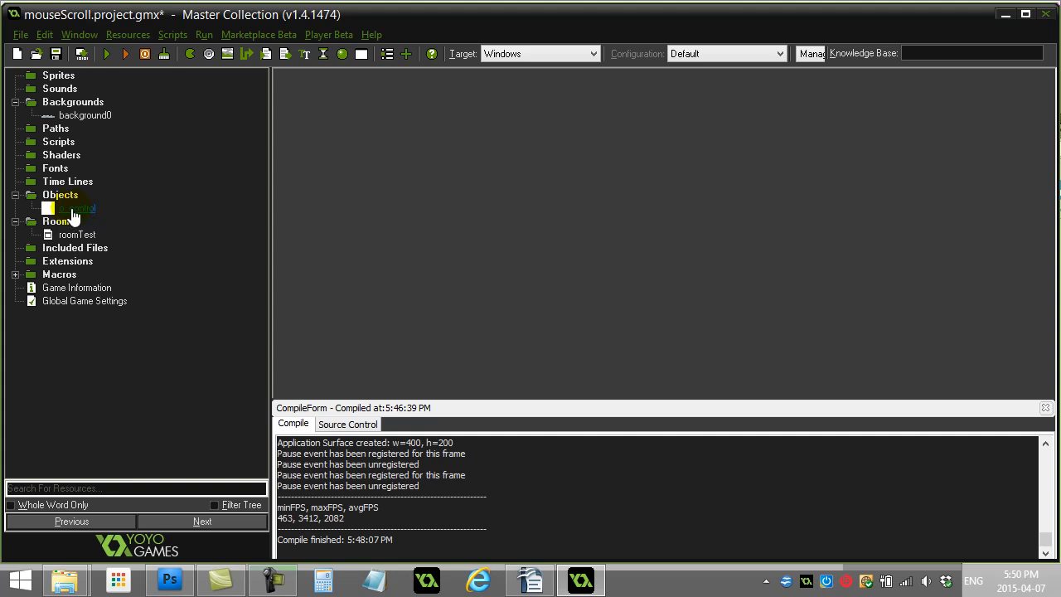
# - Open o_control, select its Step event, and open the simple one-speed scroll code
pyautogui.doubleClick(74, 208)
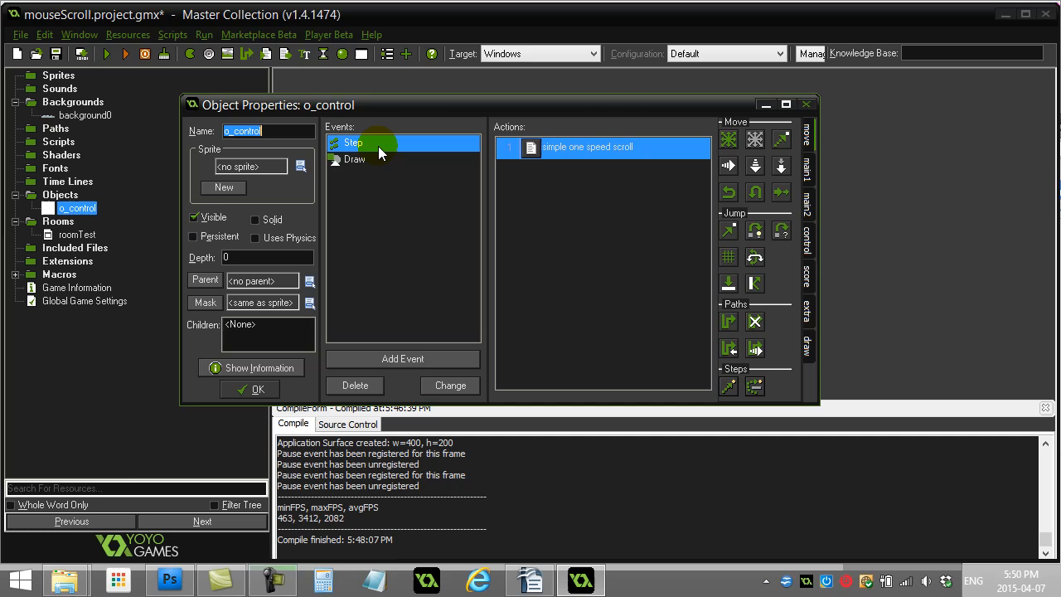
pyautogui.doubleClick(353, 159)
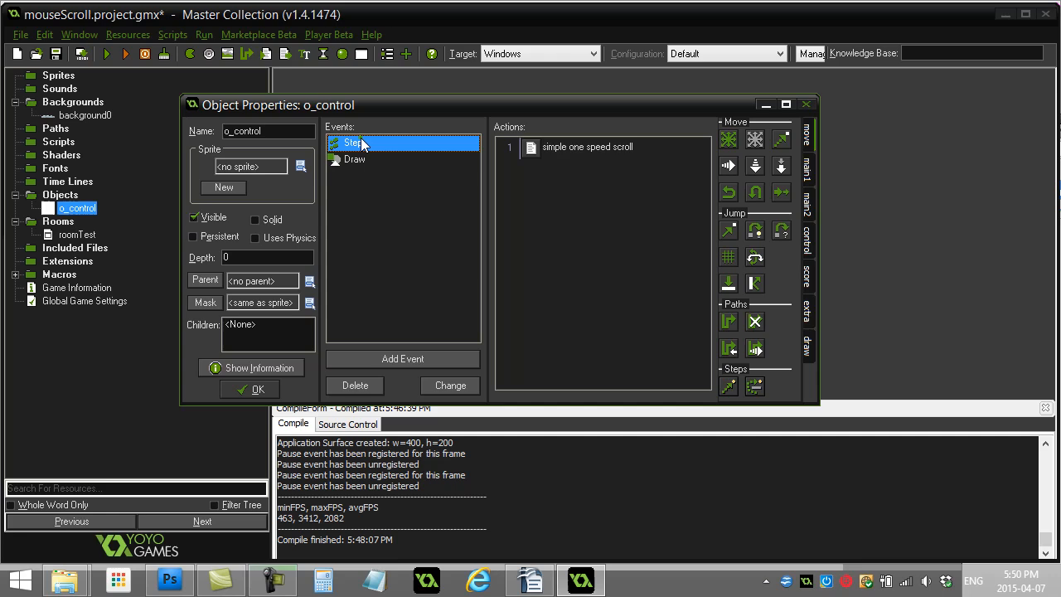
pyautogui.doubleClick(586, 147)
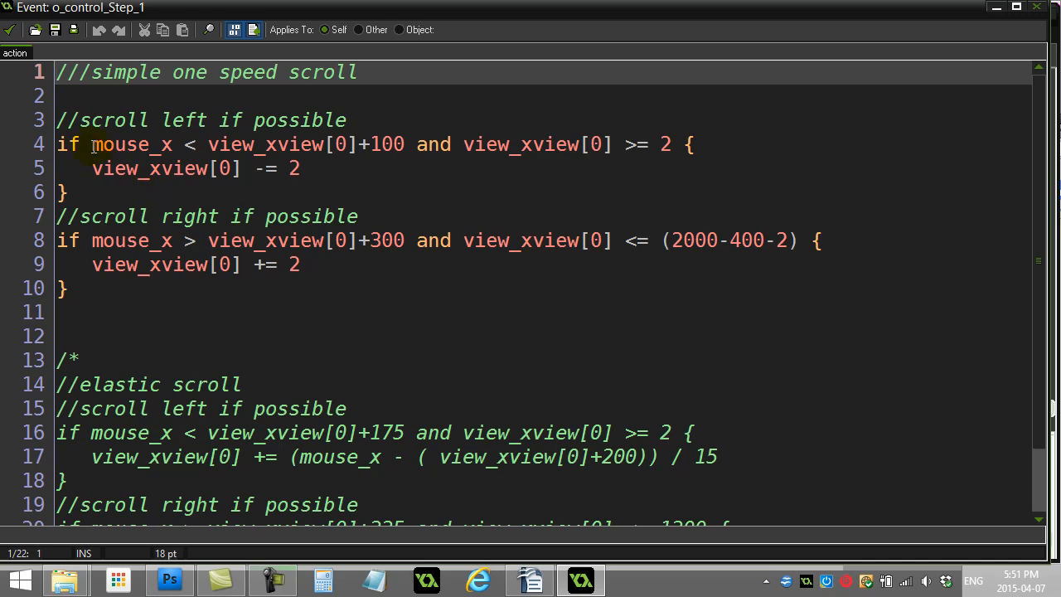
# - Change the line 4 left-scroll threshold from +100 to +200, then switch to Photoshop
pyautogui.doubleClick(131, 145)
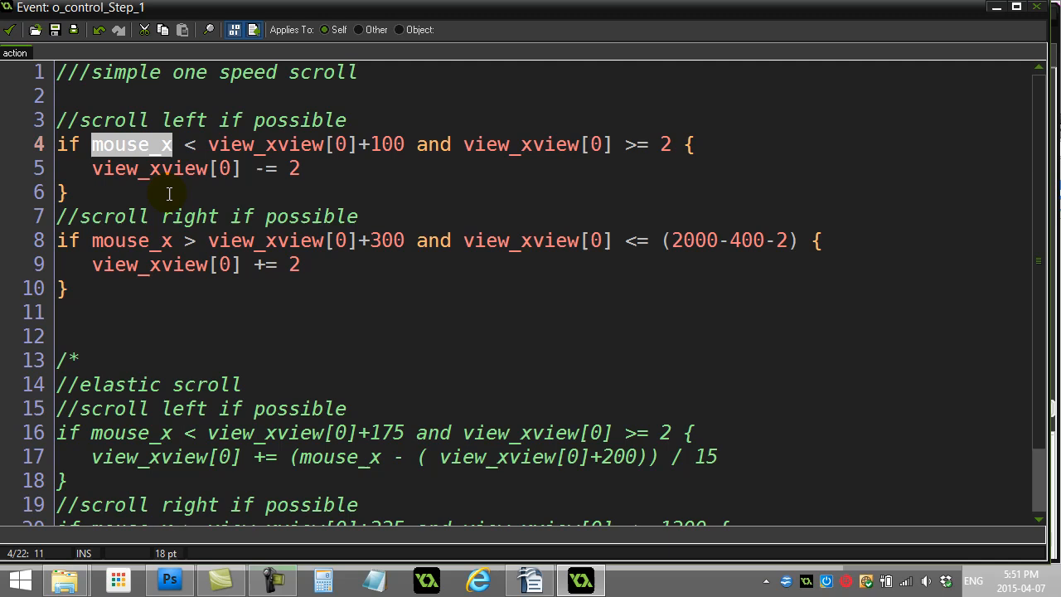
pyautogui.moveTo(126, 179)
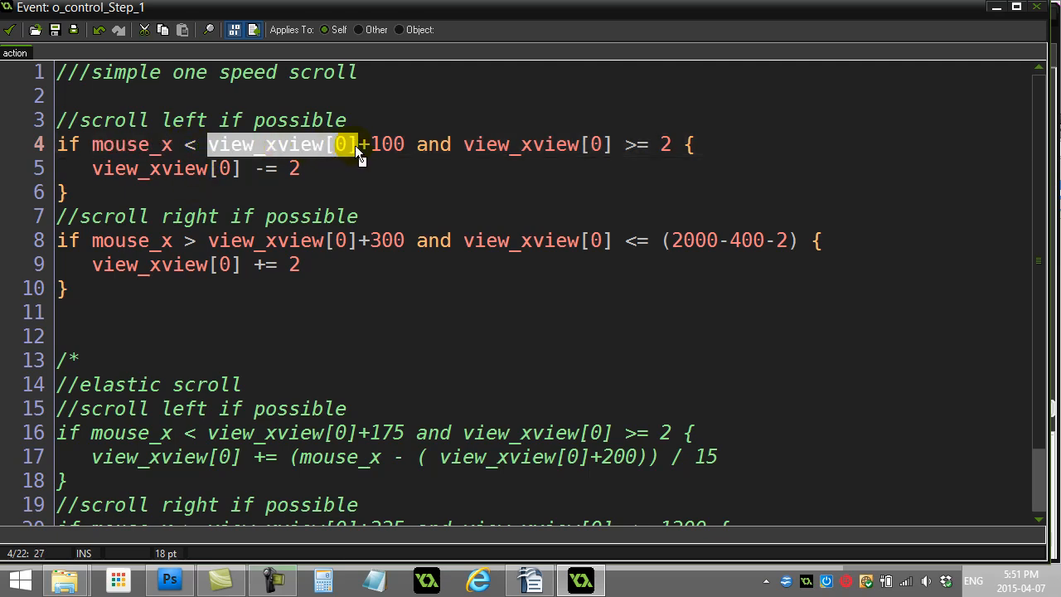
pyautogui.click(373, 145)
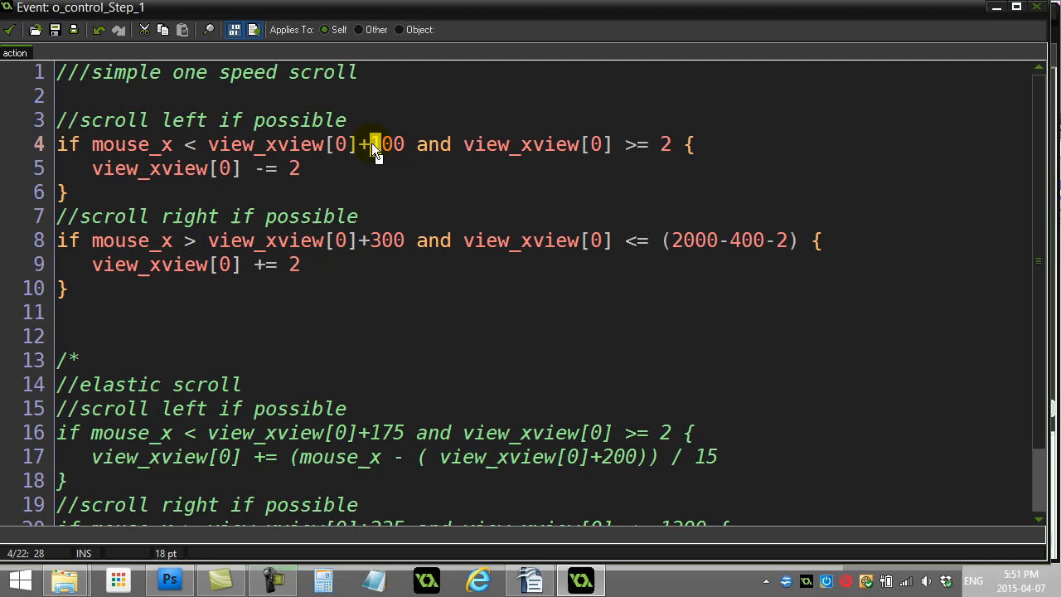
pyautogui.write('2')
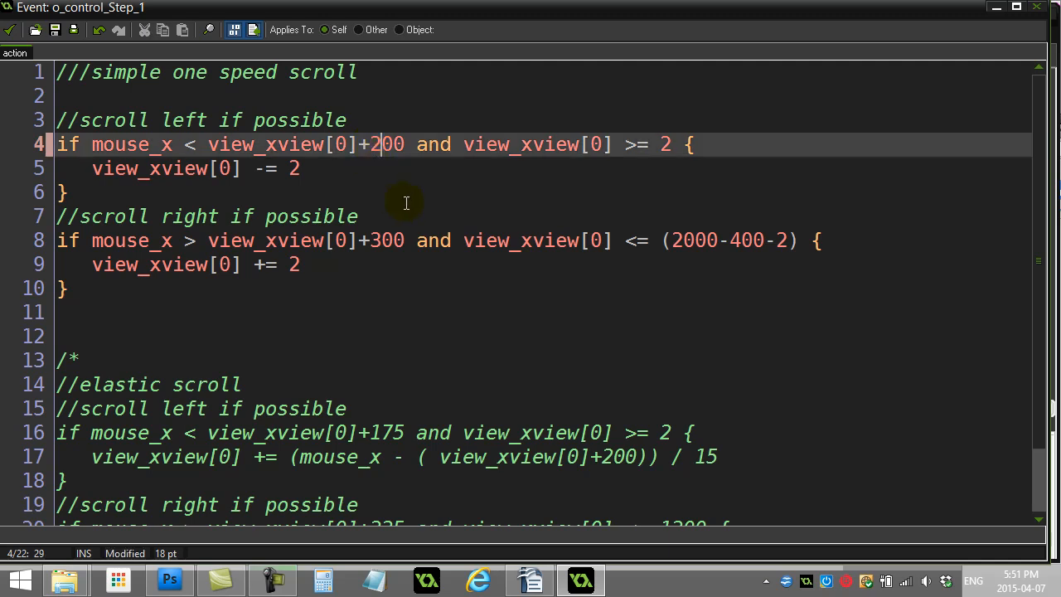
pyautogui.moveTo(406, 143)
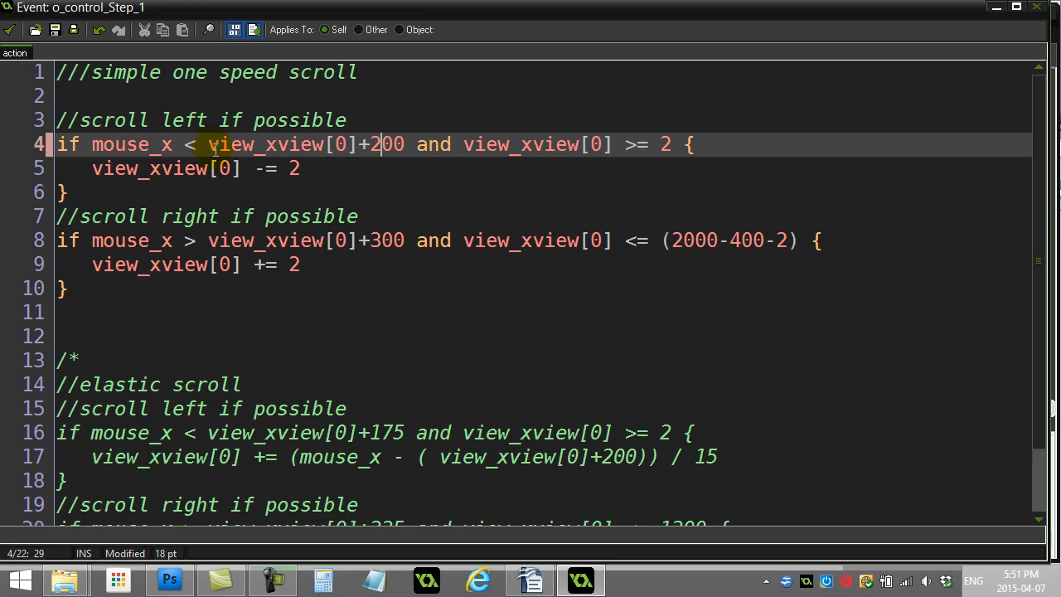
pyautogui.click(169, 579)
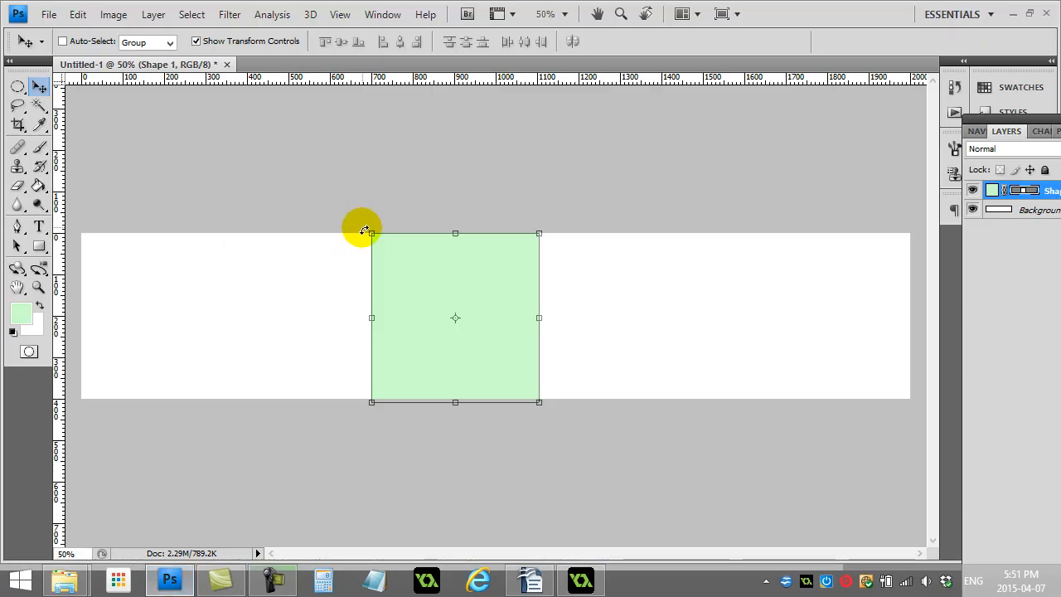
pyautogui.moveTo(365, 232)
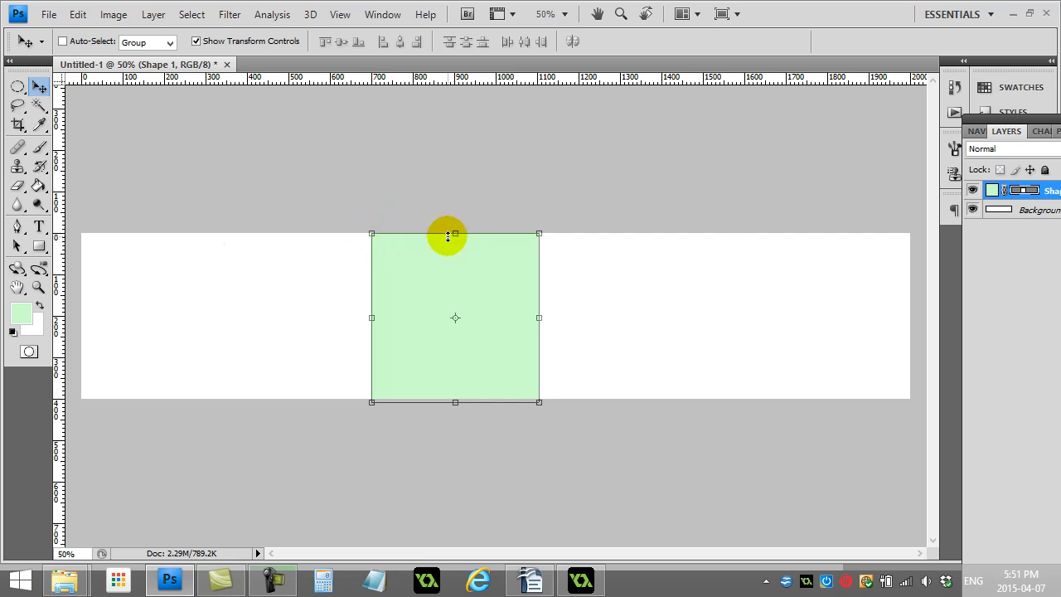
pyautogui.moveTo(453, 239)
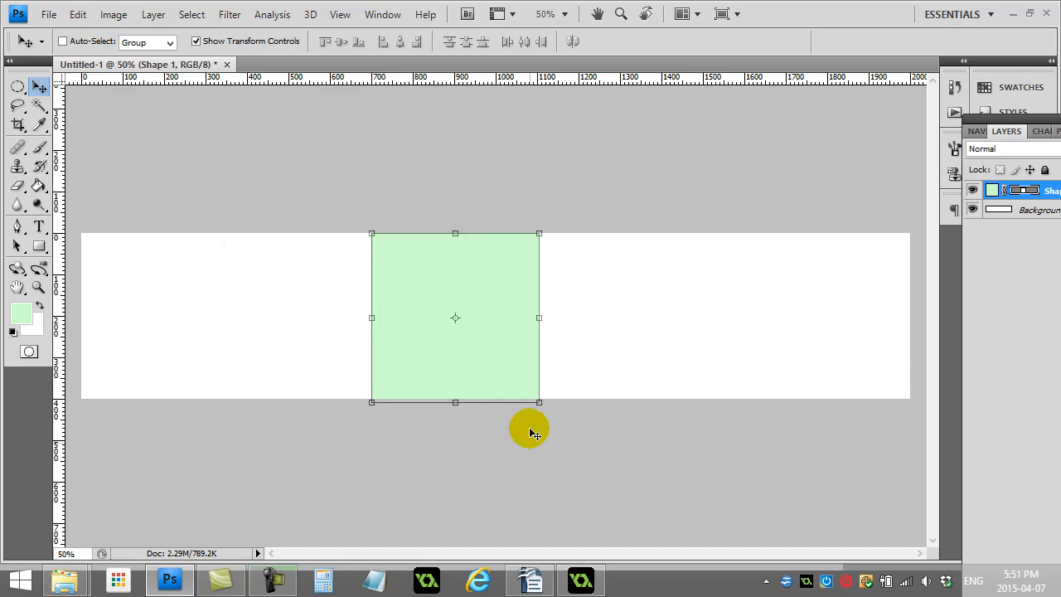
# - Return from the Photoshop diagram to the Step code with the +200 trigger
pyautogui.click(580, 579)
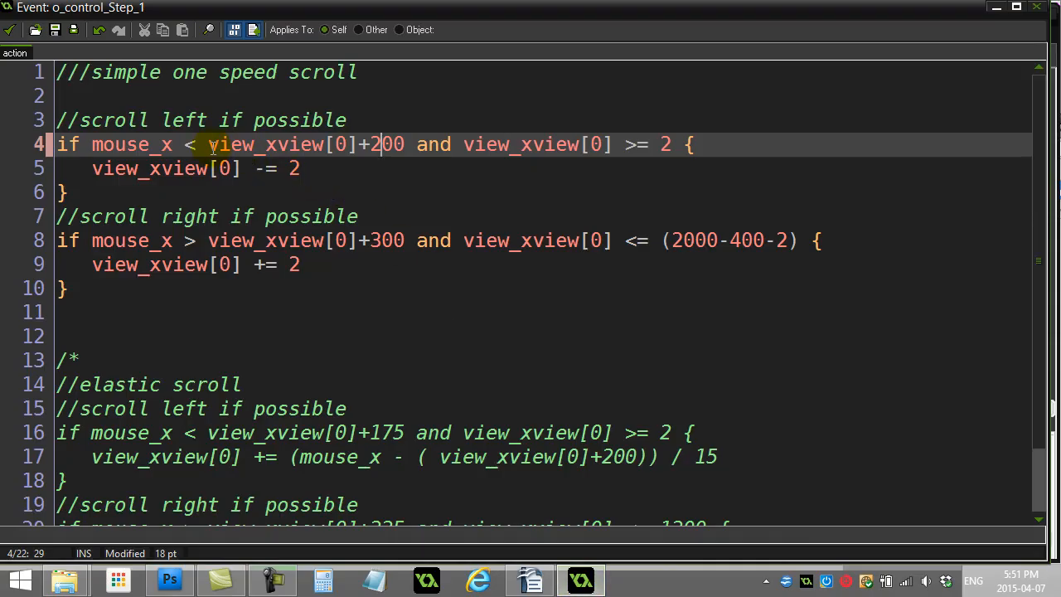
# - Highlight the 200 threshold and both view_xview checks on line 4 to review them
pyautogui.doubleClick(273, 145)
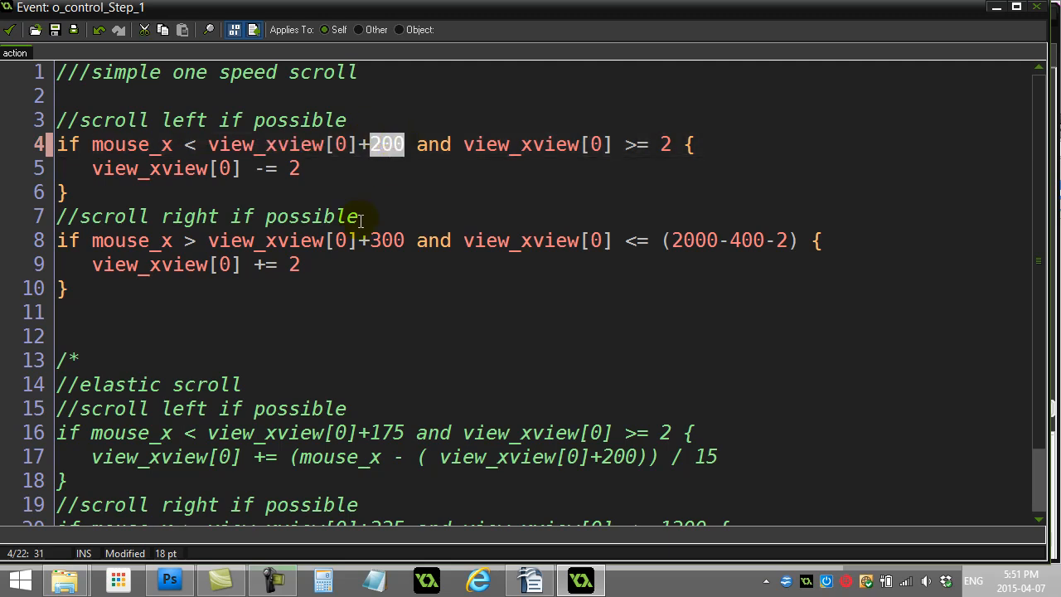
pyautogui.click(446, 144)
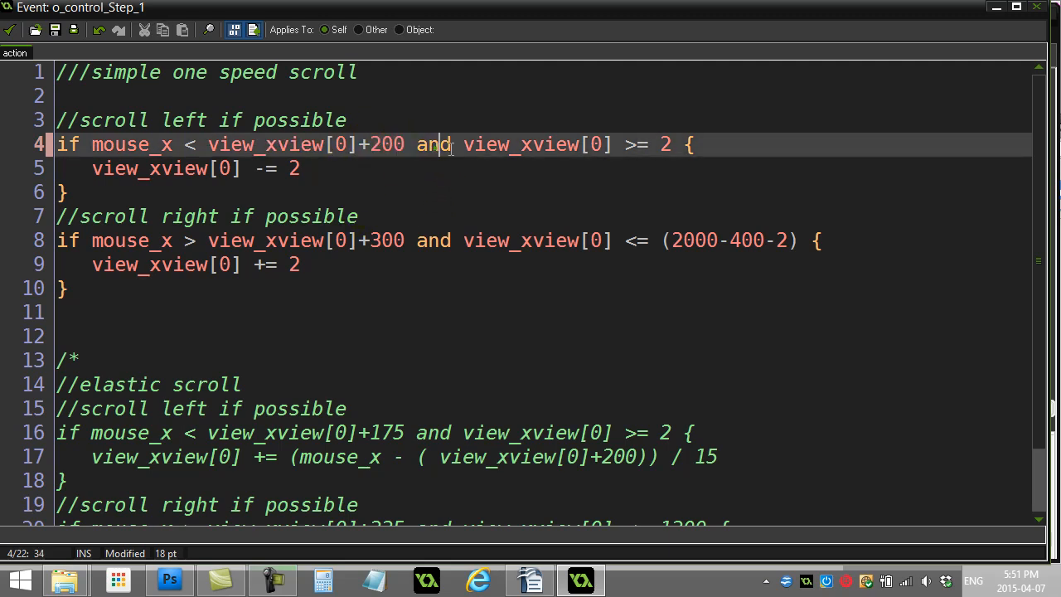
pyautogui.doubleClick(487, 144)
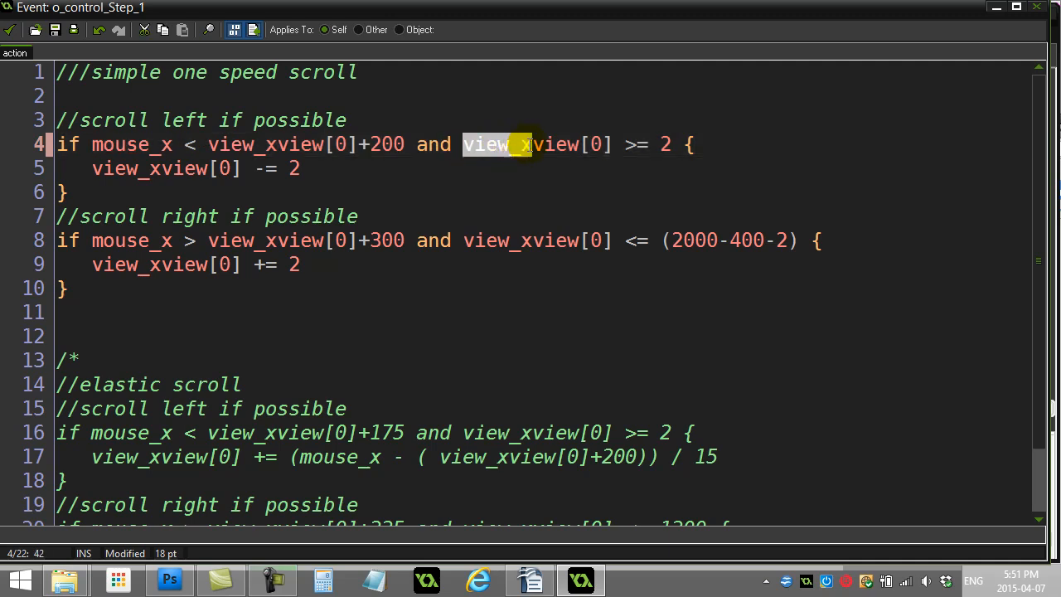
pyautogui.doubleClick(537, 145)
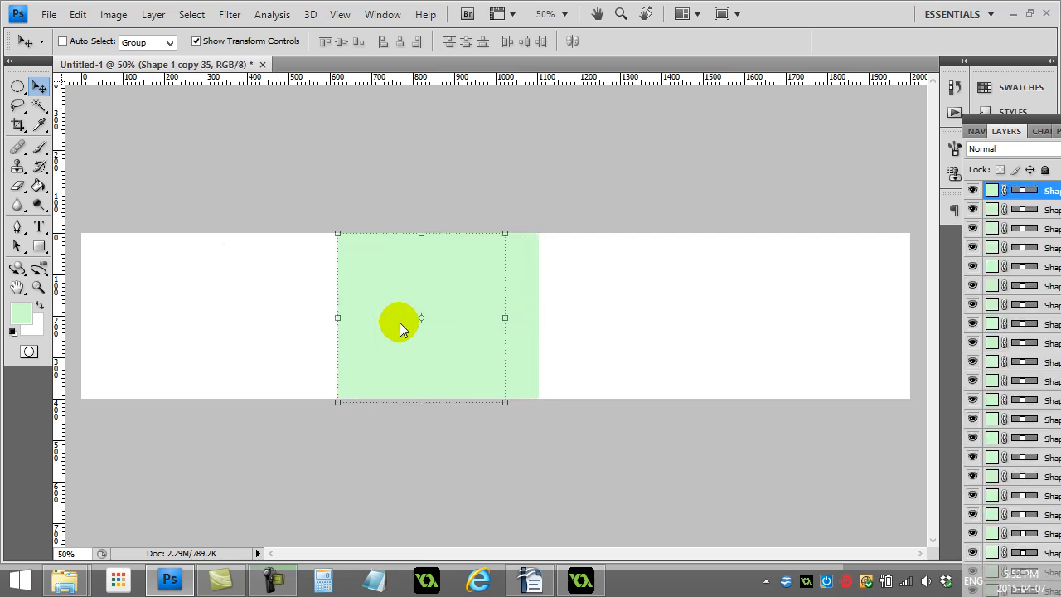
# - Drag the green view square to the canvas's left edge, then return to the code
pyautogui.moveTo(421, 318); pyautogui.dragTo(322, 317)
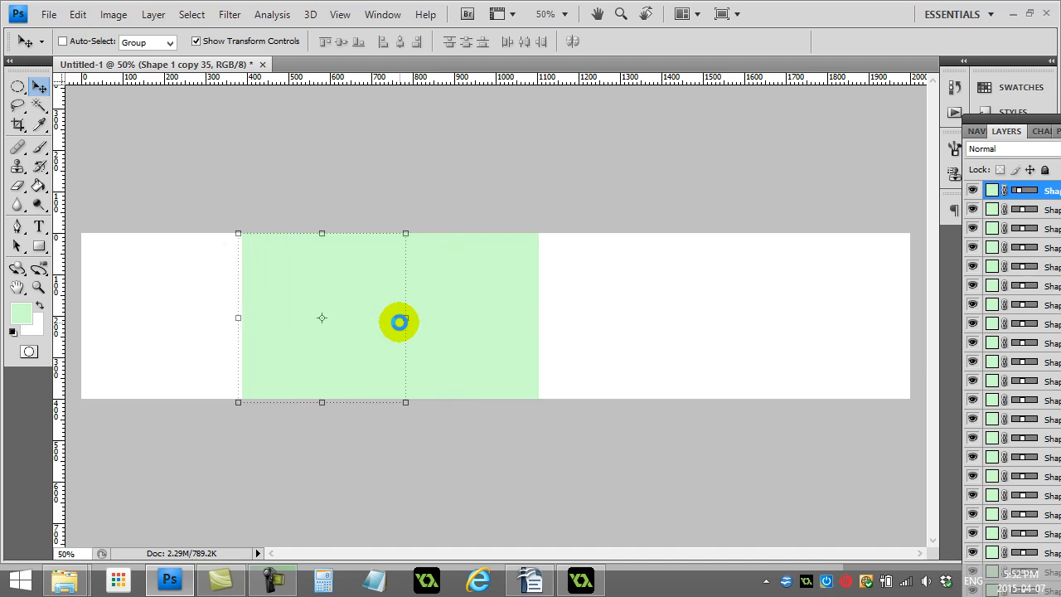
pyautogui.moveTo(322, 318); pyautogui.dragTo(194, 317)
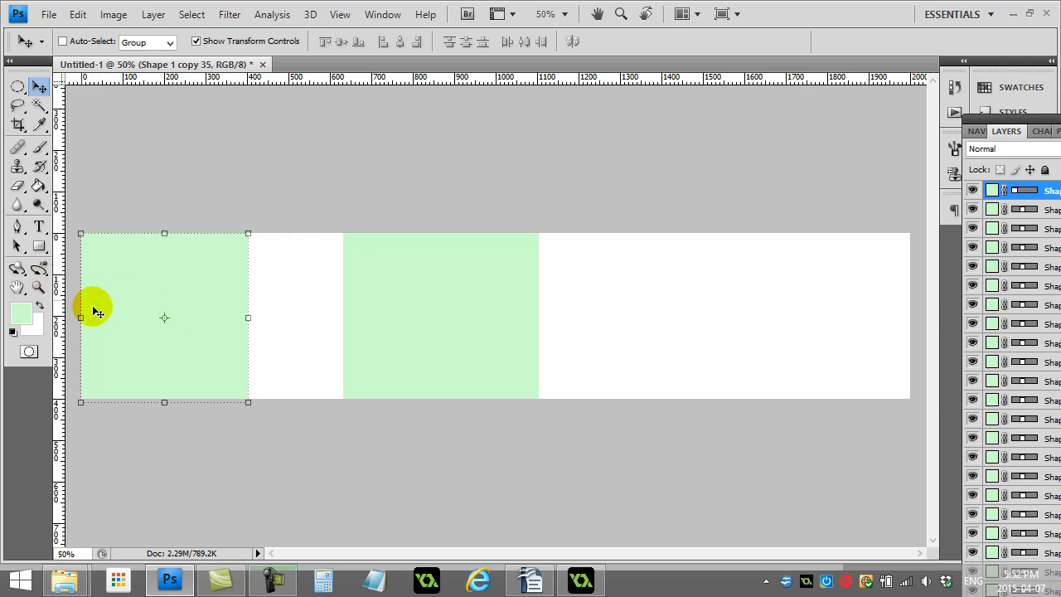
pyautogui.click(579, 579)
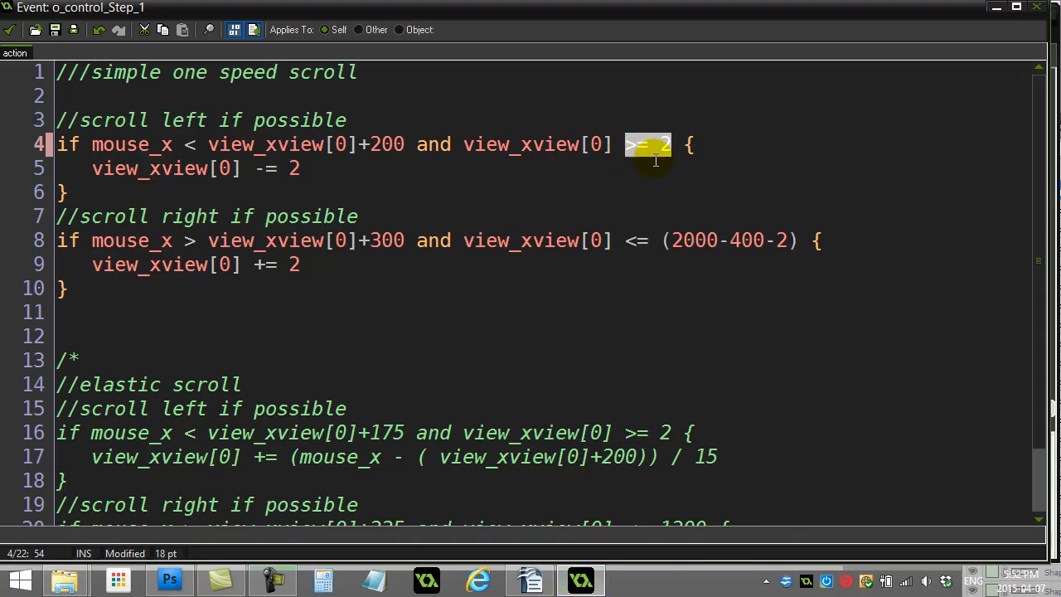
pyautogui.moveTo(256, 168)
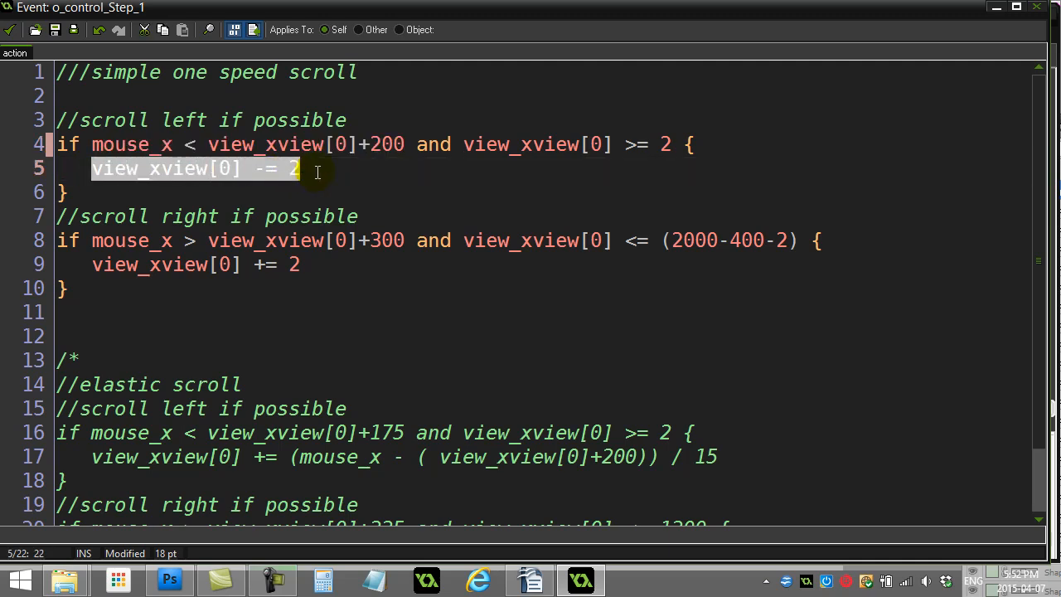
pyautogui.moveTo(160, 185)
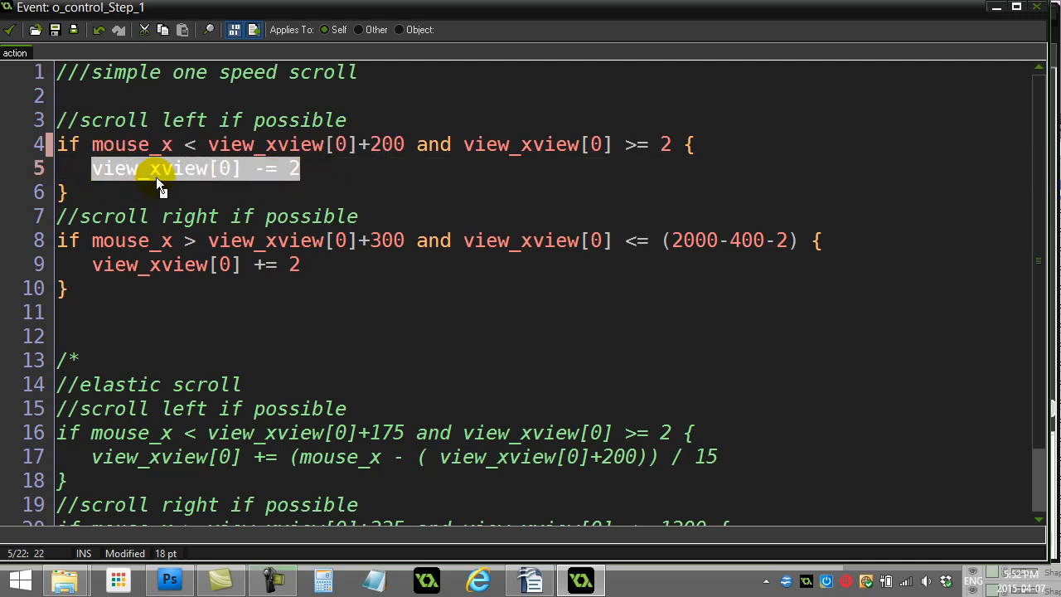
pyautogui.moveTo(257, 183)
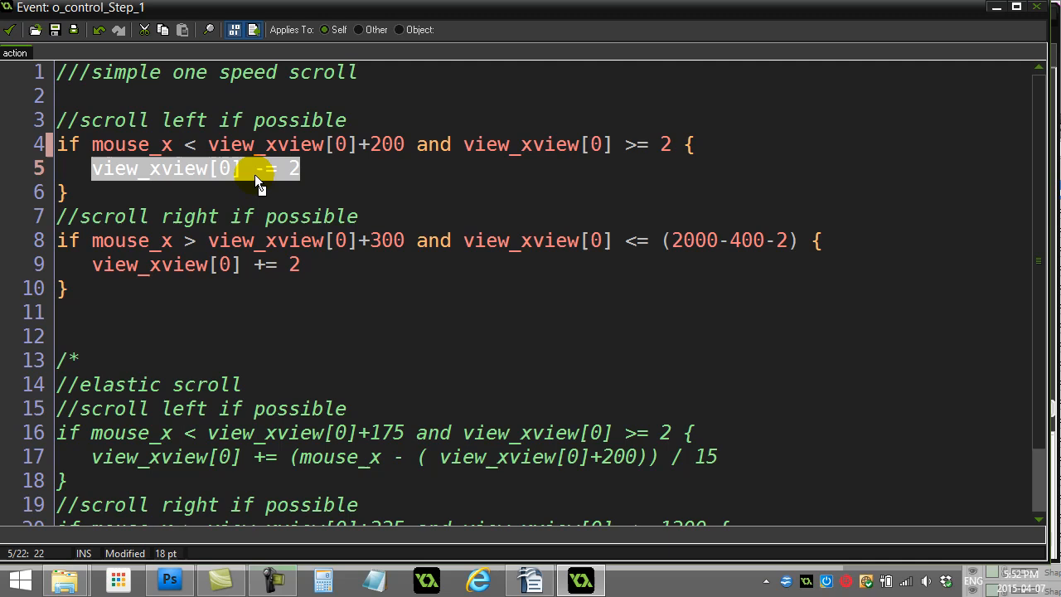
pyautogui.moveTo(158, 174)
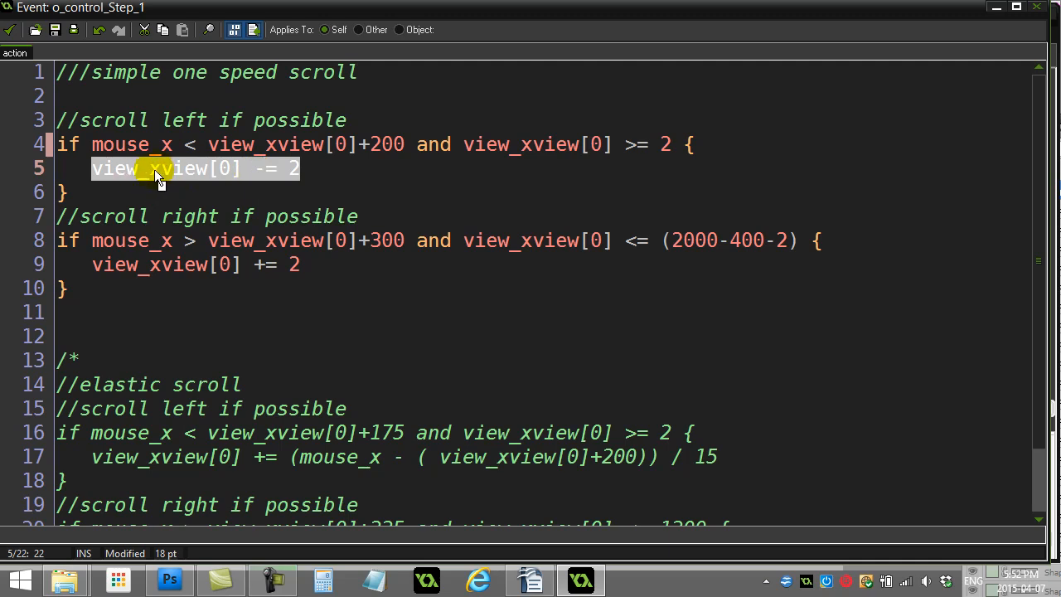
pyautogui.moveTo(93, 240)
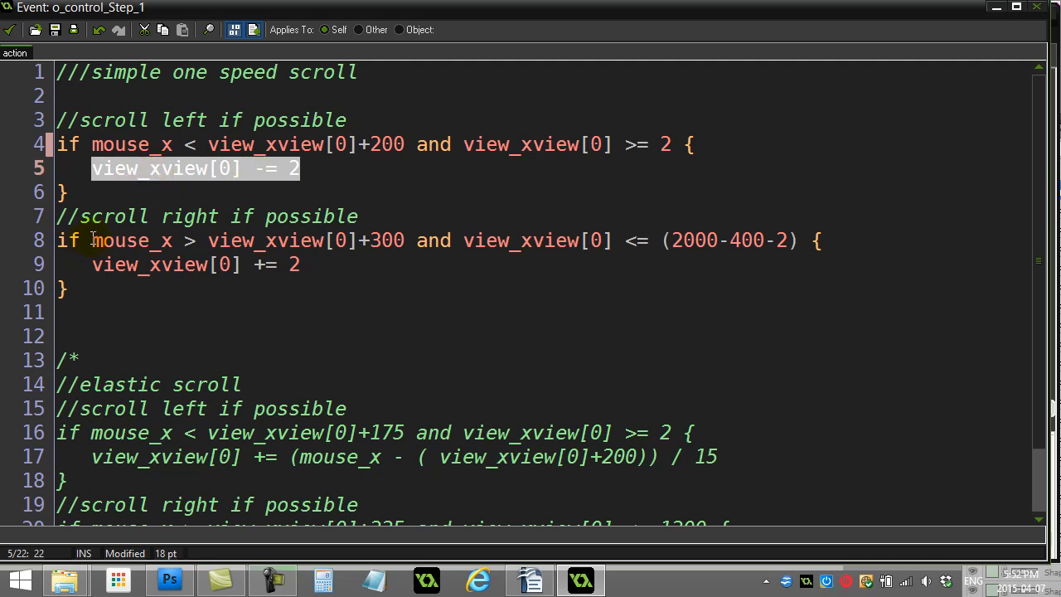
# - Review the right-scroll threshold, edge limit and view increment, then close the script keeping changes
pyautogui.doubleClick(131, 240)
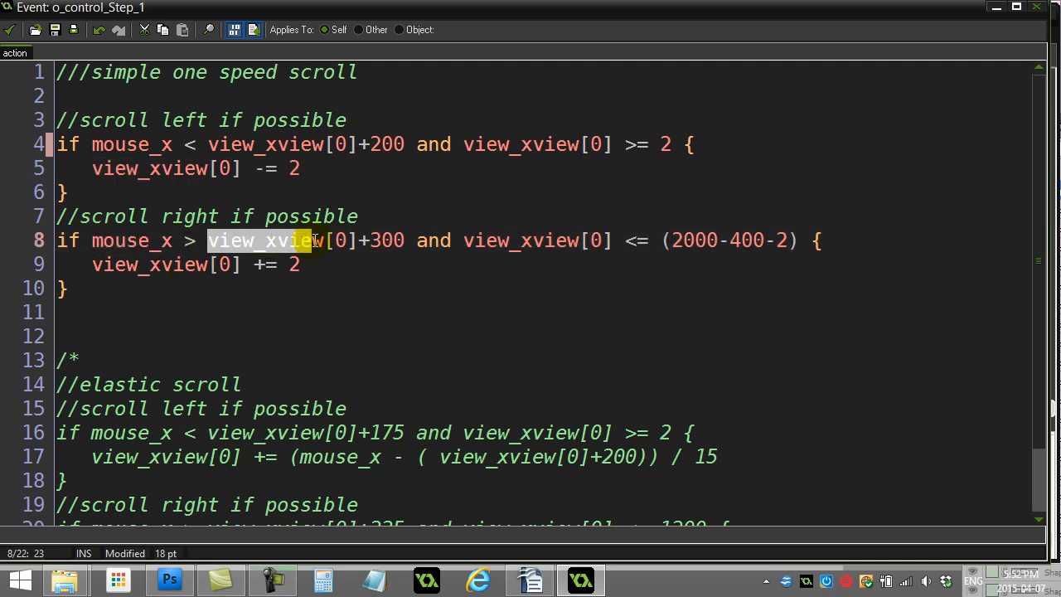
pyautogui.click(365, 240)
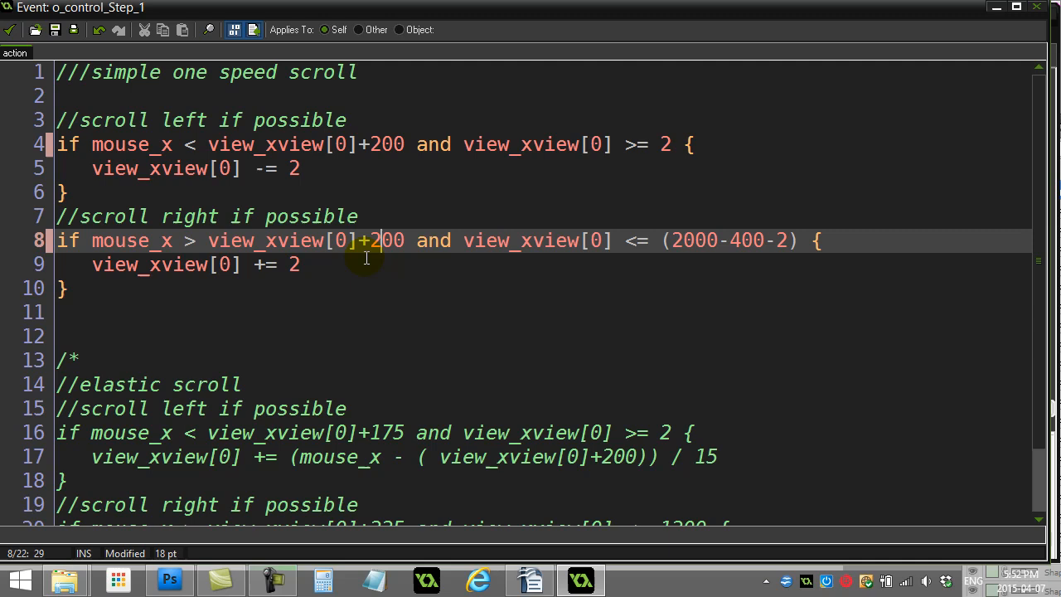
pyautogui.doubleClick(286, 240)
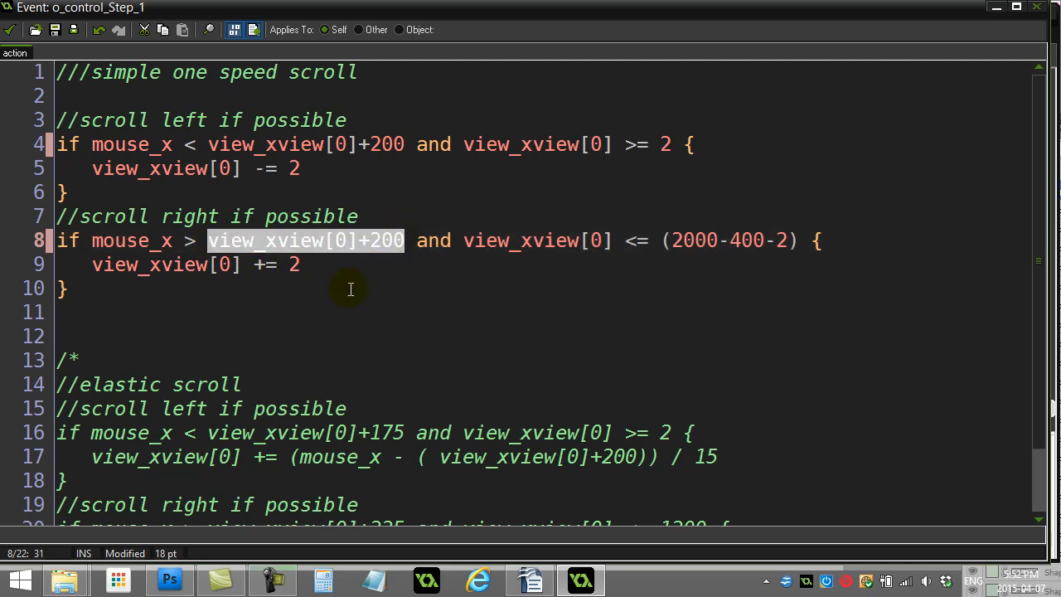
pyautogui.moveTo(471, 244)
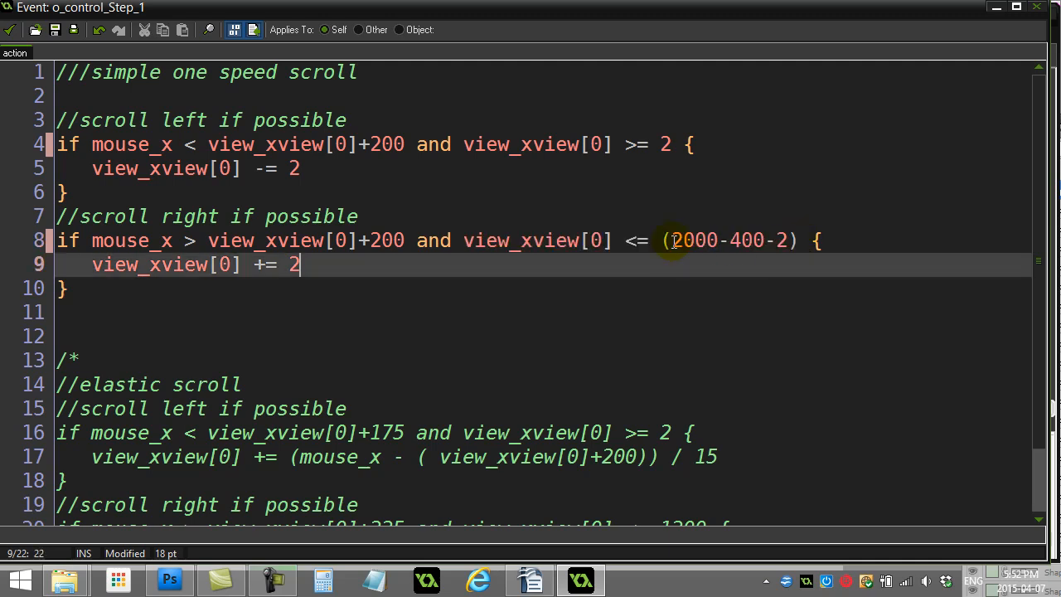
pyautogui.doubleClick(692, 240)
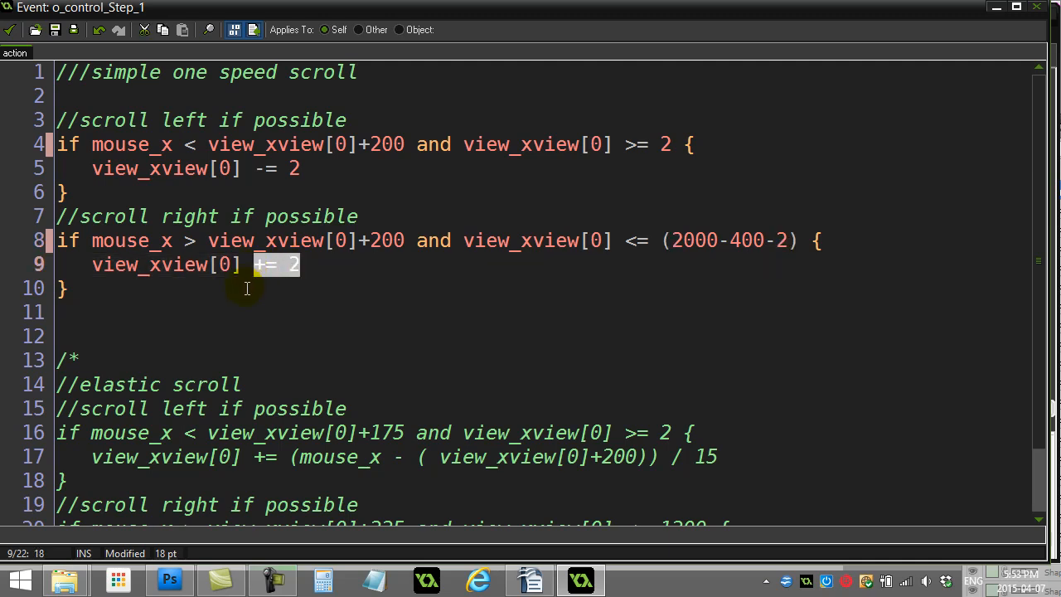
pyautogui.moveTo(726, 257)
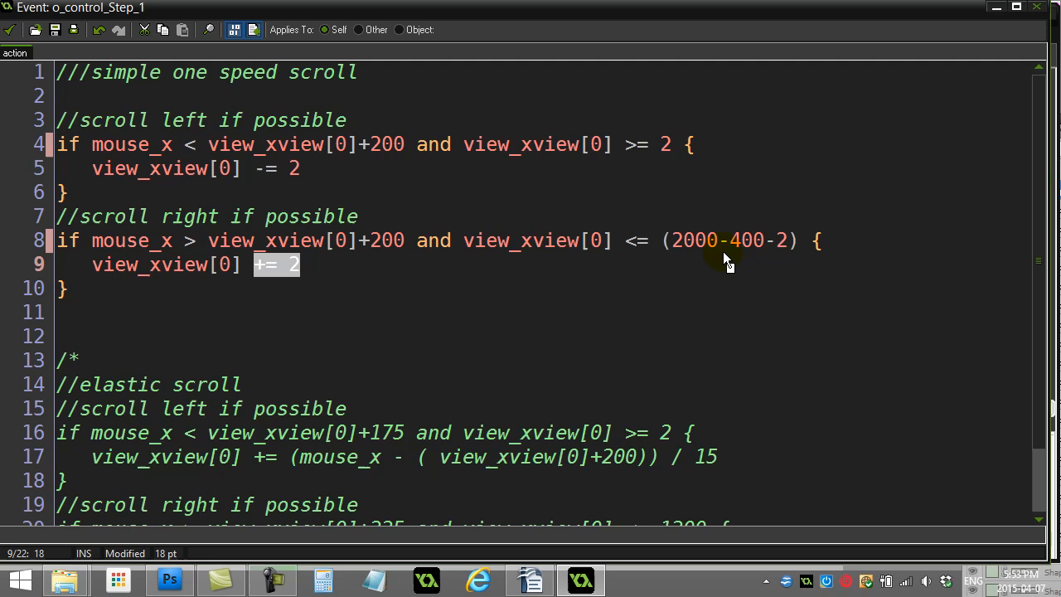
pyautogui.doubleClick(116, 263)
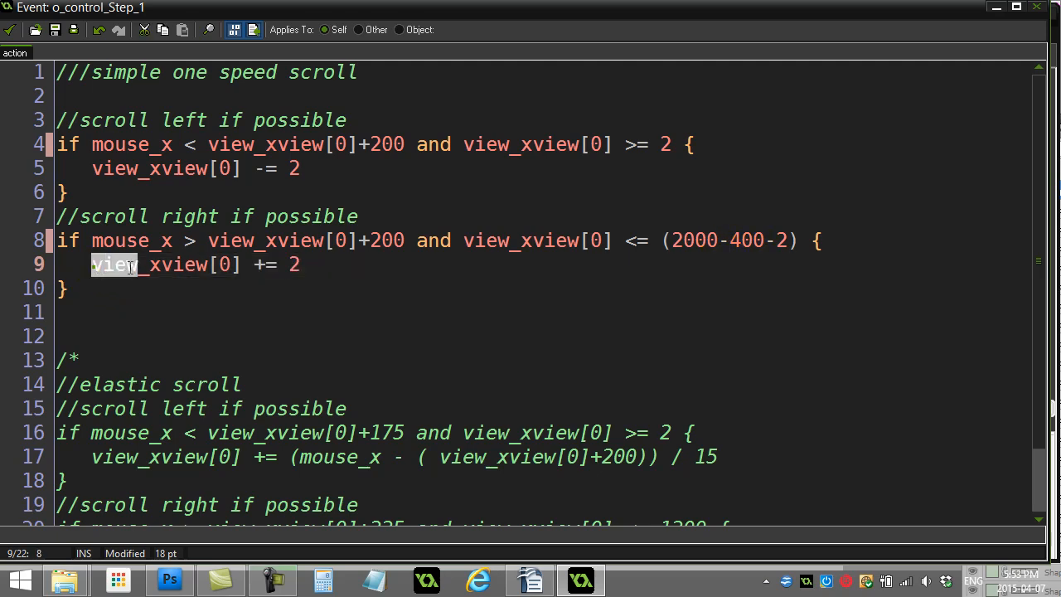
pyautogui.click(138, 288)
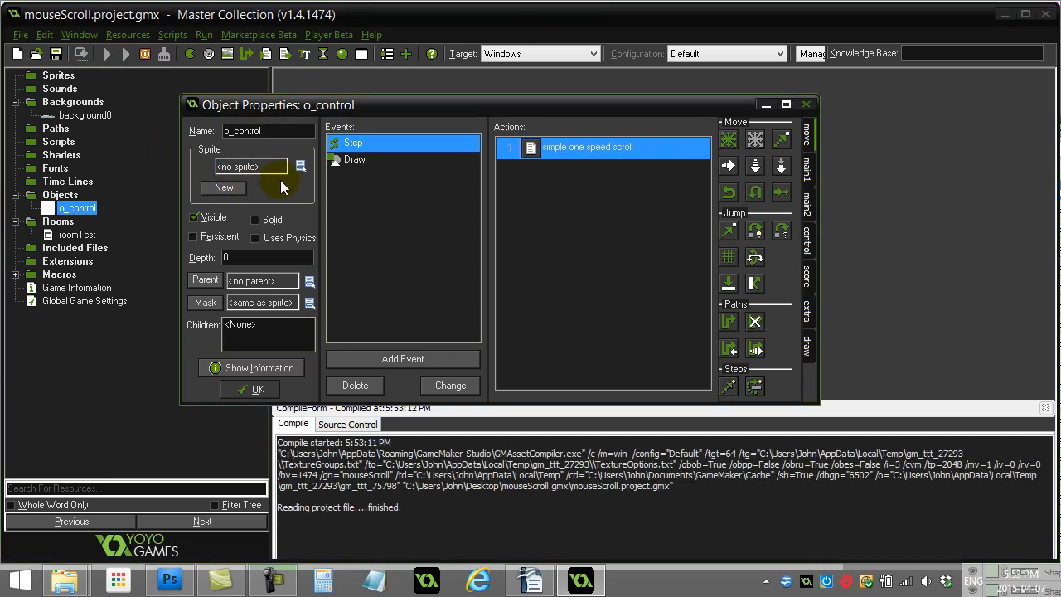
pyautogui.click(125, 53)
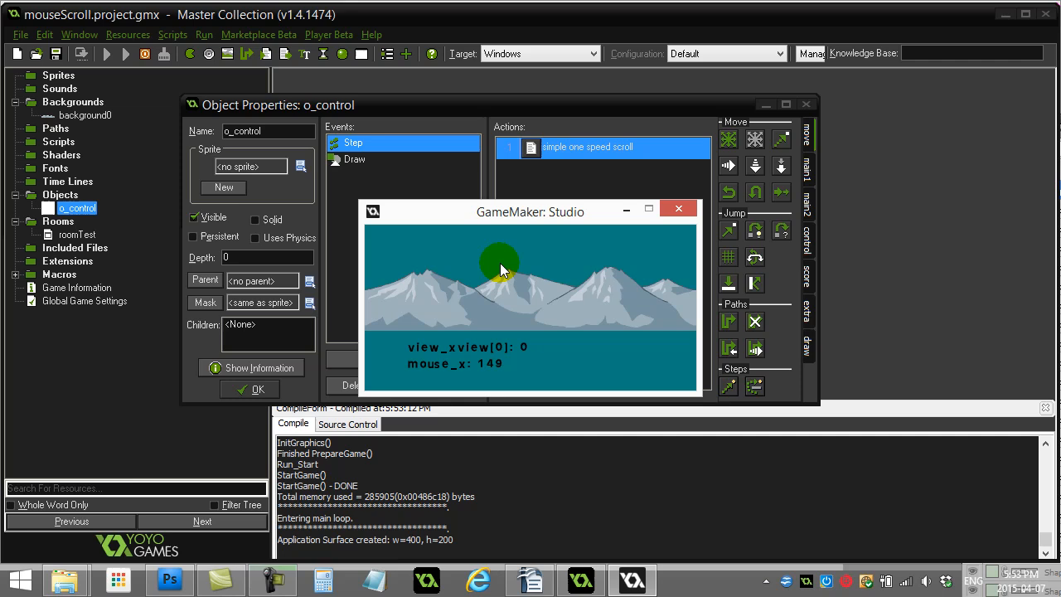
pyautogui.moveTo(405, 280)
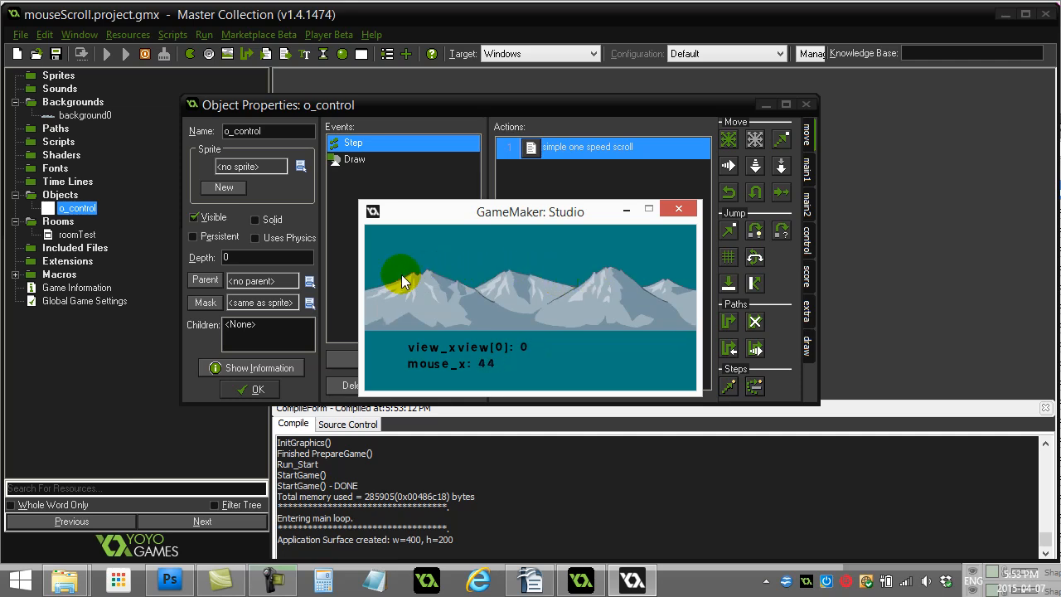
pyautogui.moveTo(369, 232)
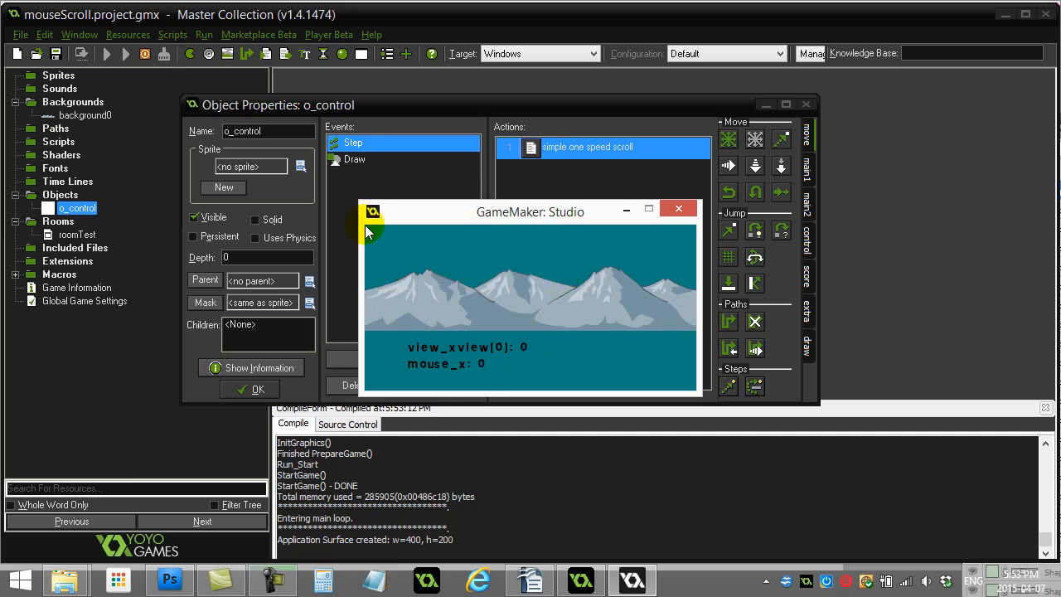
pyautogui.moveTo(399, 238)
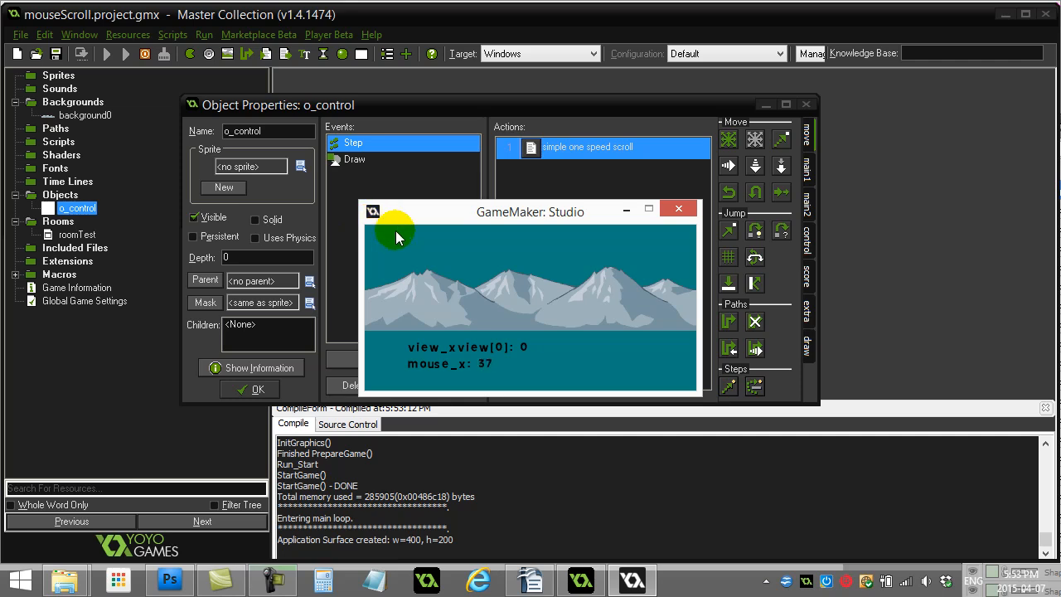
pyautogui.moveTo(520, 268)
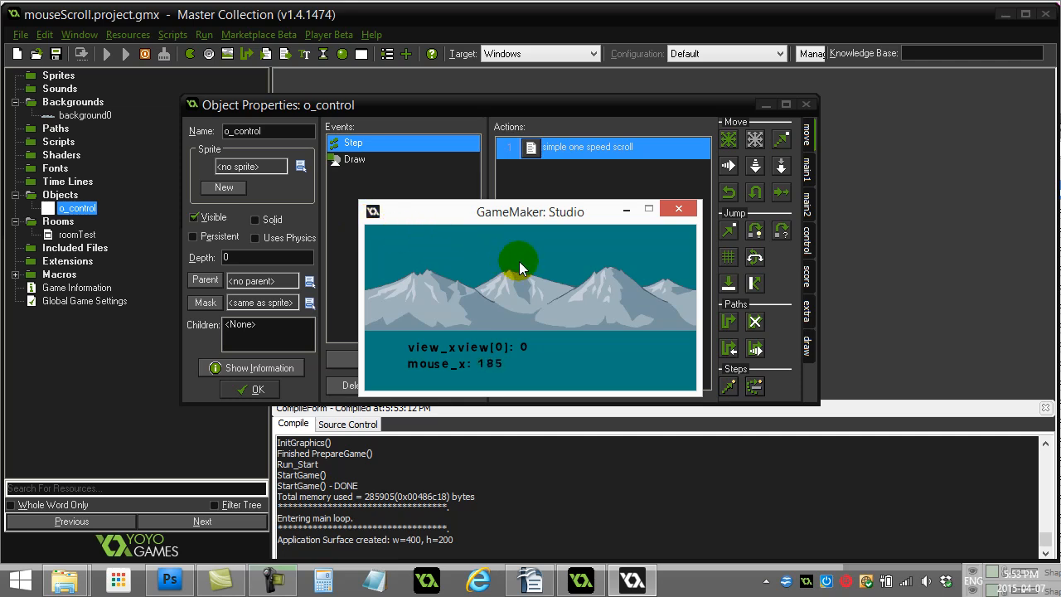
pyautogui.moveTo(534, 267)
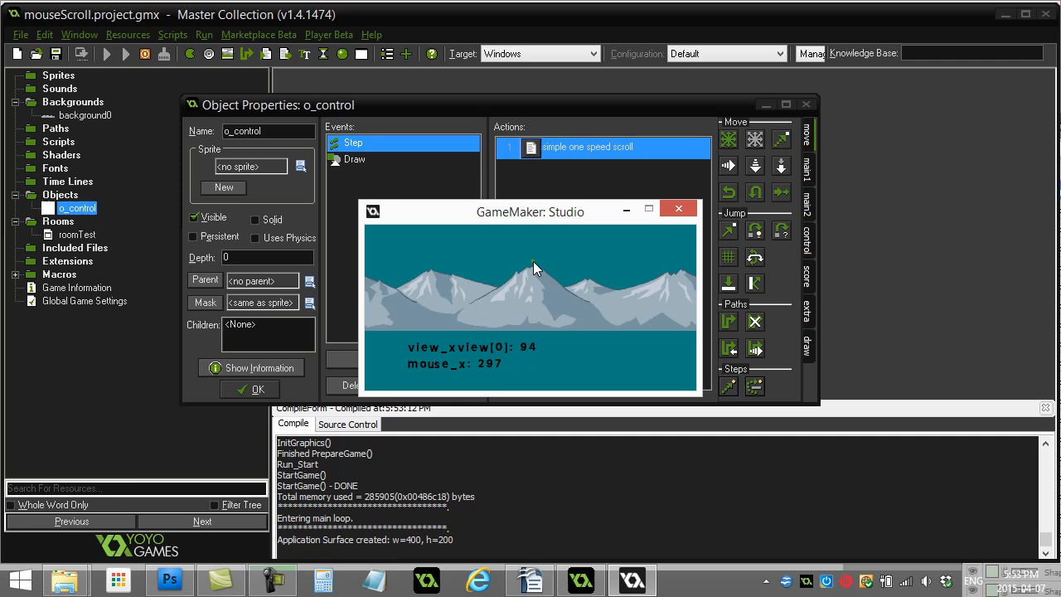
pyautogui.moveTo(545, 261)
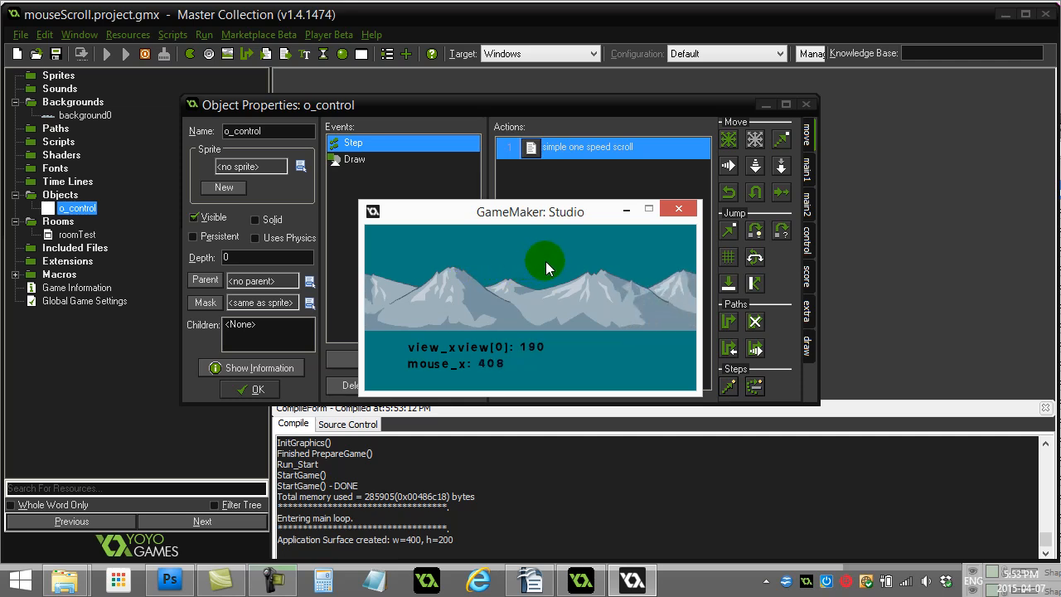
pyautogui.moveTo(684, 261)
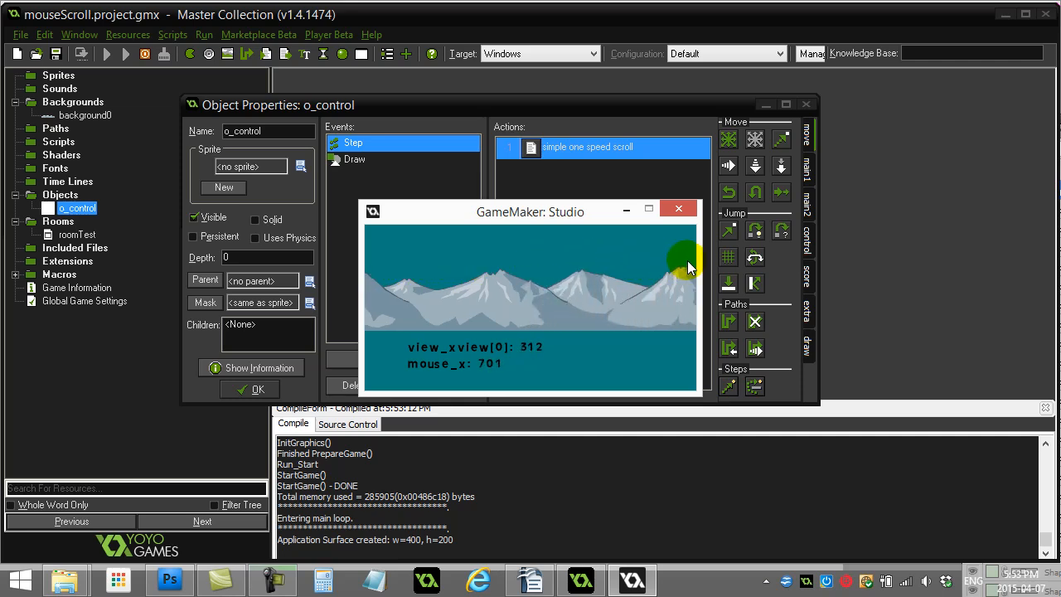
pyautogui.moveTo(690, 264)
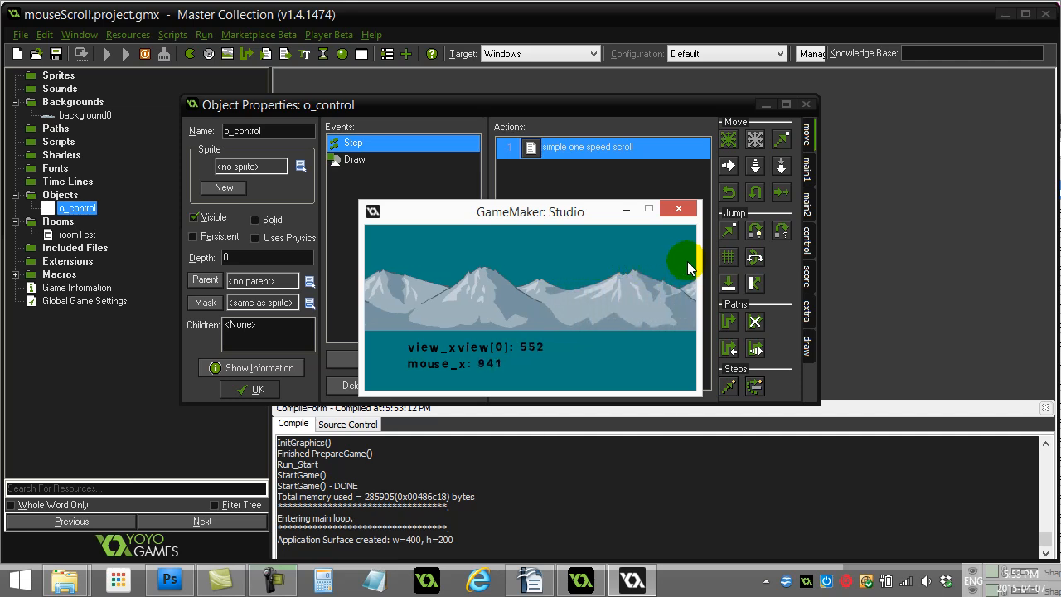
pyautogui.moveTo(639, 271)
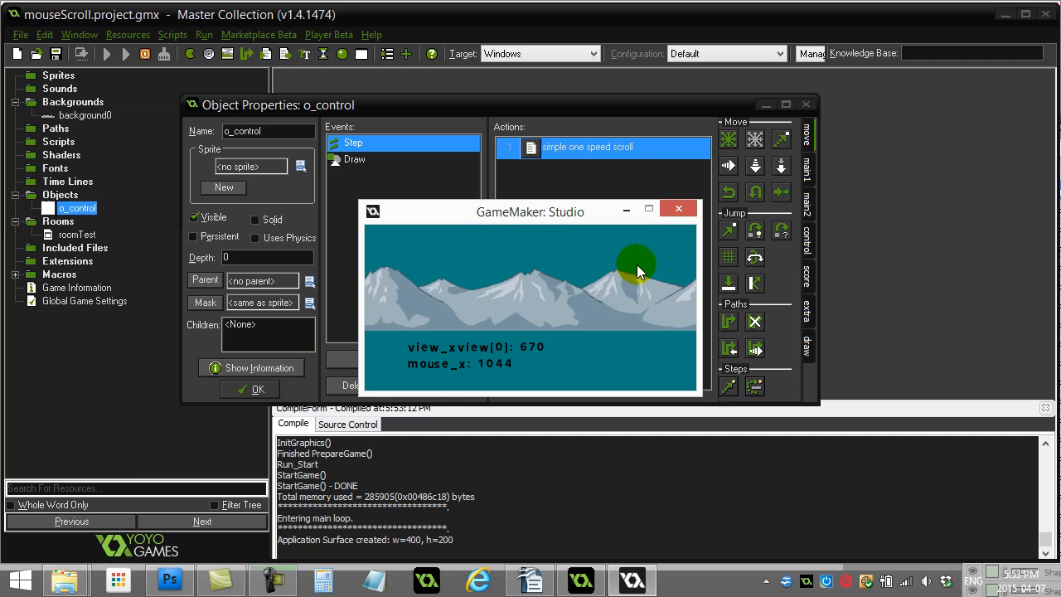
pyautogui.moveTo(555, 271)
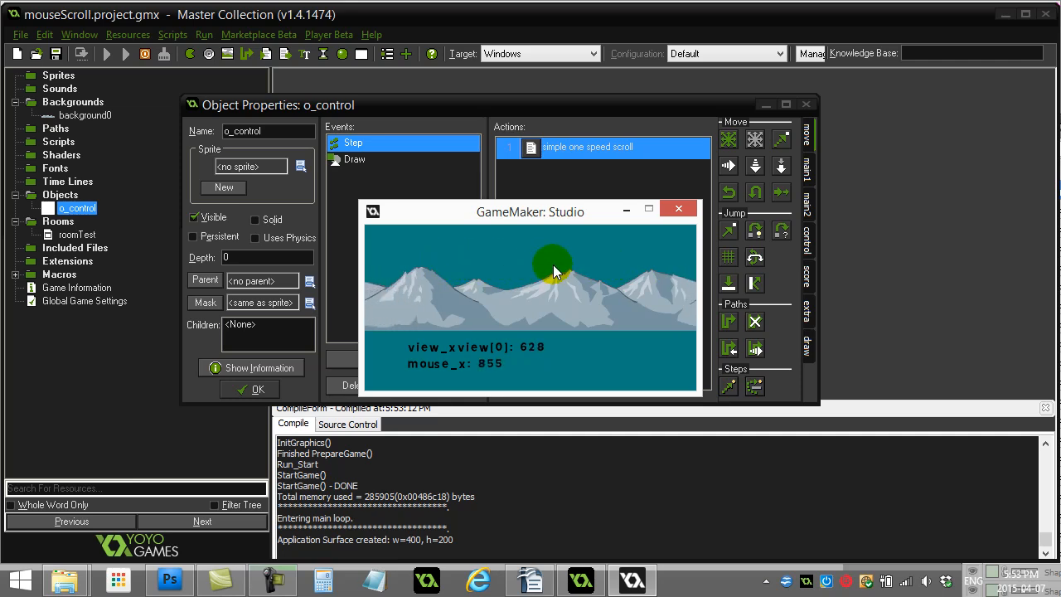
pyautogui.moveTo(553, 275)
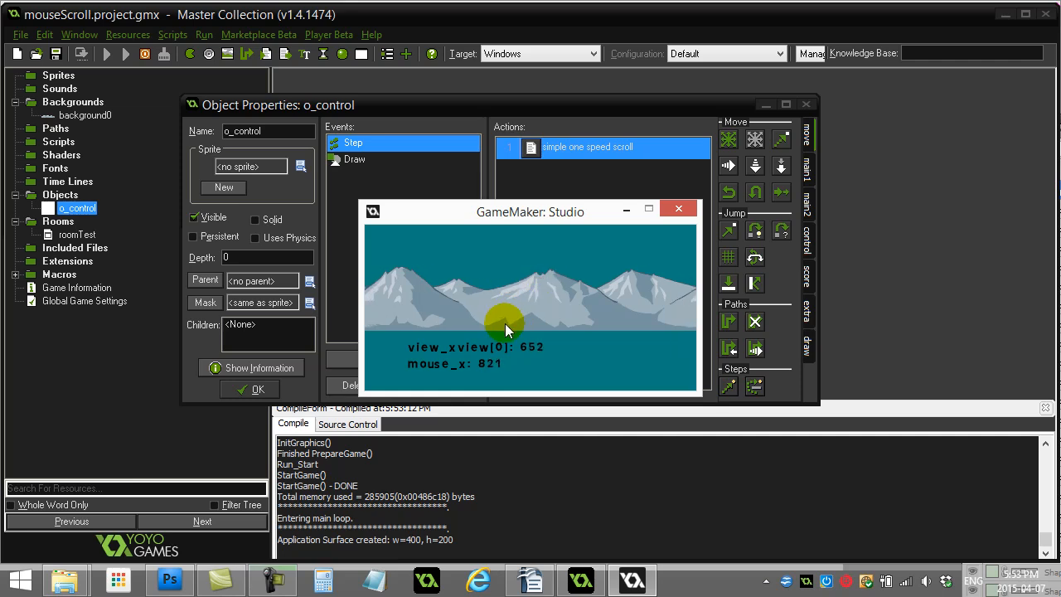
pyautogui.moveTo(506, 377)
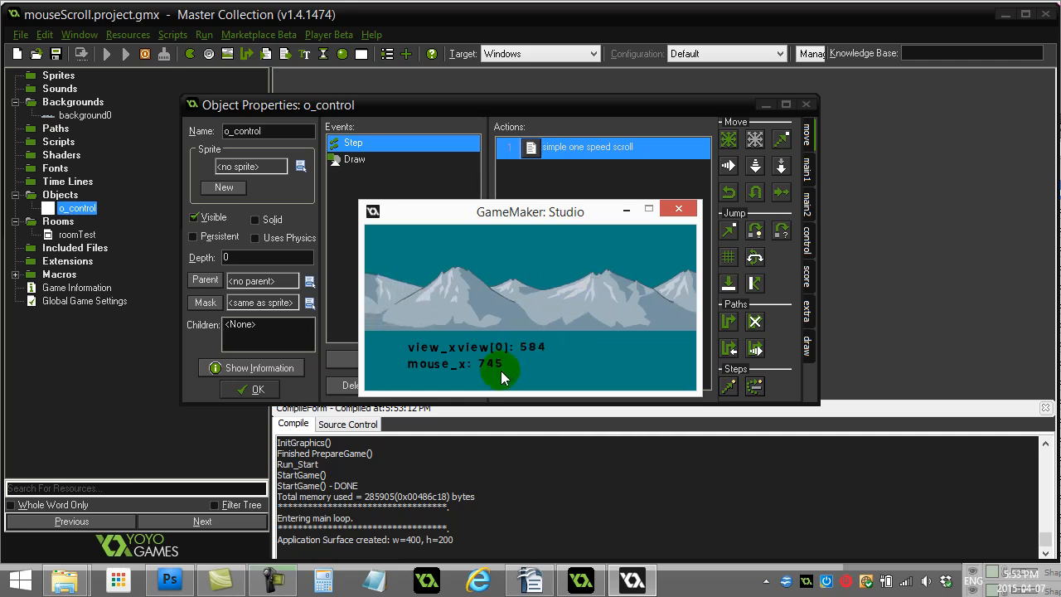
pyautogui.moveTo(524, 370)
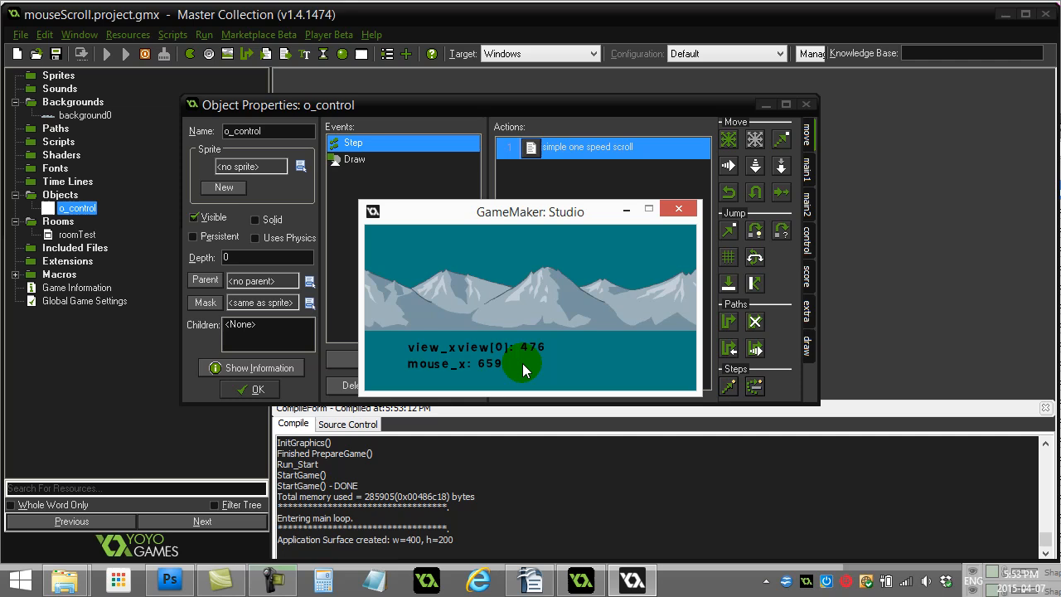
pyautogui.moveTo(534, 286)
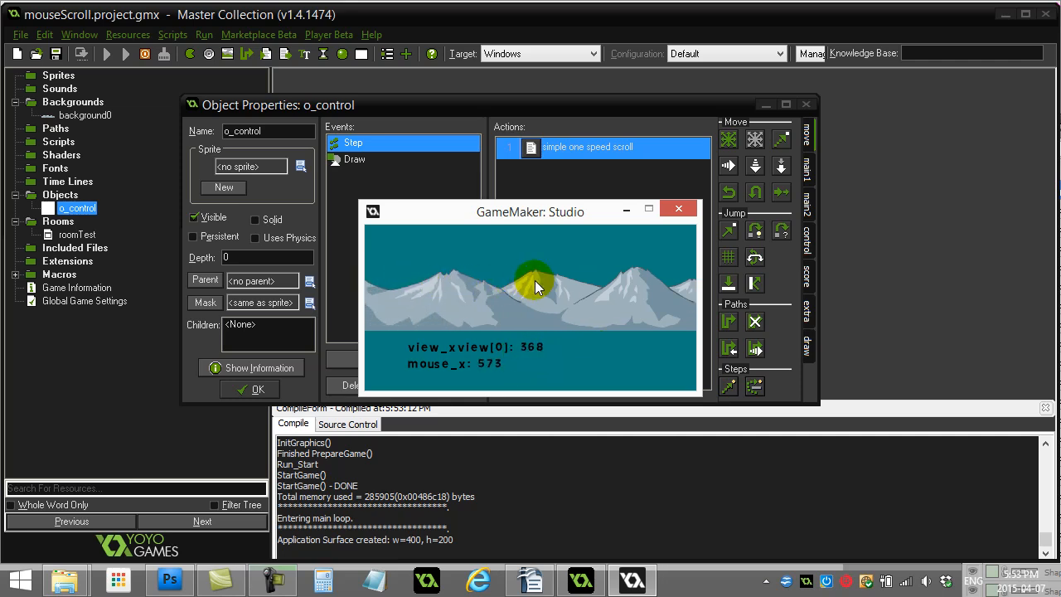
pyautogui.moveTo(516, 313)
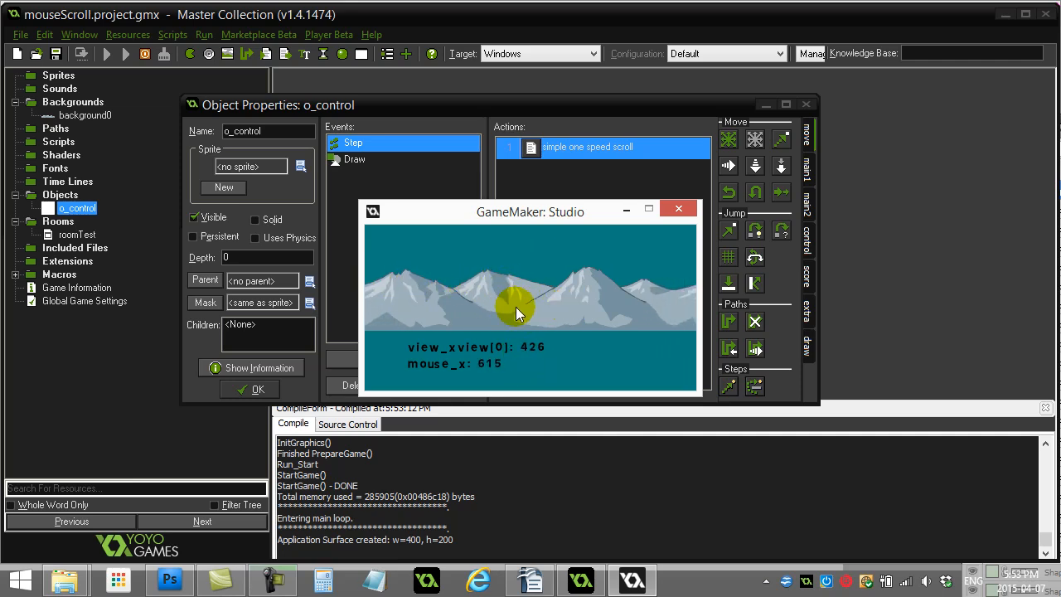
pyautogui.moveTo(655, 224)
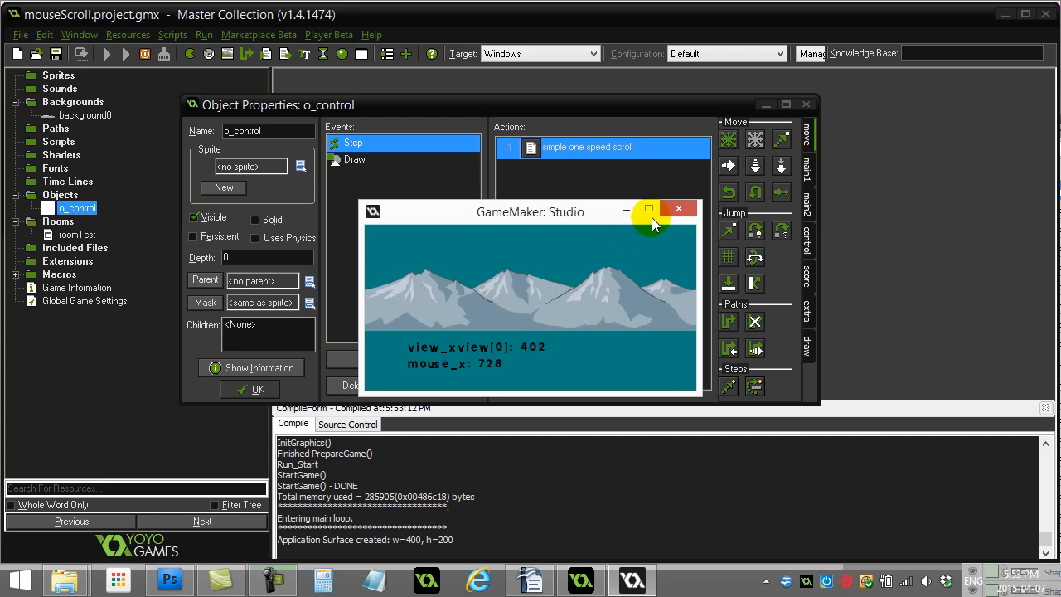
pyautogui.click(679, 208)
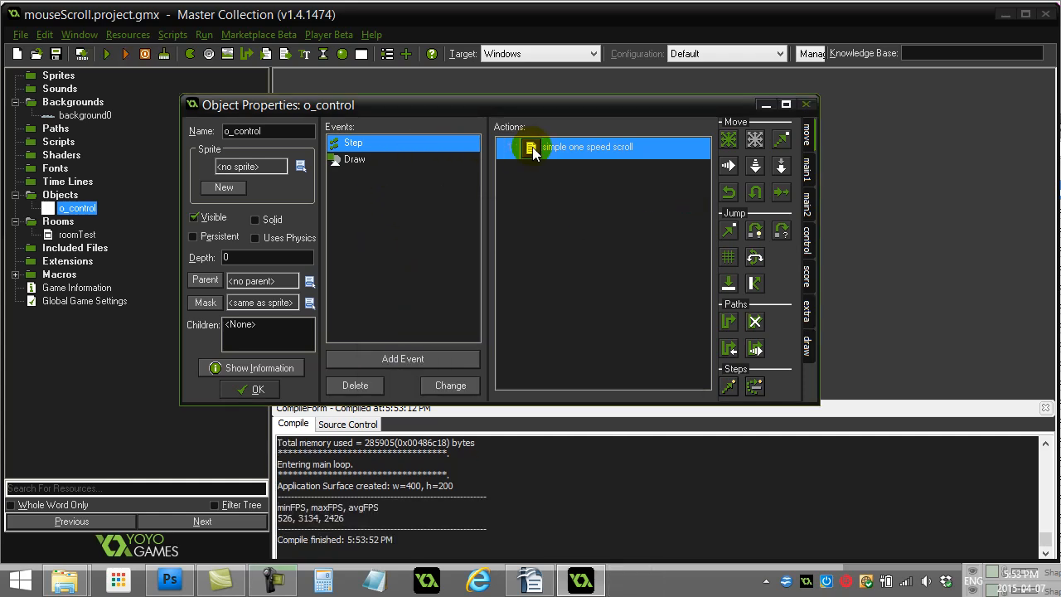
# - Wrap the simple one-speed scroll block in /* */ so the elastic scroll block runs
pyautogui.doubleClick(601, 147)
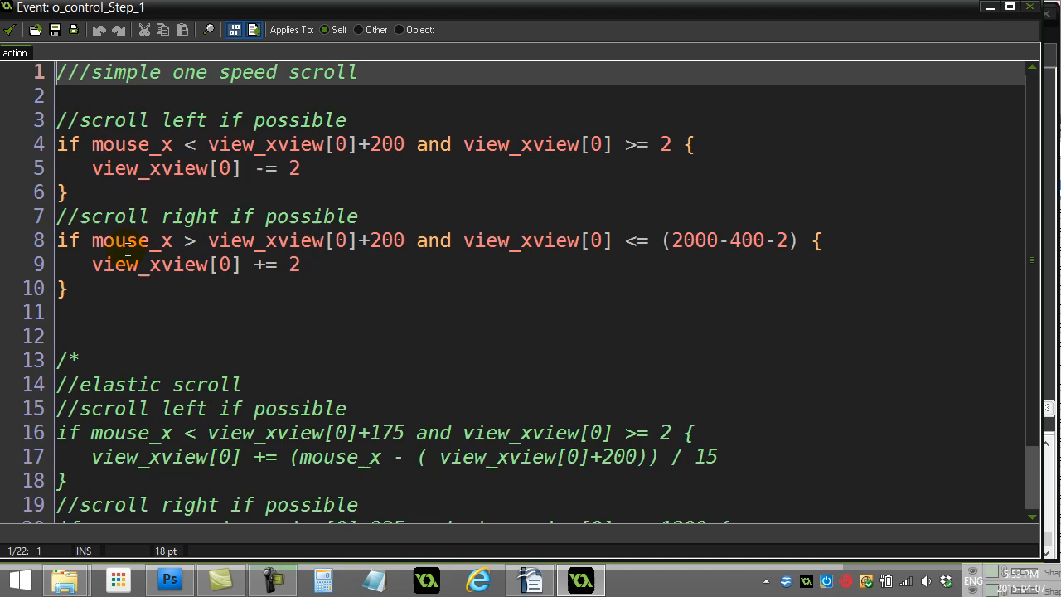
pyautogui.press('enter')
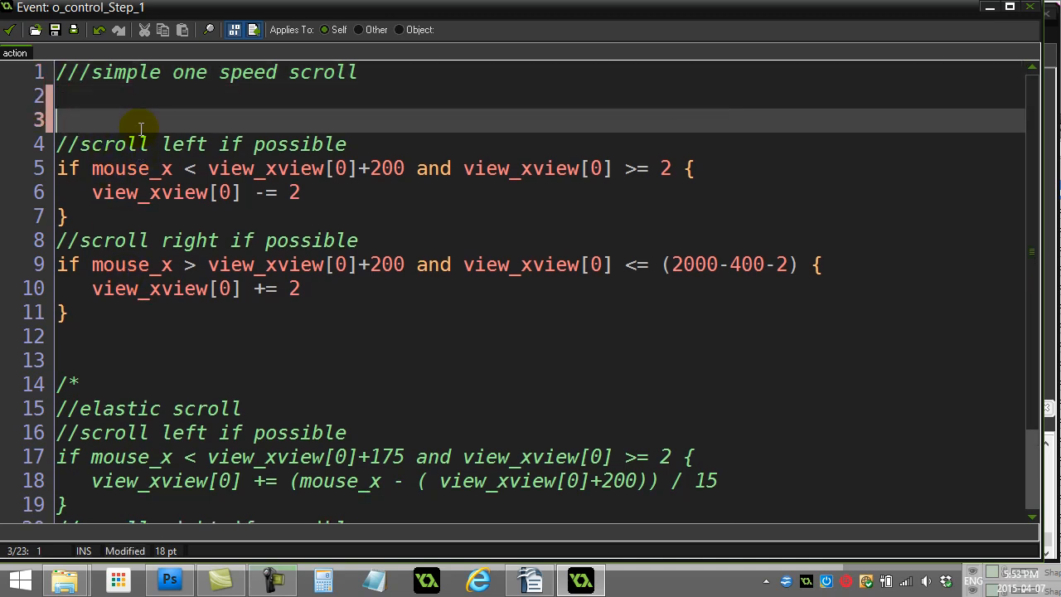
pyautogui.write('/*')
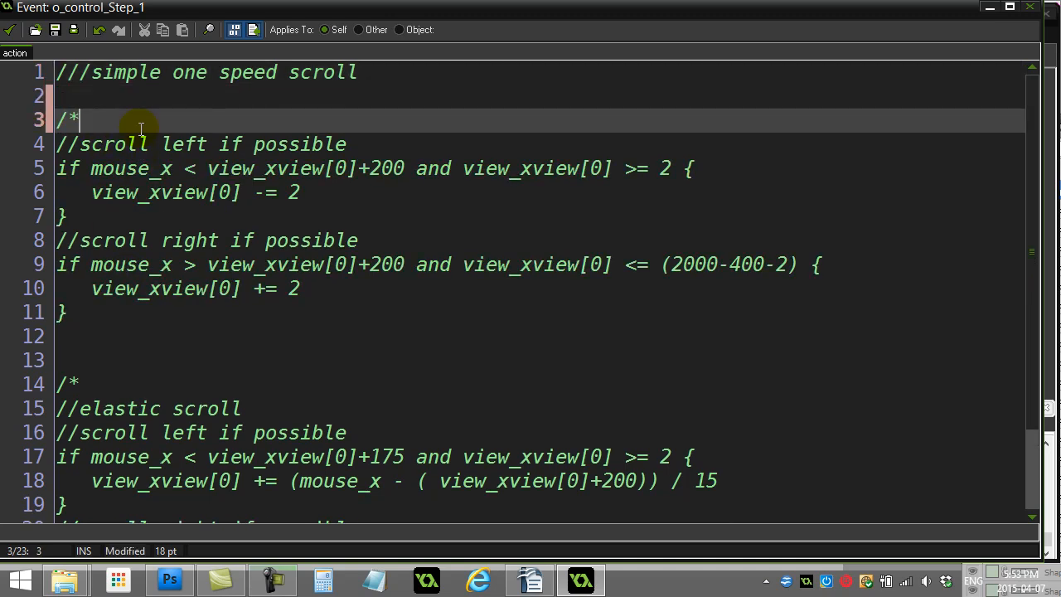
pyautogui.click(111, 336)
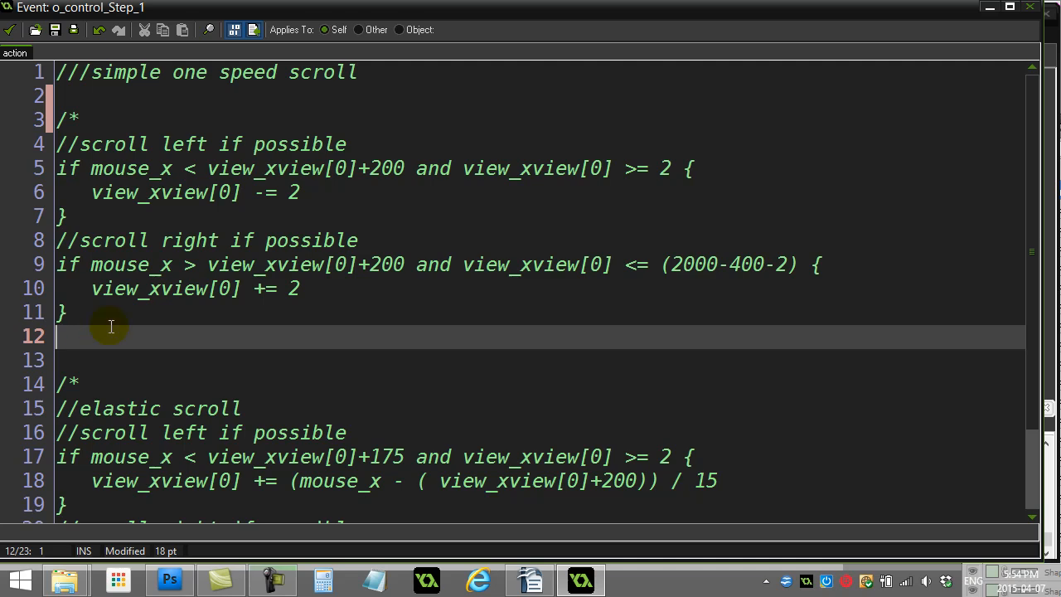
pyautogui.write('*/')
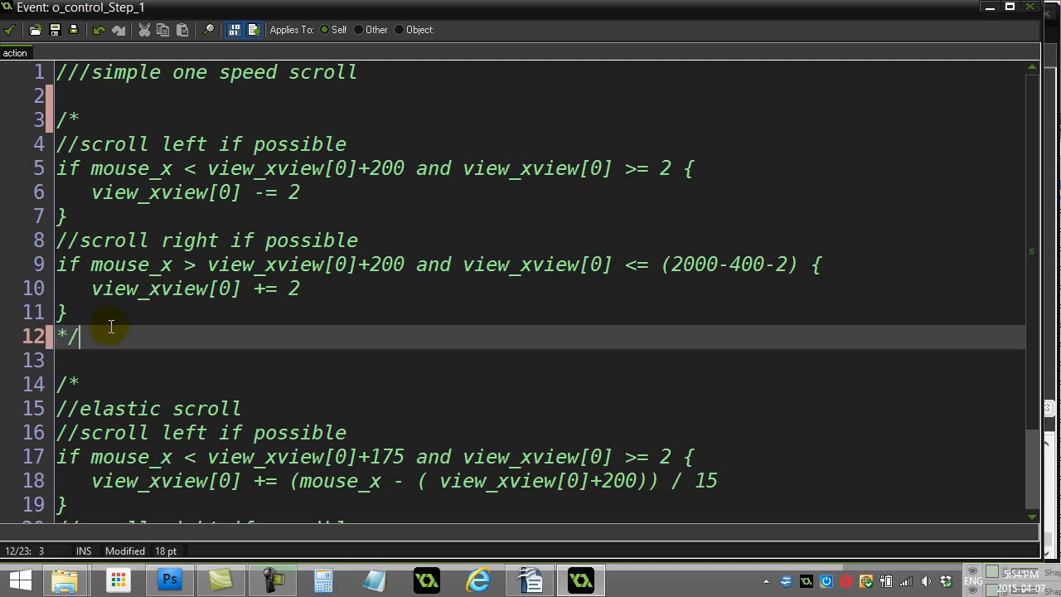
pyautogui.moveTo(89, 375)
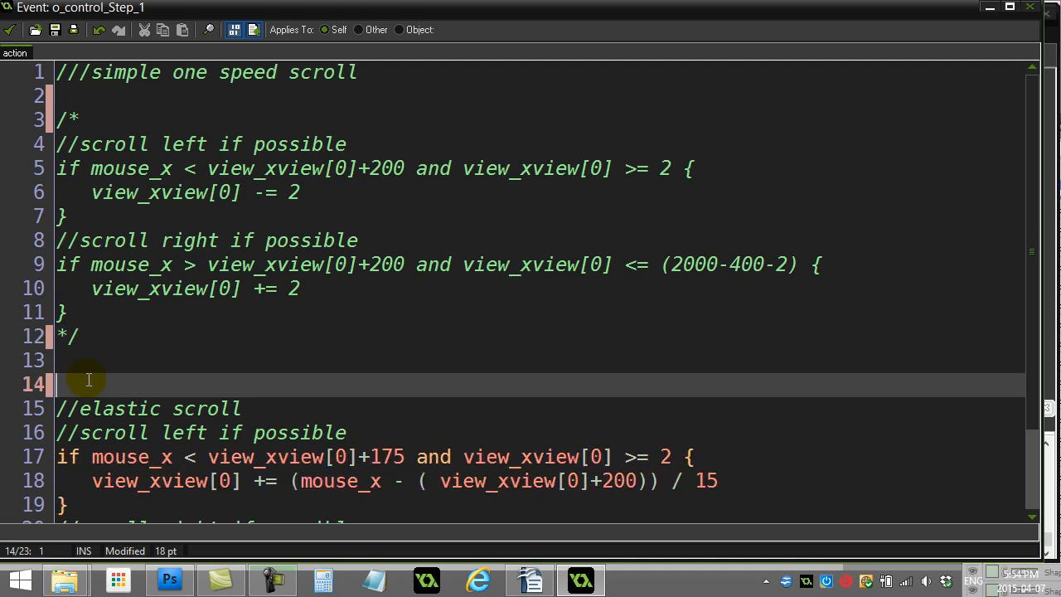
pyautogui.scroll(-3)
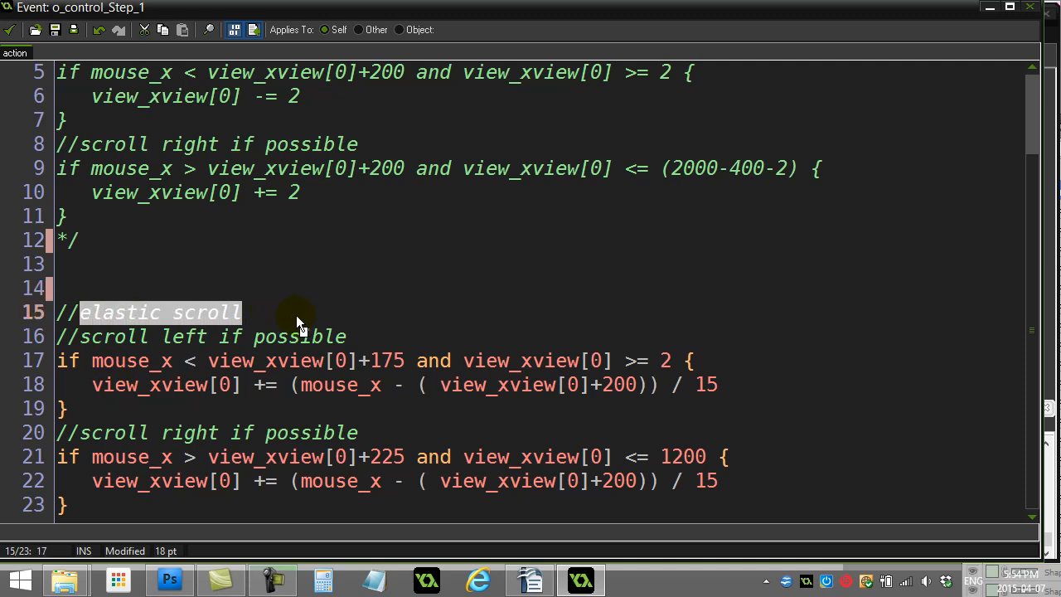
# - Replace the line 17 left-scroll threshold 175 with 200 and check the right-scroll condition
pyautogui.click(158, 287)
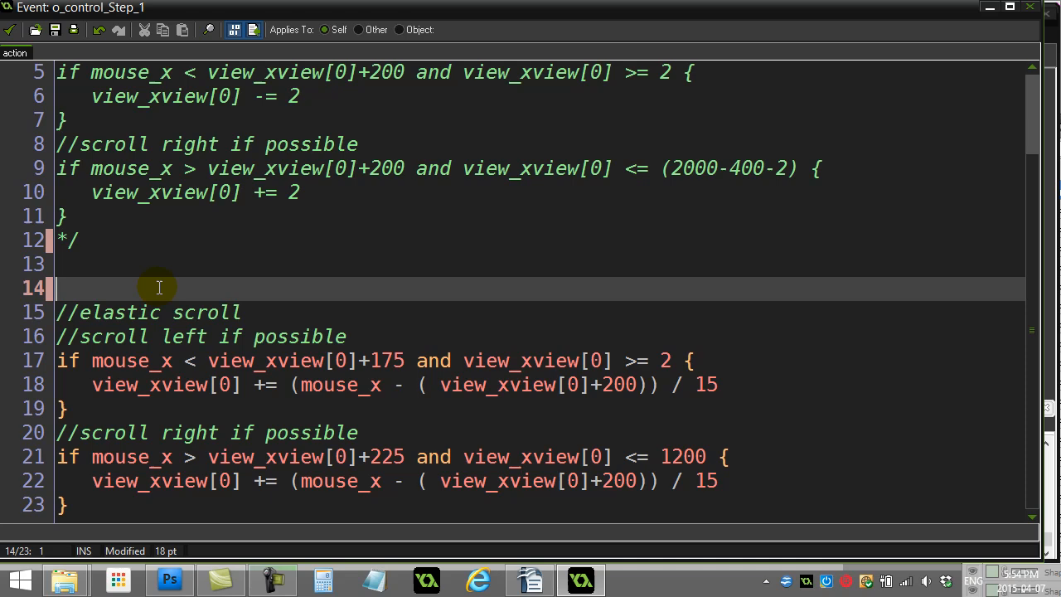
pyautogui.moveTo(169, 288)
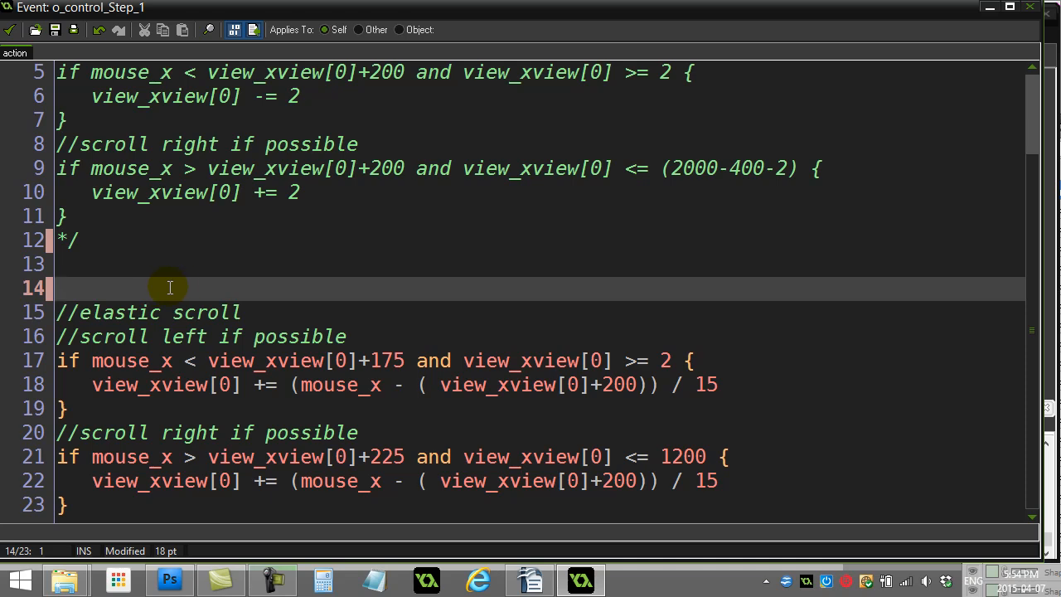
pyautogui.moveTo(135, 415)
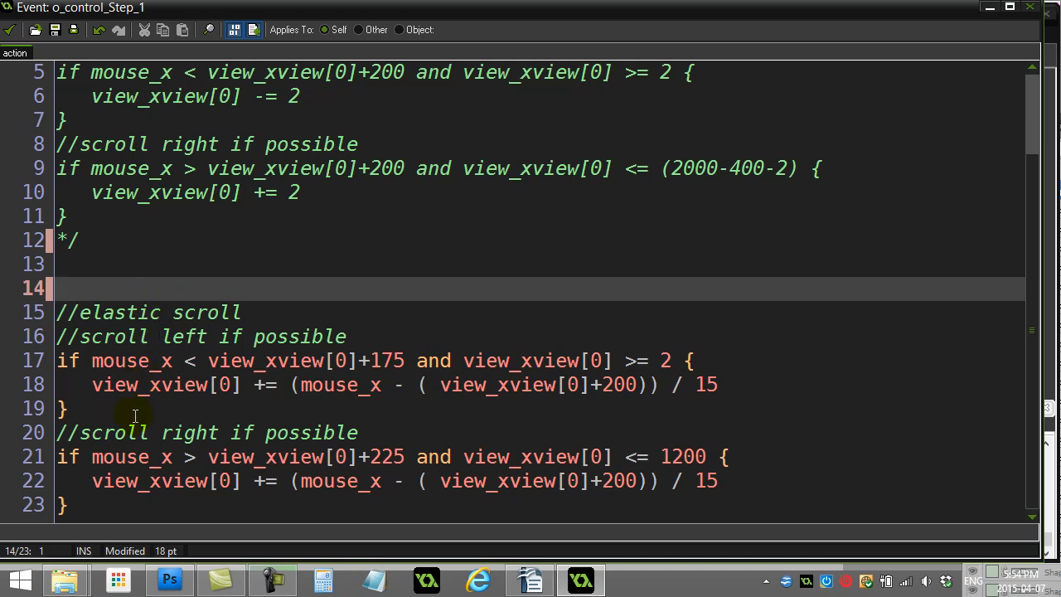
pyautogui.doubleClick(387, 360)
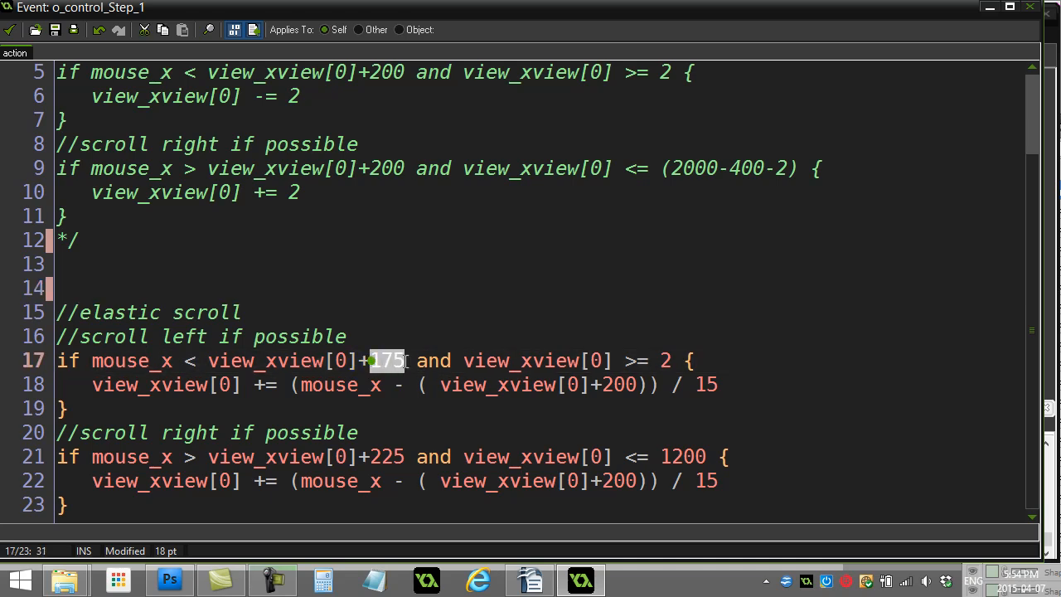
pyautogui.write('200')
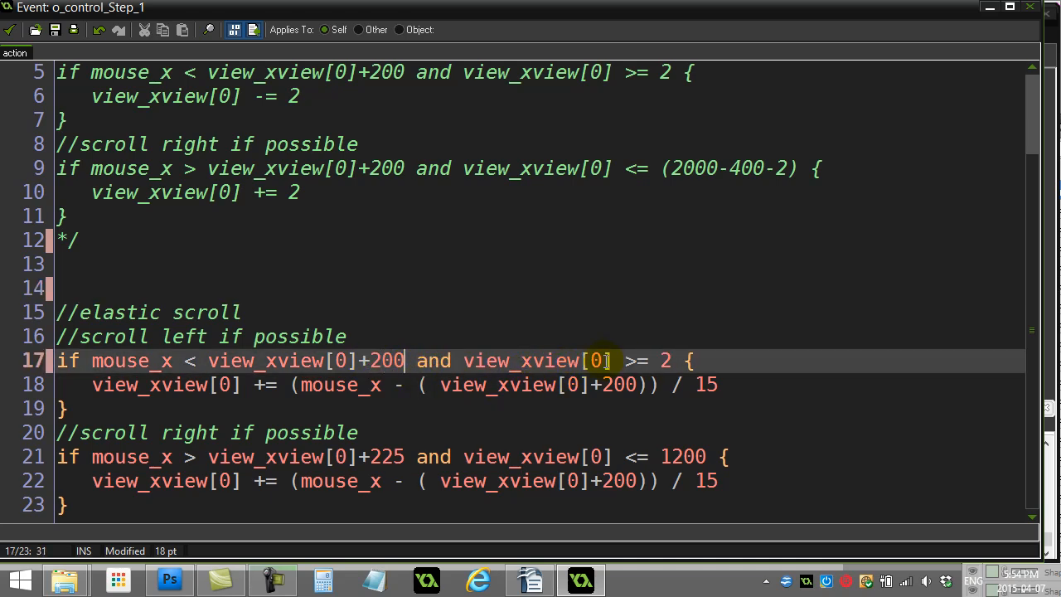
pyautogui.click(370, 457)
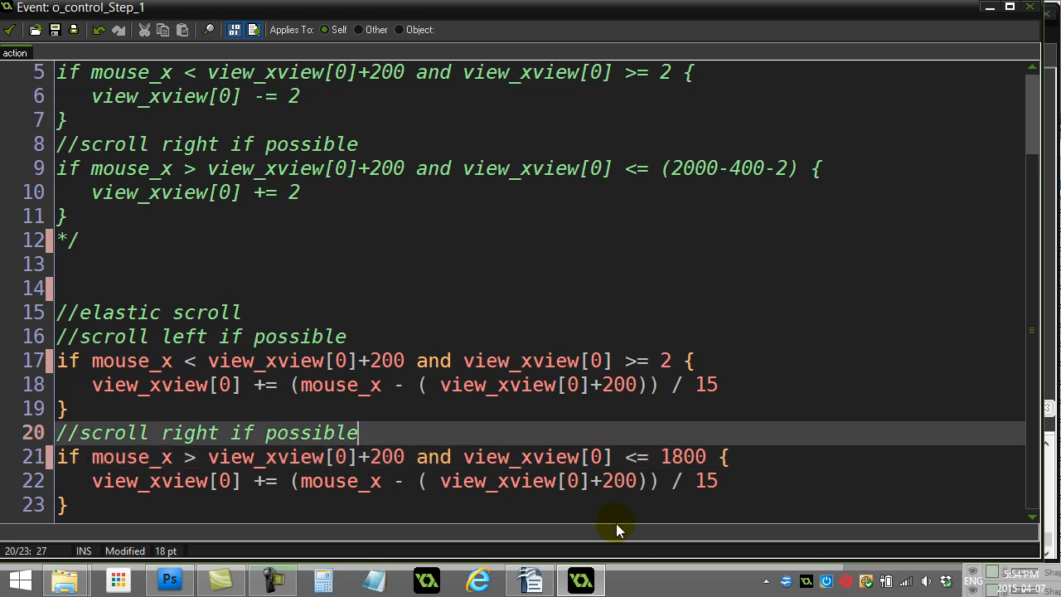
pyautogui.moveTo(284, 500)
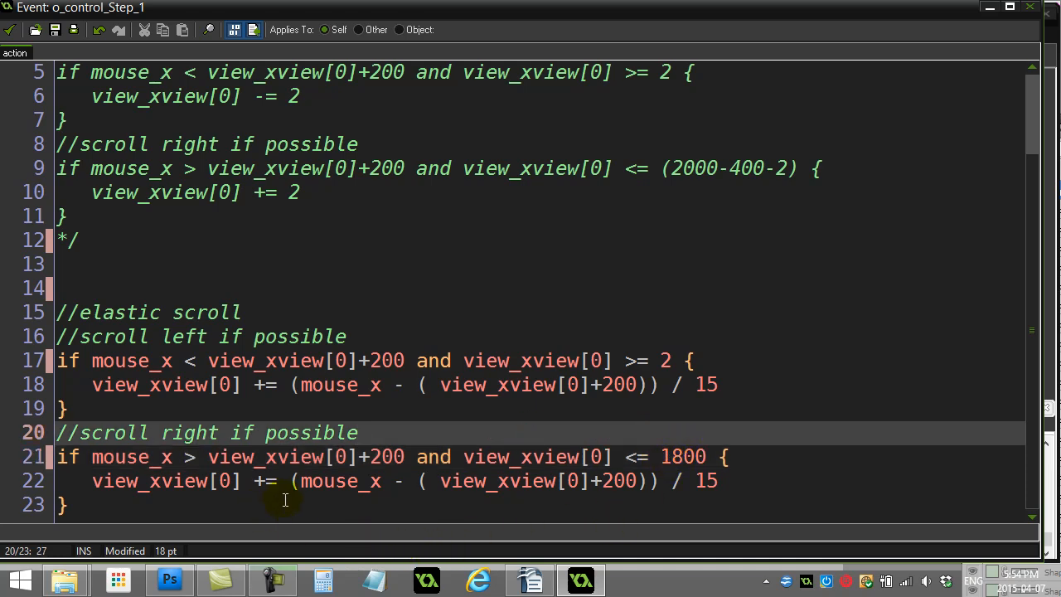
pyautogui.click(93, 360)
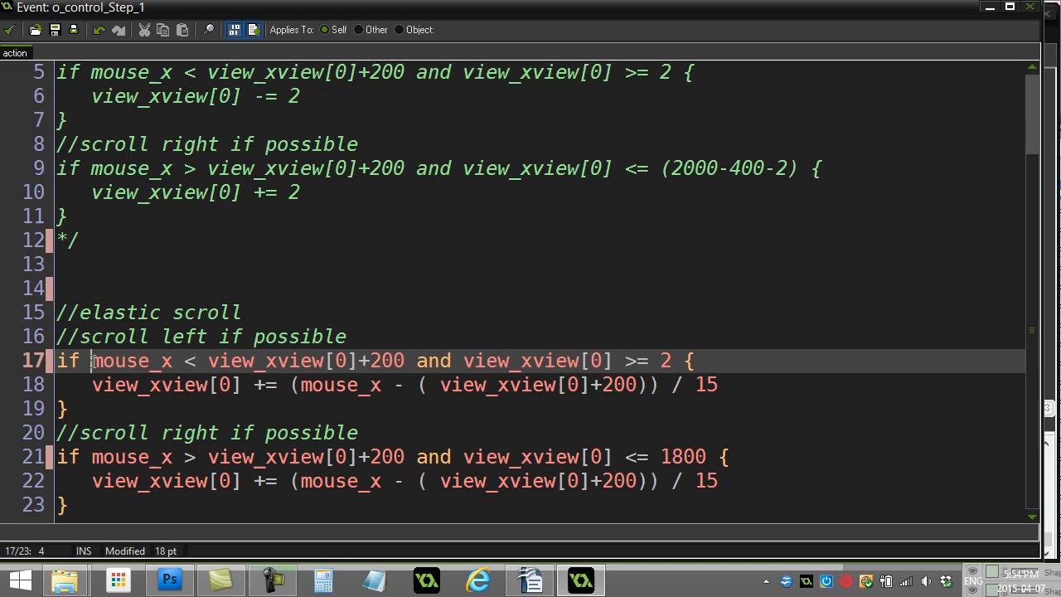
pyautogui.doubleClick(132, 360)
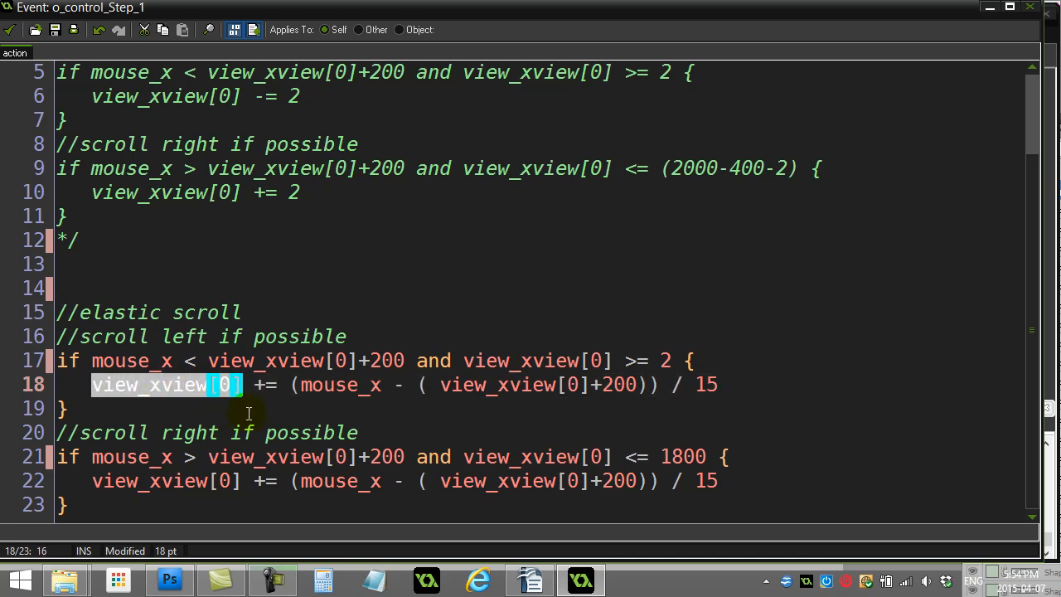
pyautogui.click(253, 385)
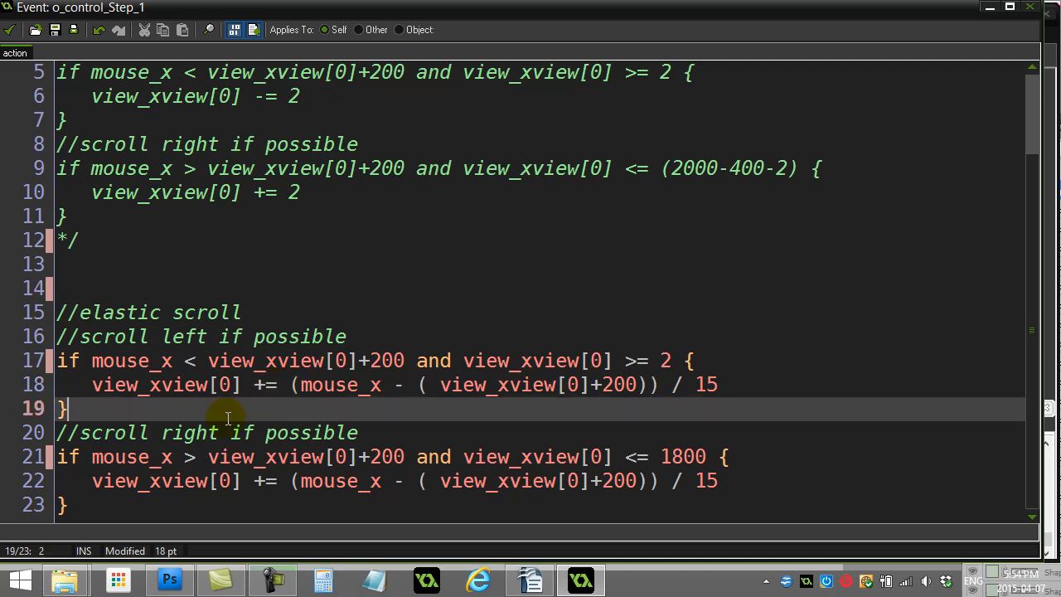
pyautogui.moveTo(430, 412)
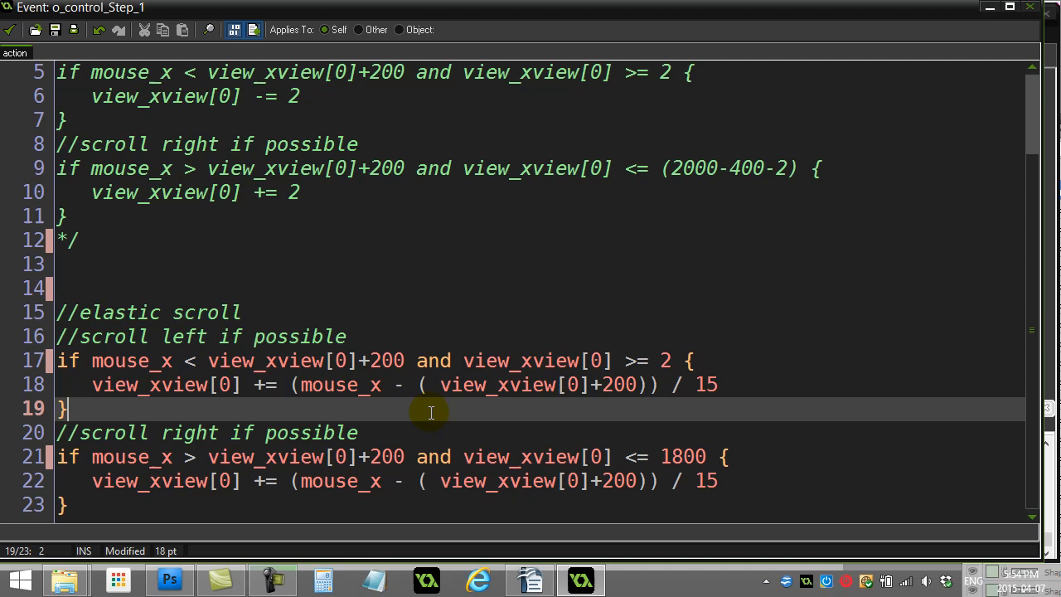
pyautogui.moveTo(458, 415)
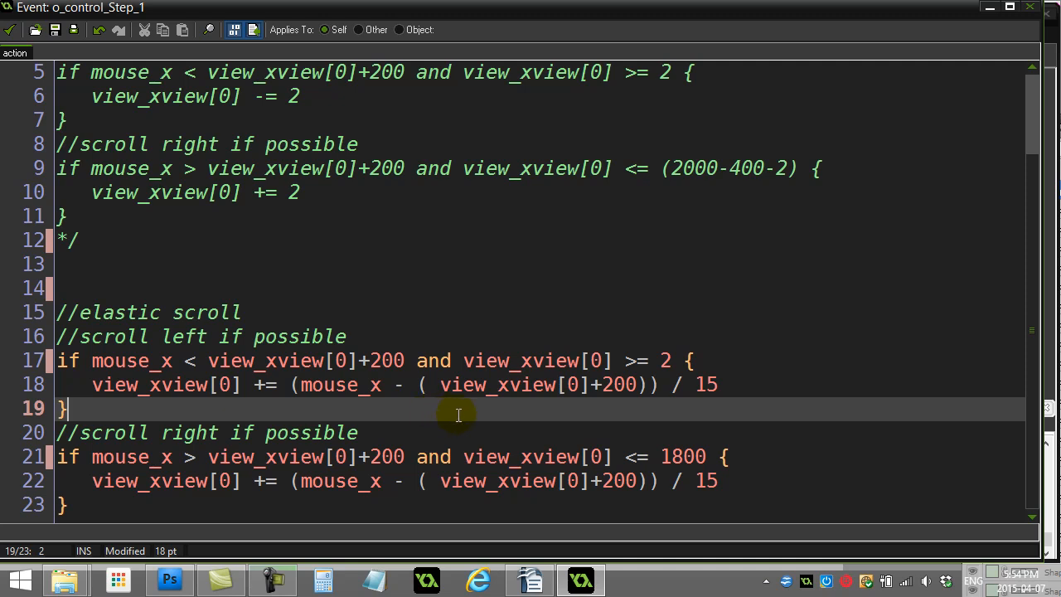
pyautogui.moveTo(318, 385)
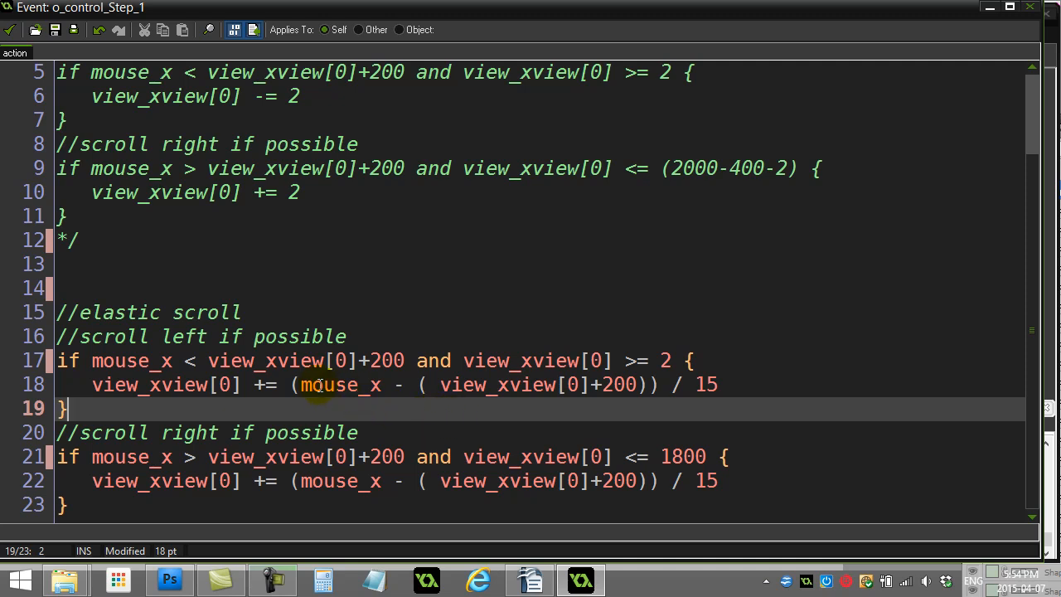
pyautogui.doubleClick(332, 385)
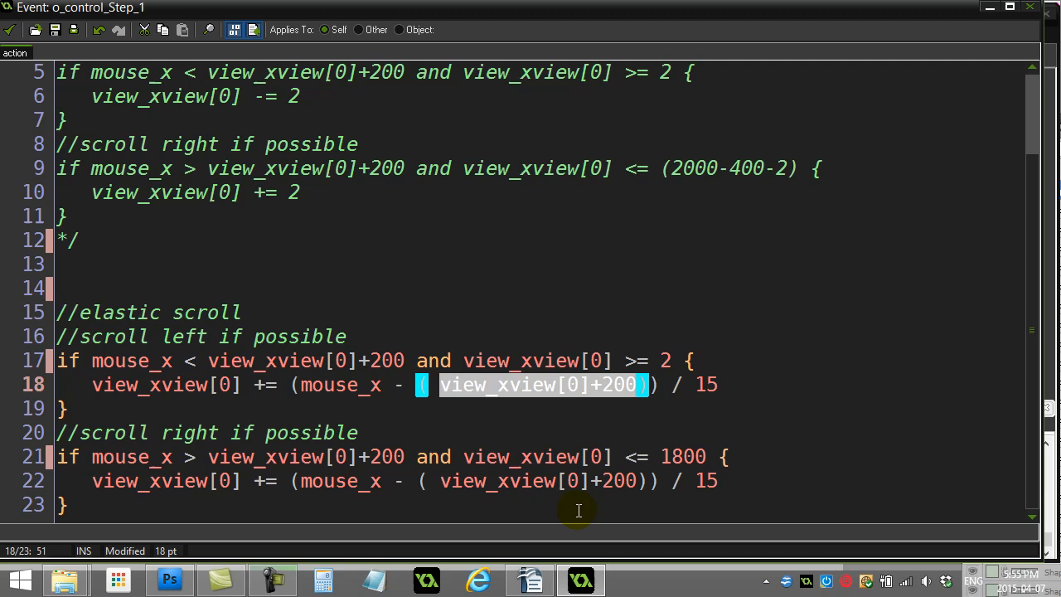
pyautogui.click(301, 385)
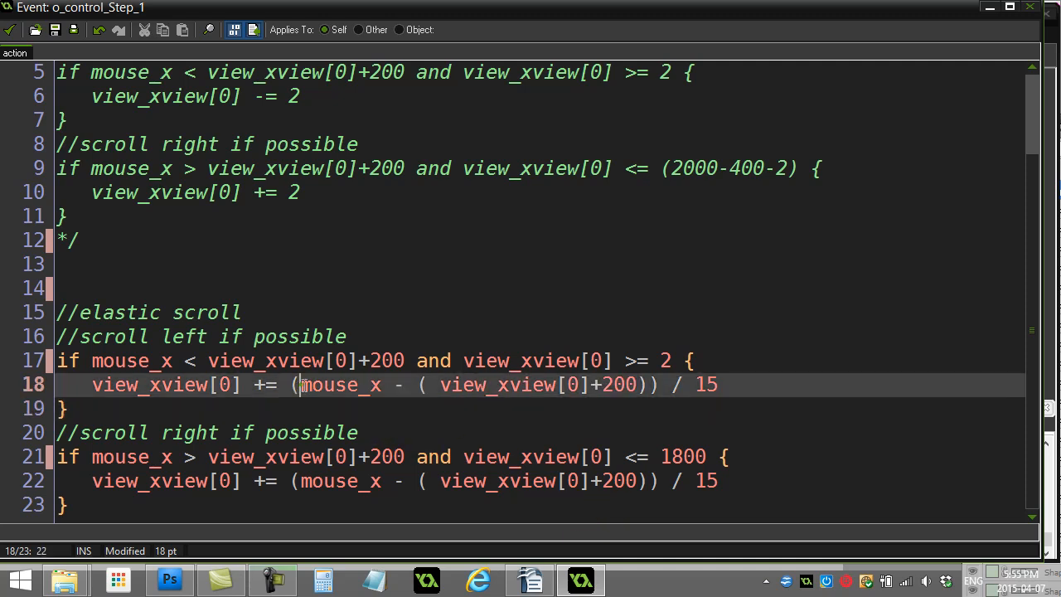
pyautogui.doubleClick(338, 385)
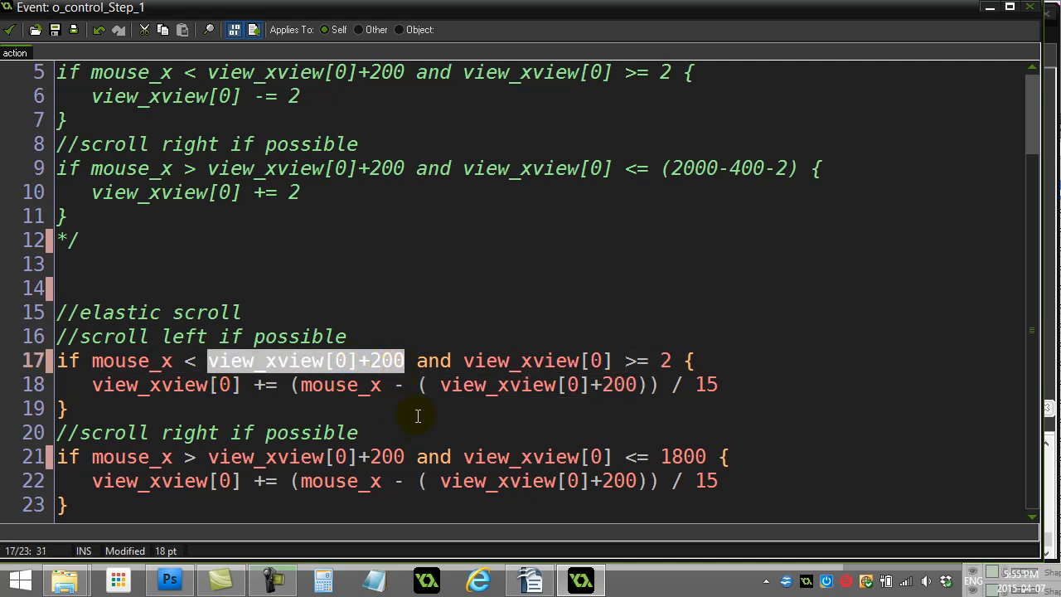
pyautogui.moveTo(340, 392)
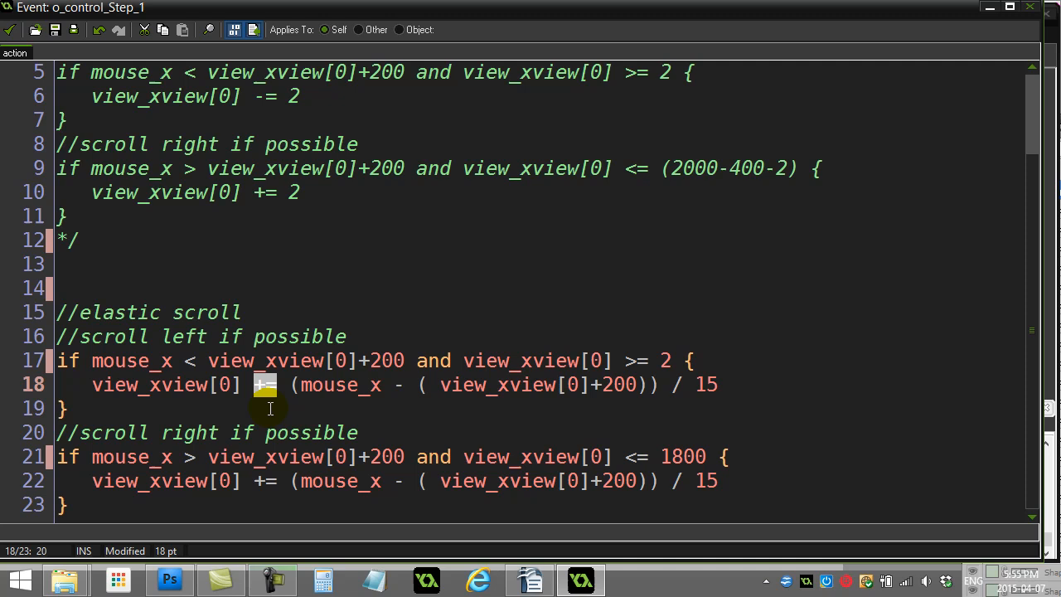
pyautogui.moveTo(412, 416)
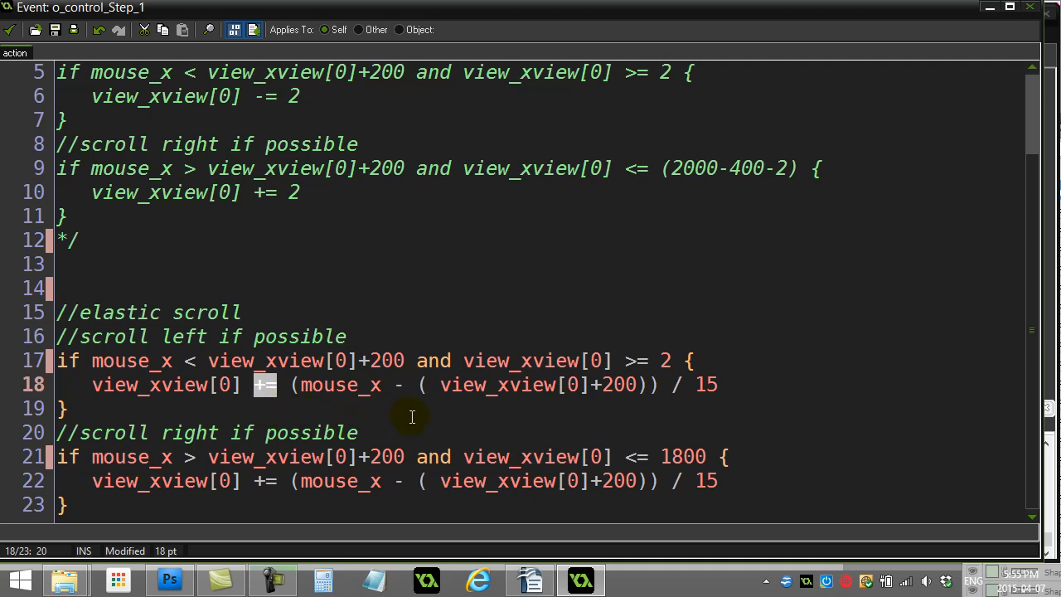
pyautogui.doubleClick(705, 384)
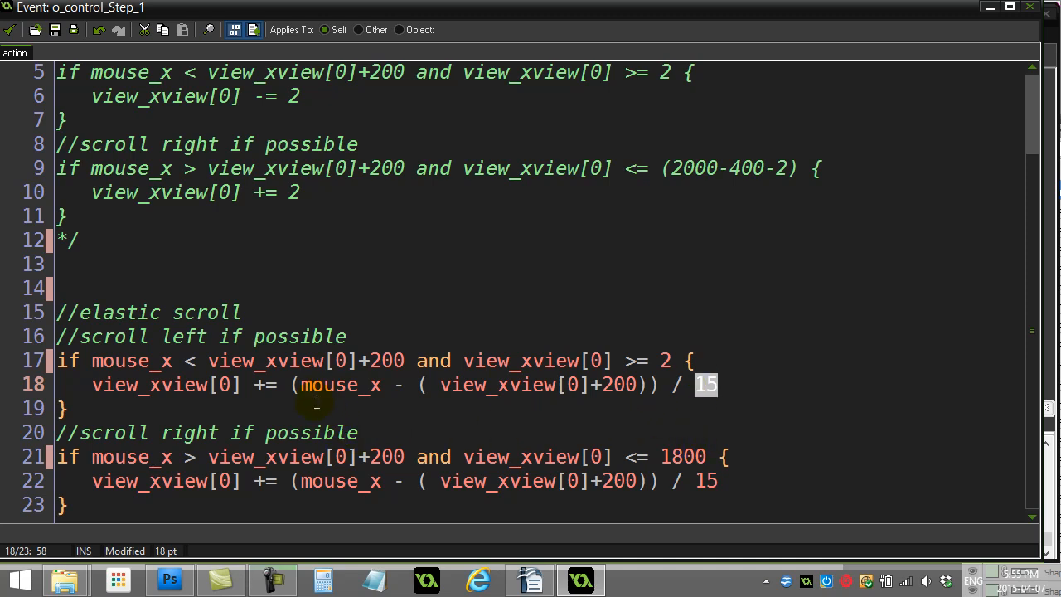
pyautogui.moveTo(708, 391)
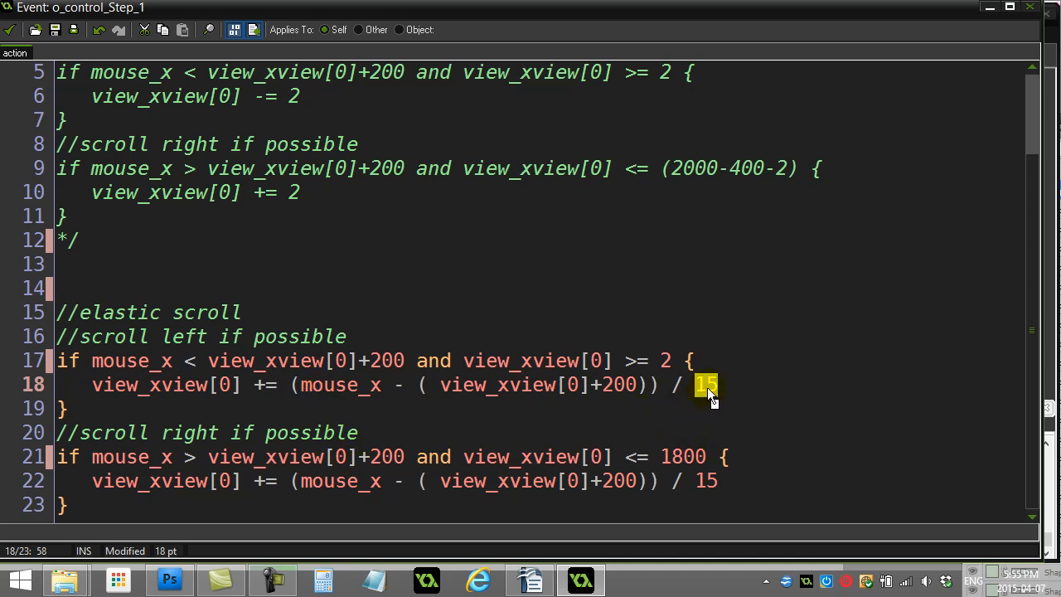
pyautogui.moveTo(454, 429)
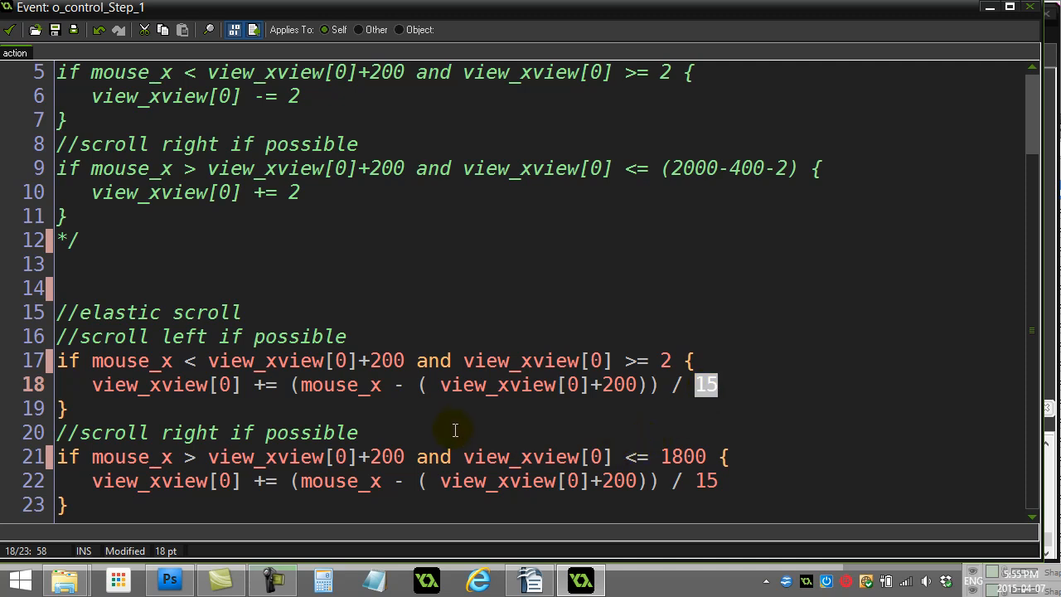
pyautogui.moveTo(421, 408)
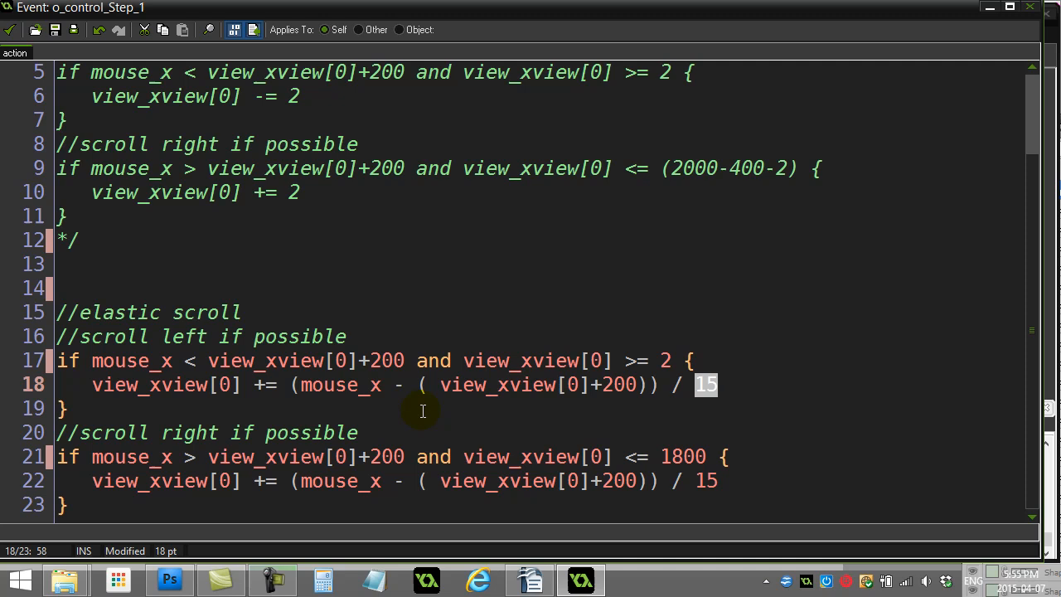
pyautogui.moveTo(344, 402)
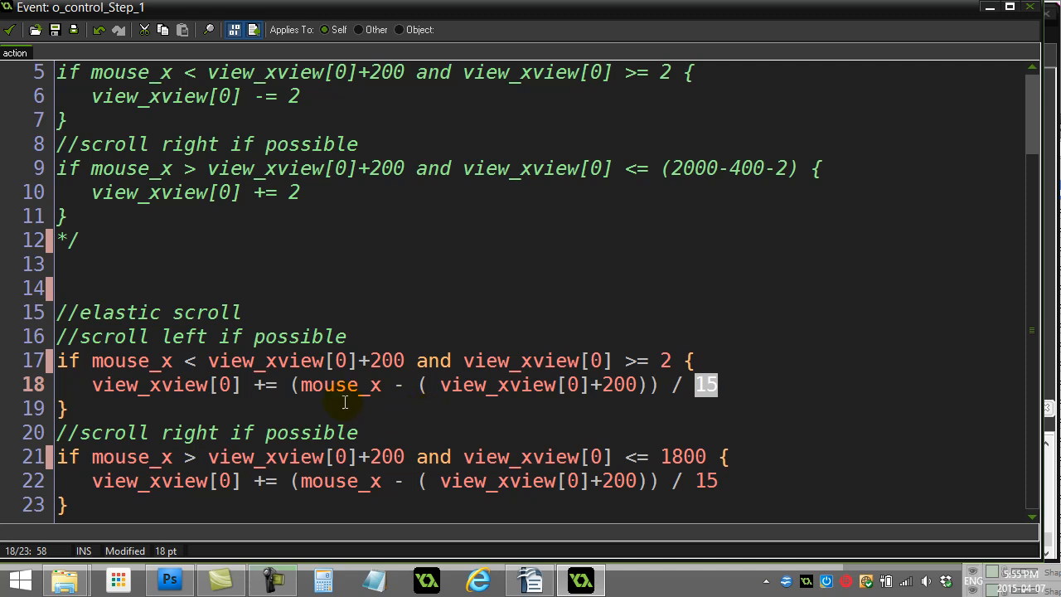
pyautogui.moveTo(191, 386)
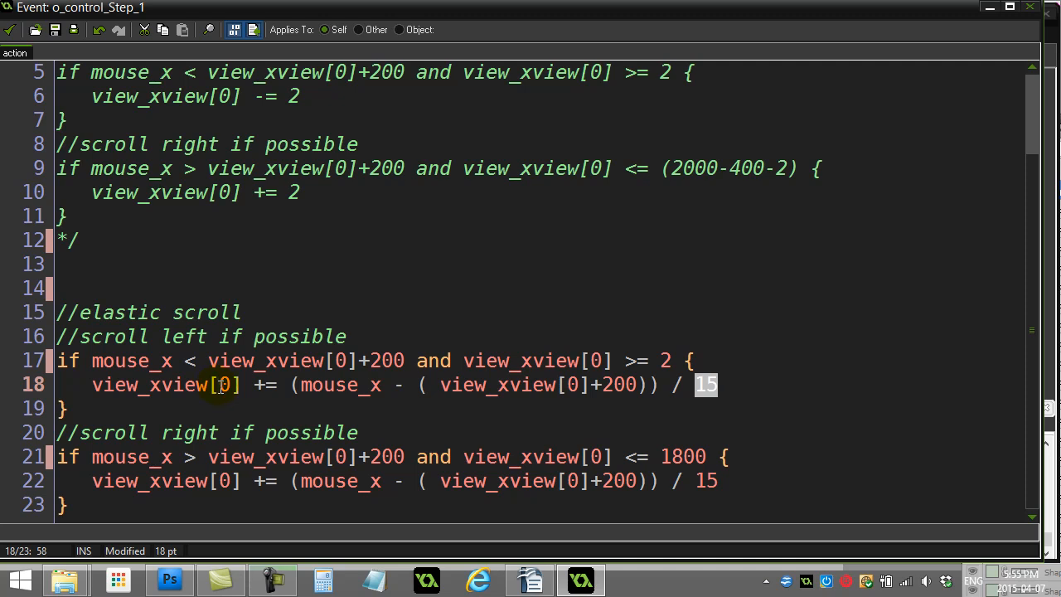
pyautogui.moveTo(331, 442)
pyautogui.write('20')
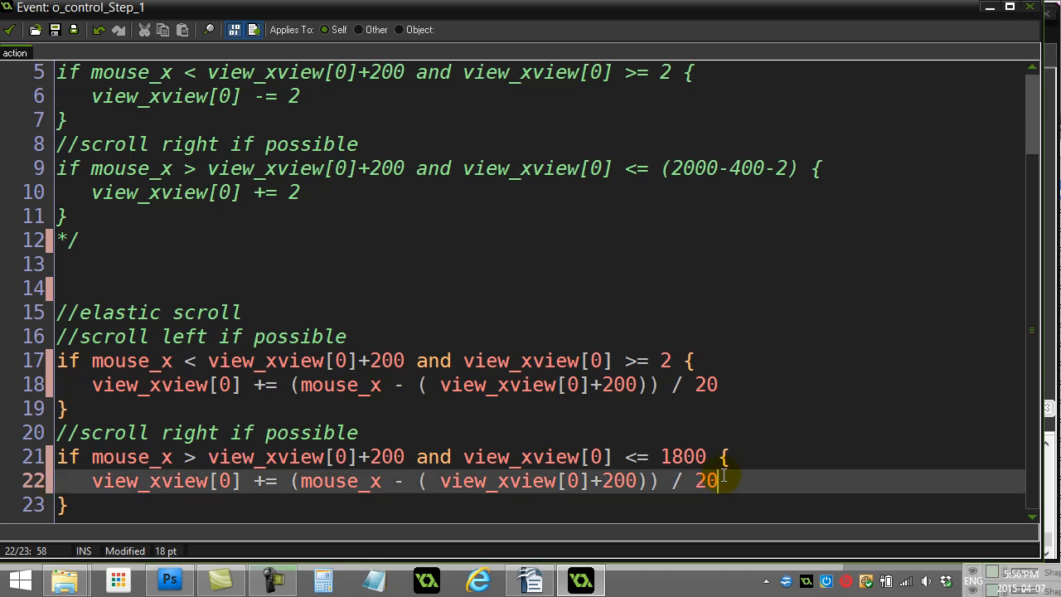
pyautogui.moveTo(513, 429)
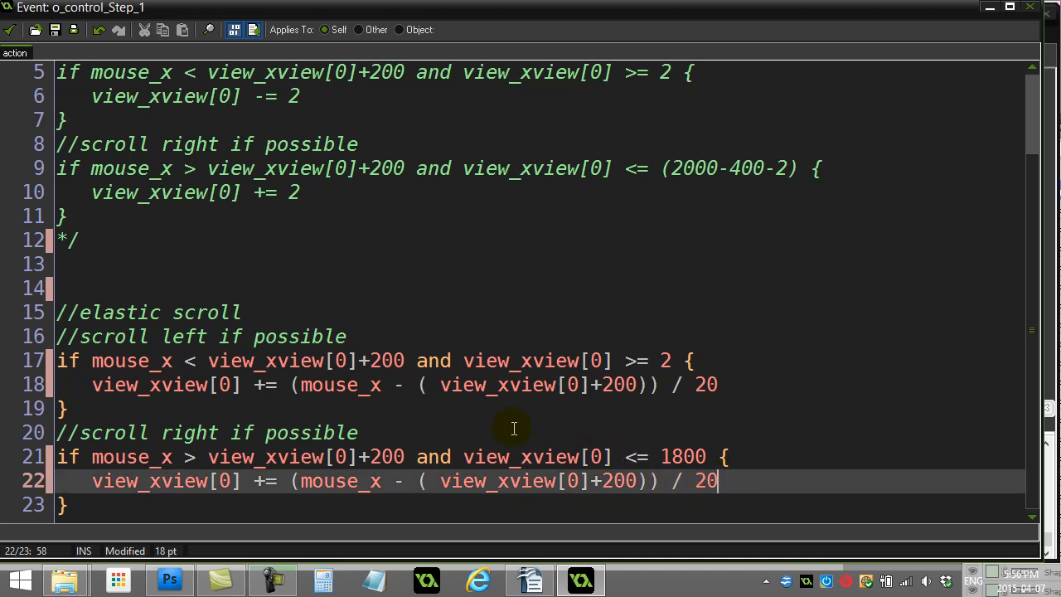
pyautogui.moveTo(466, 393)
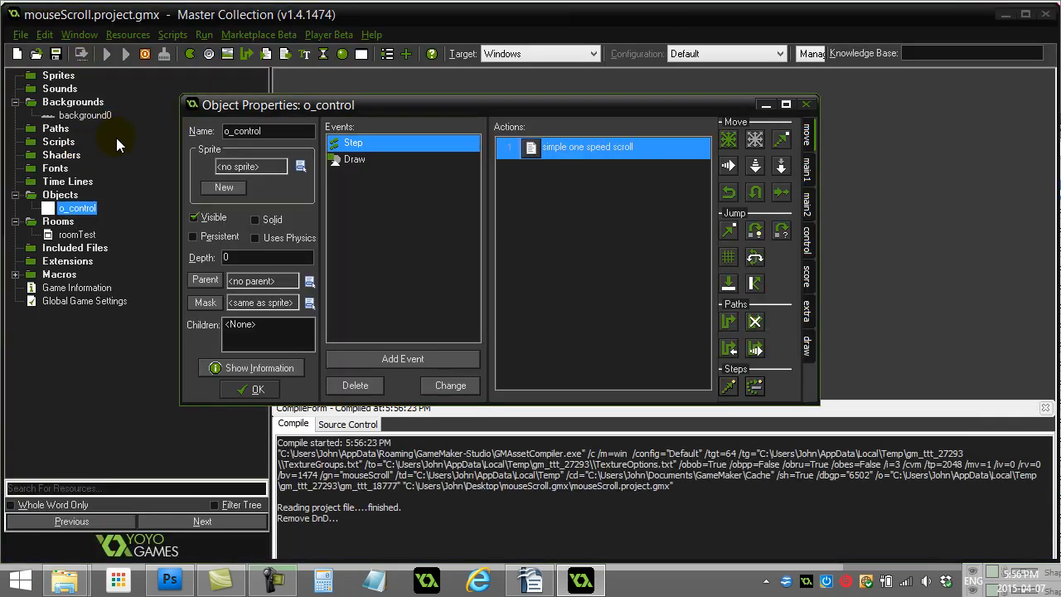
# - Test elastic scrolling across the mountain view in the game window, then close the game
pyautogui.click(125, 53)
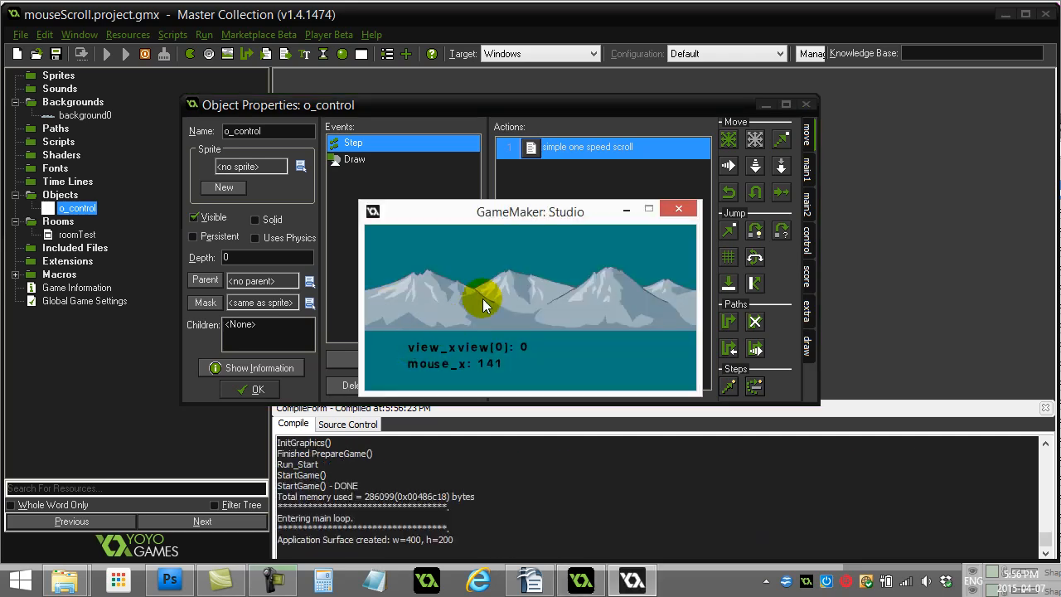
pyautogui.moveTo(537, 317)
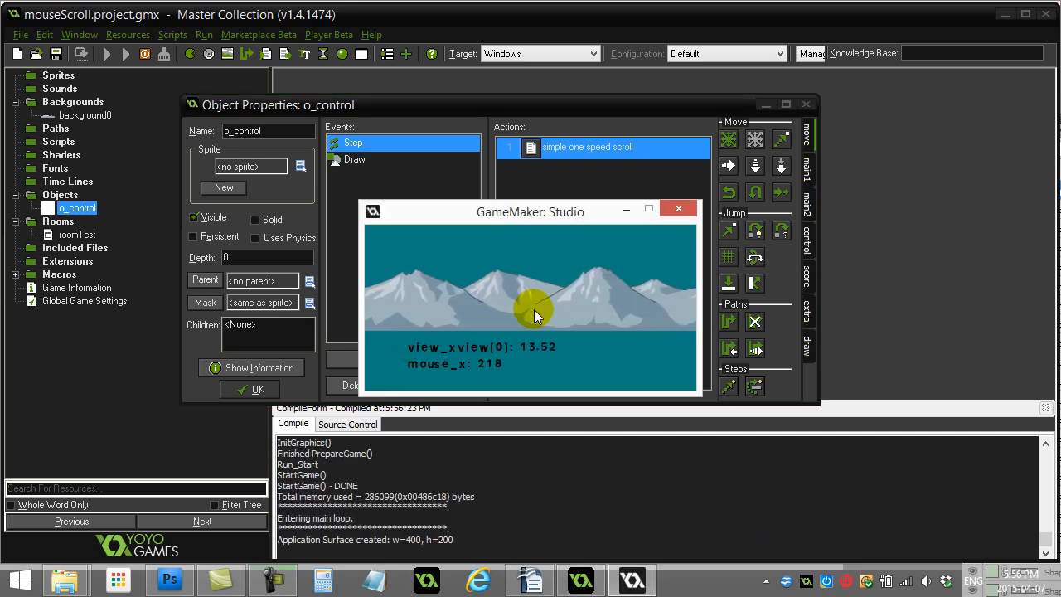
pyautogui.moveTo(543, 315)
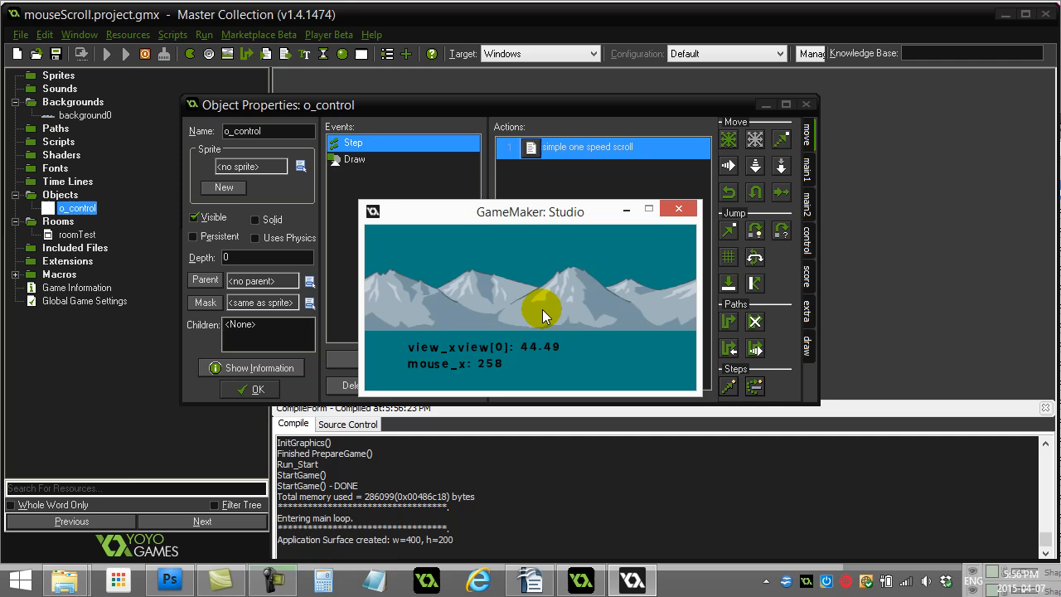
pyautogui.moveTo(692, 310)
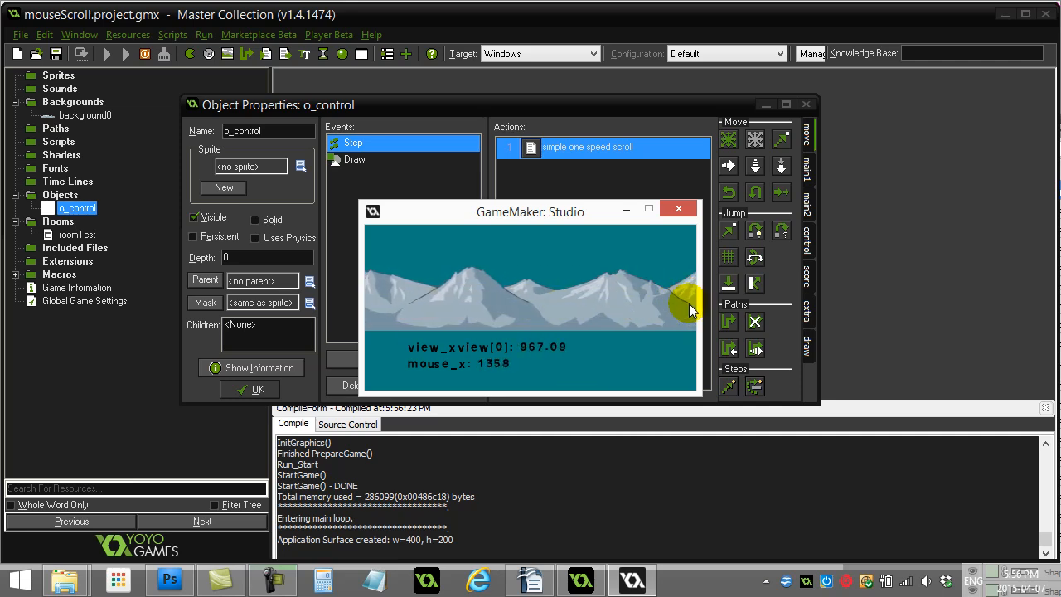
pyautogui.moveTo(537, 321)
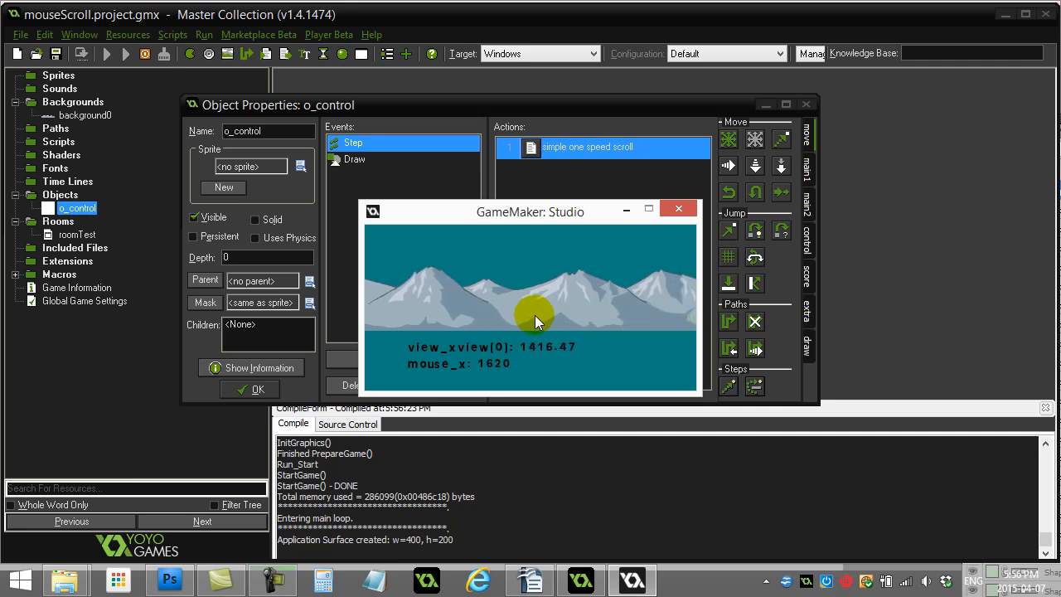
pyautogui.moveTo(374, 327)
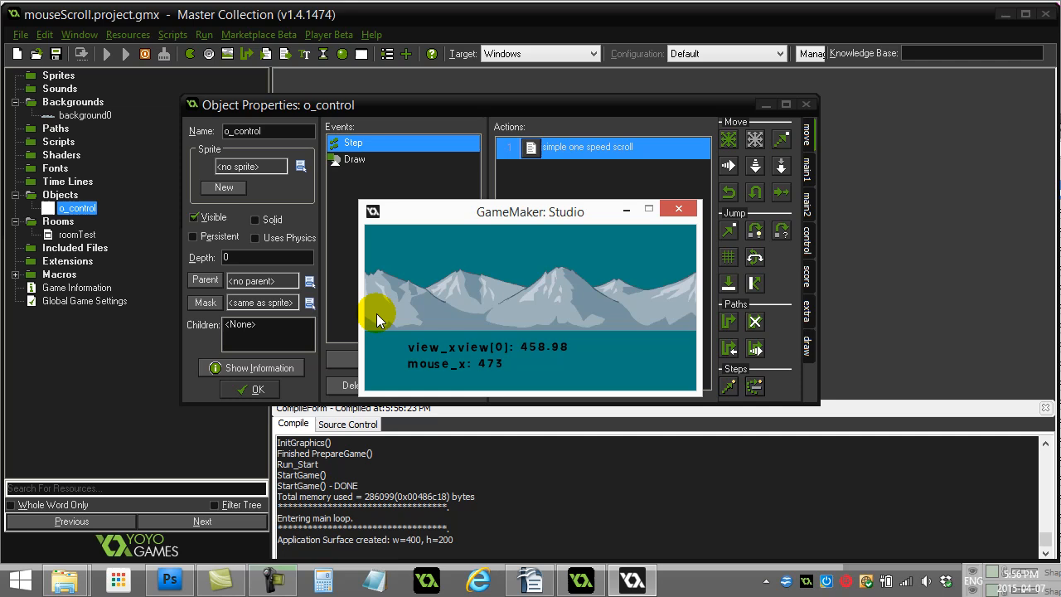
pyautogui.moveTo(535, 317)
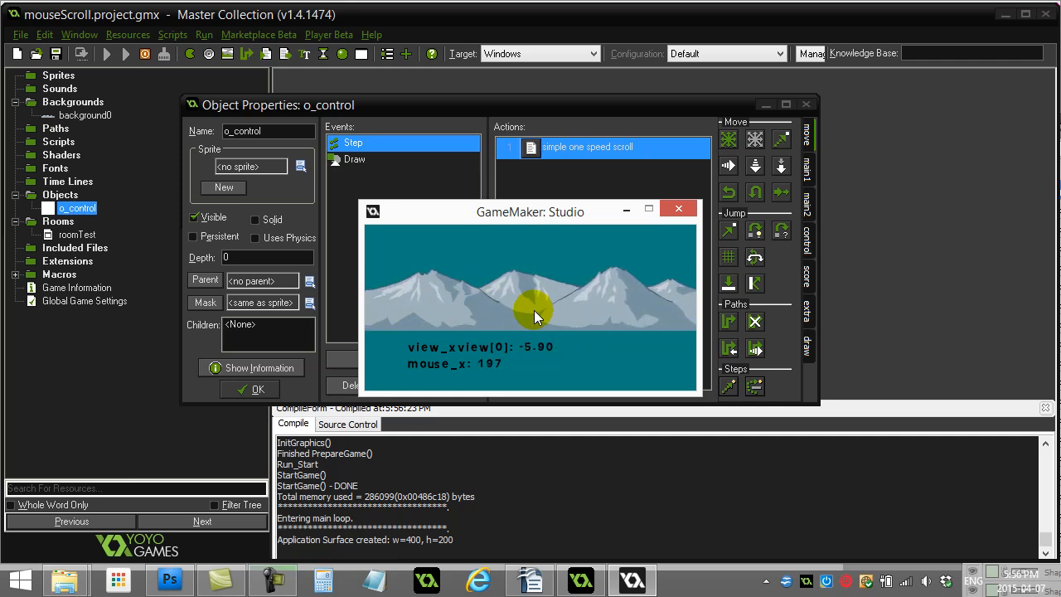
pyautogui.moveTo(526, 322)
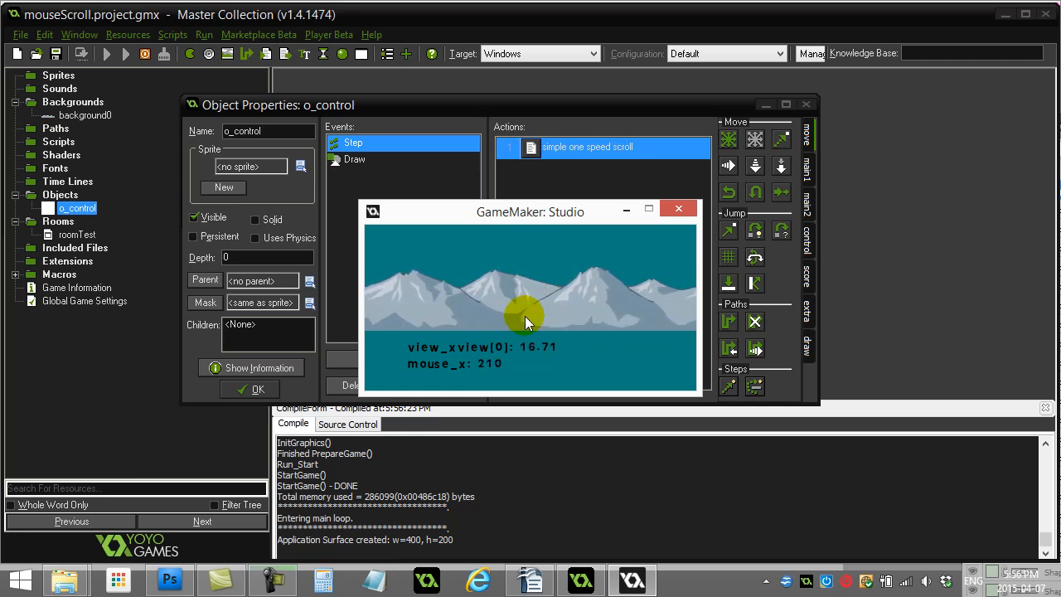
pyautogui.moveTo(603, 319)
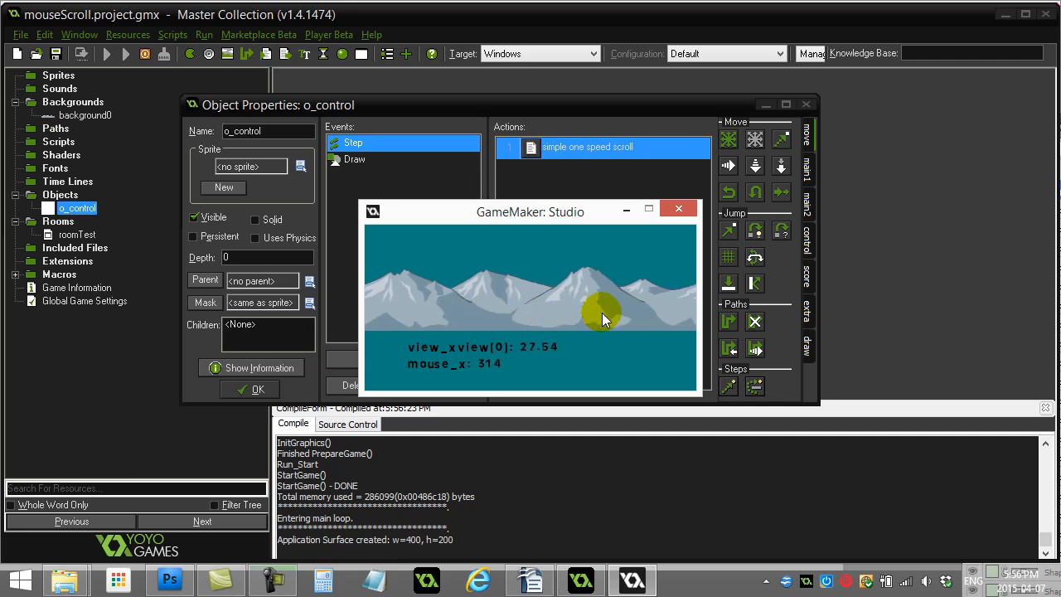
pyautogui.moveTo(686, 317)
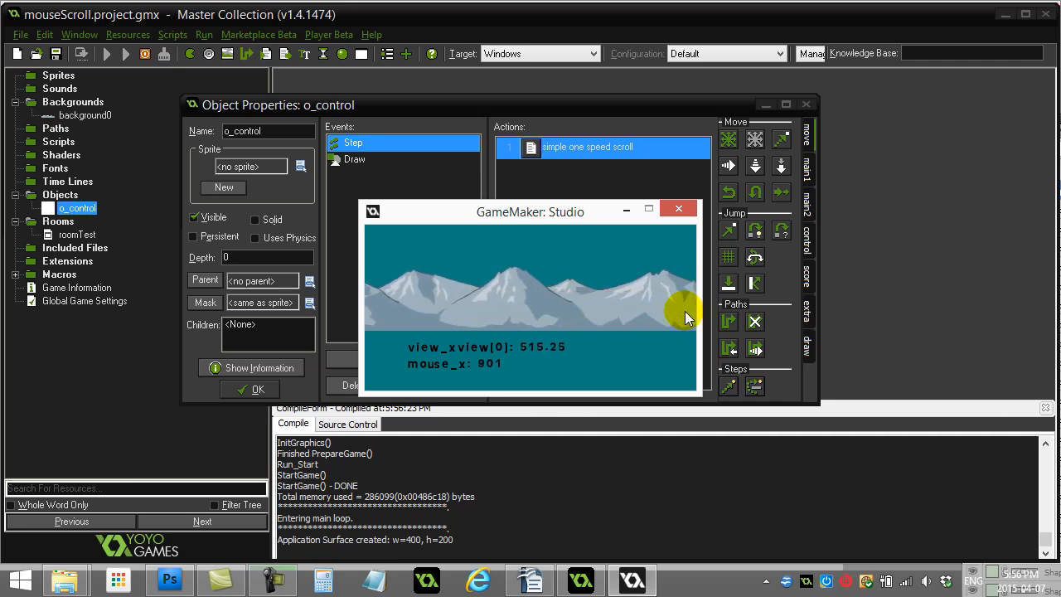
pyautogui.moveTo(688, 317)
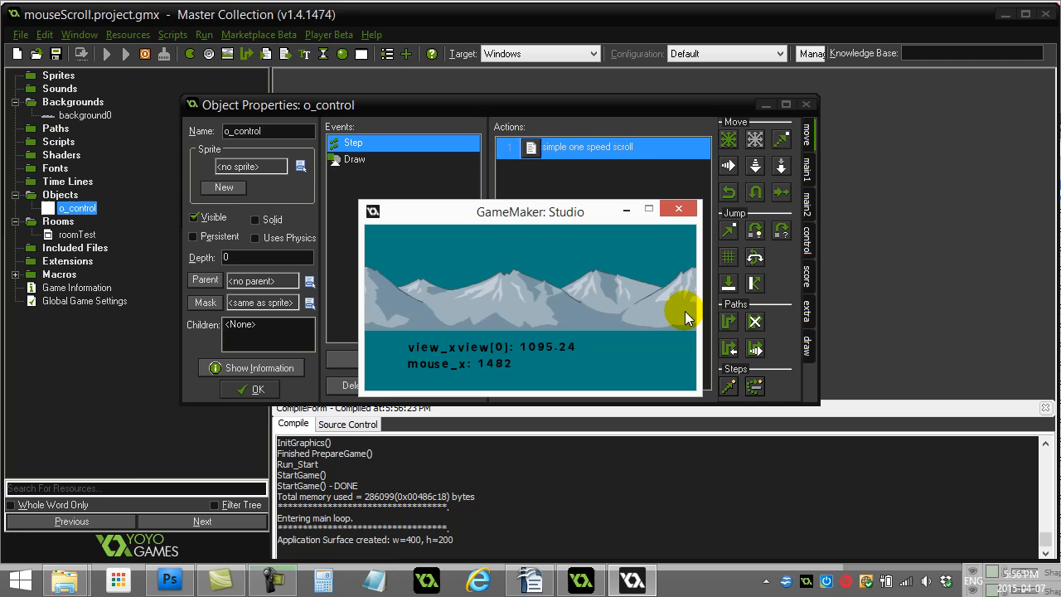
pyautogui.moveTo(596, 296)
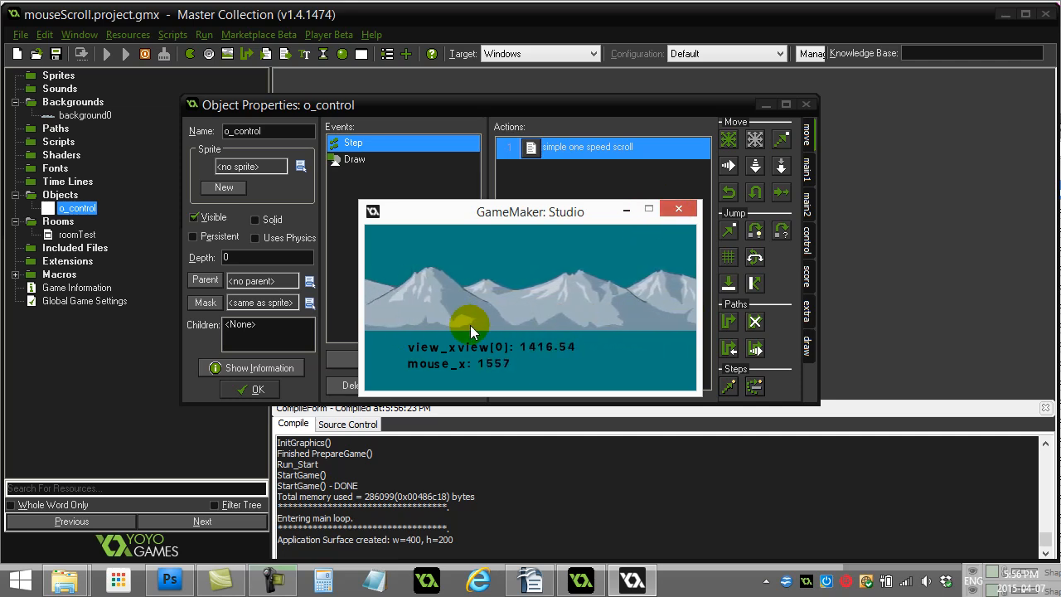
pyautogui.moveTo(539, 321)
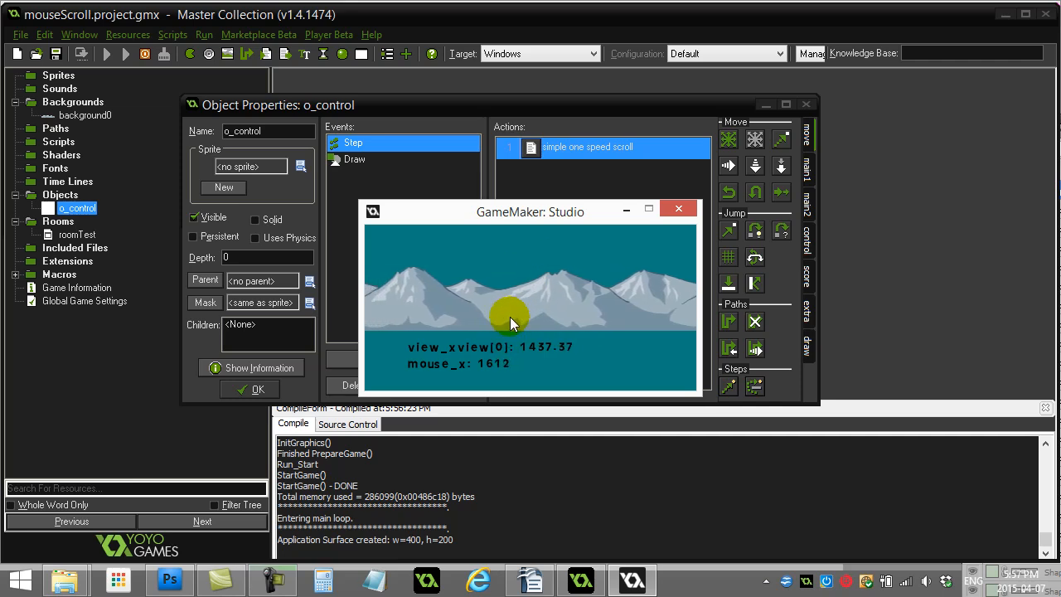
pyautogui.click(678, 208)
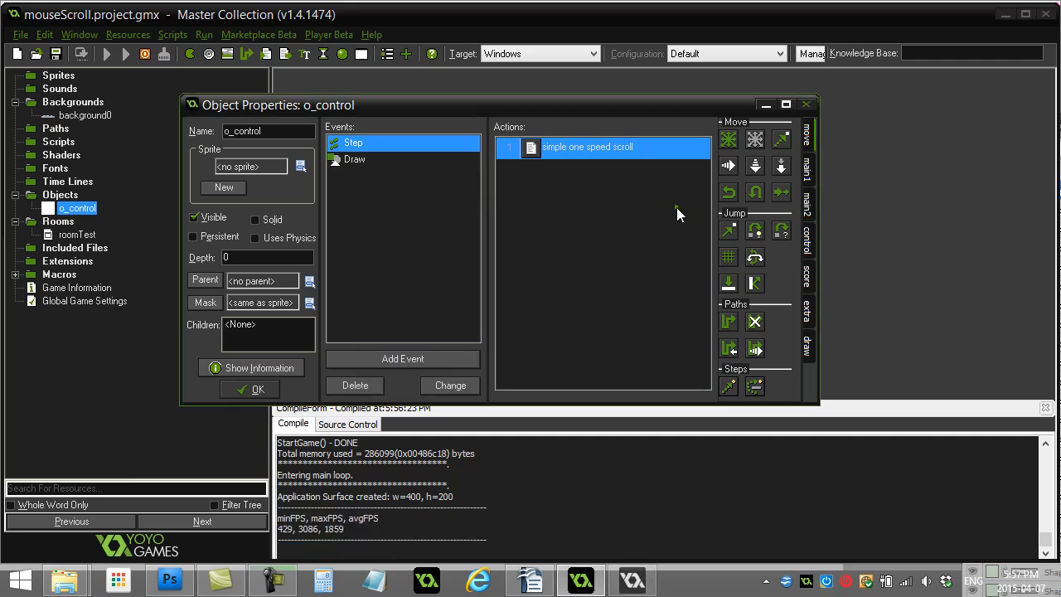
# - Change the Step code's scroll thresholds from 200 to view +150 (left) and +250 (right)
pyautogui.doubleClick(589, 147)
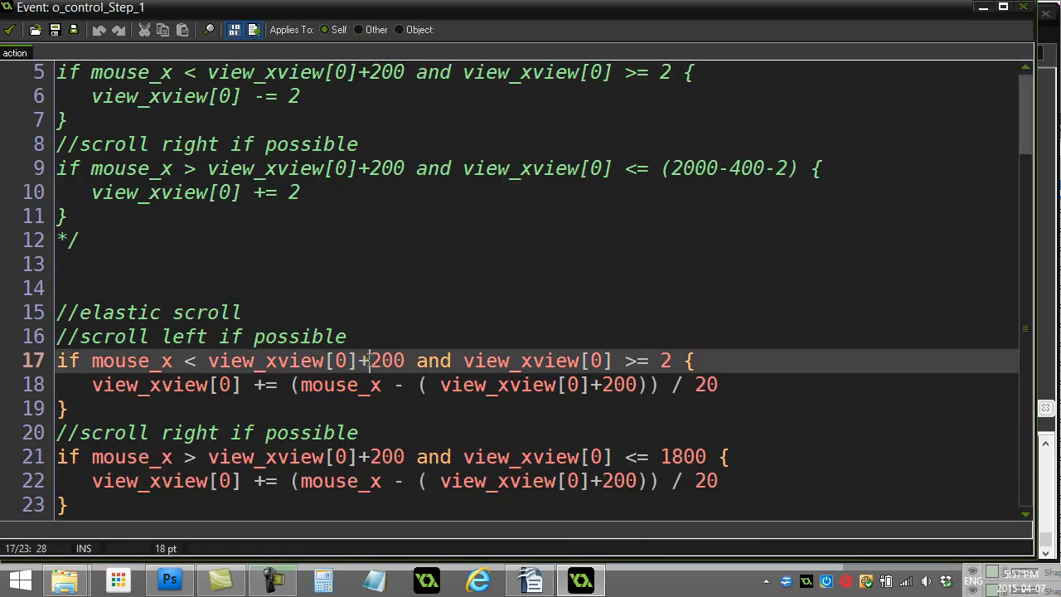
pyautogui.doubleClick(377, 361)
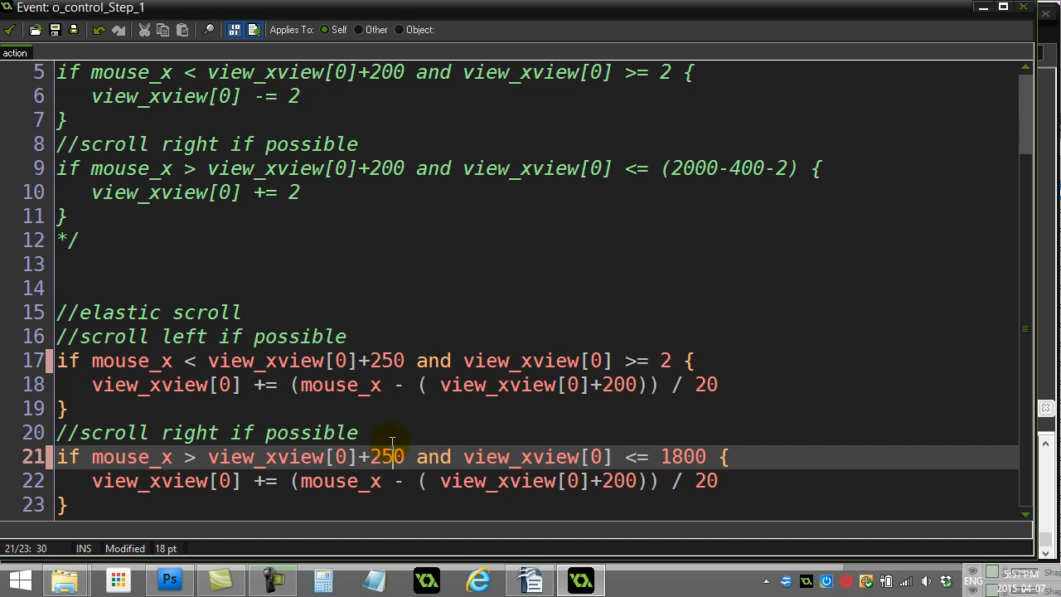
pyautogui.click(617, 385)
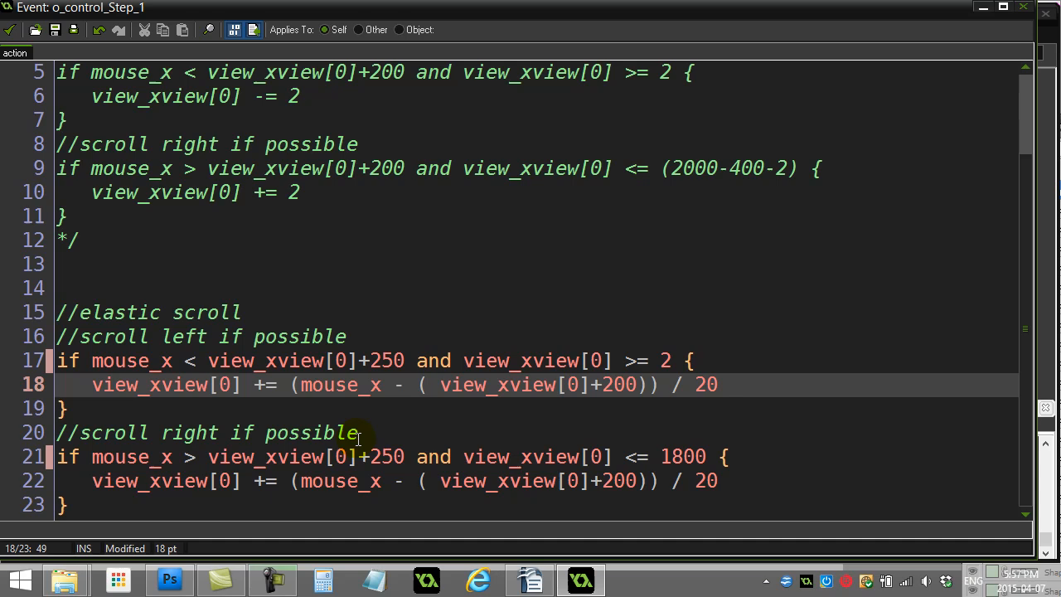
pyautogui.moveTo(378, 457)
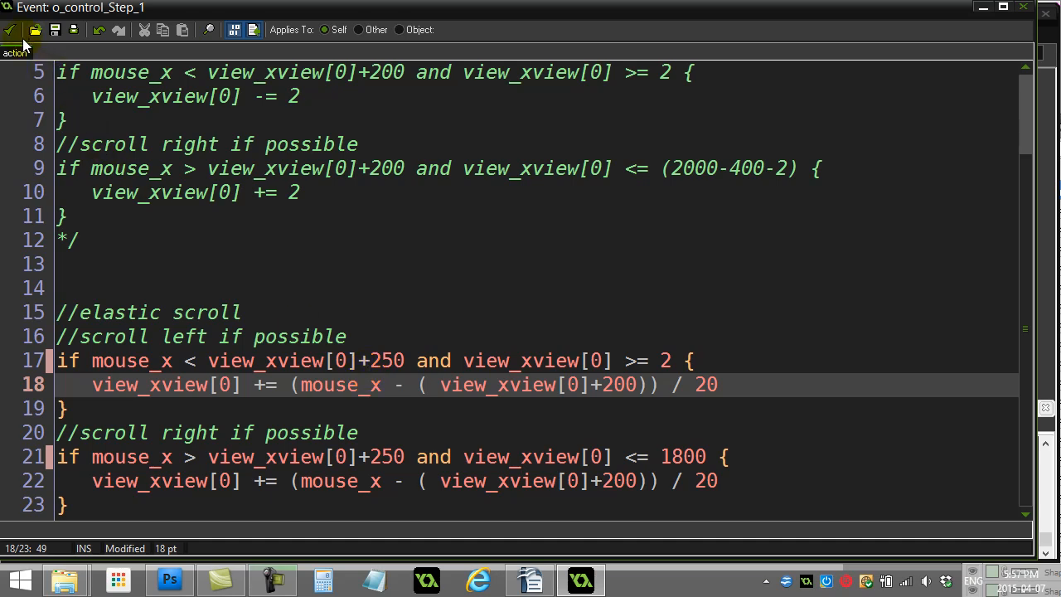
pyautogui.click(373, 359)
pyautogui.write('1')
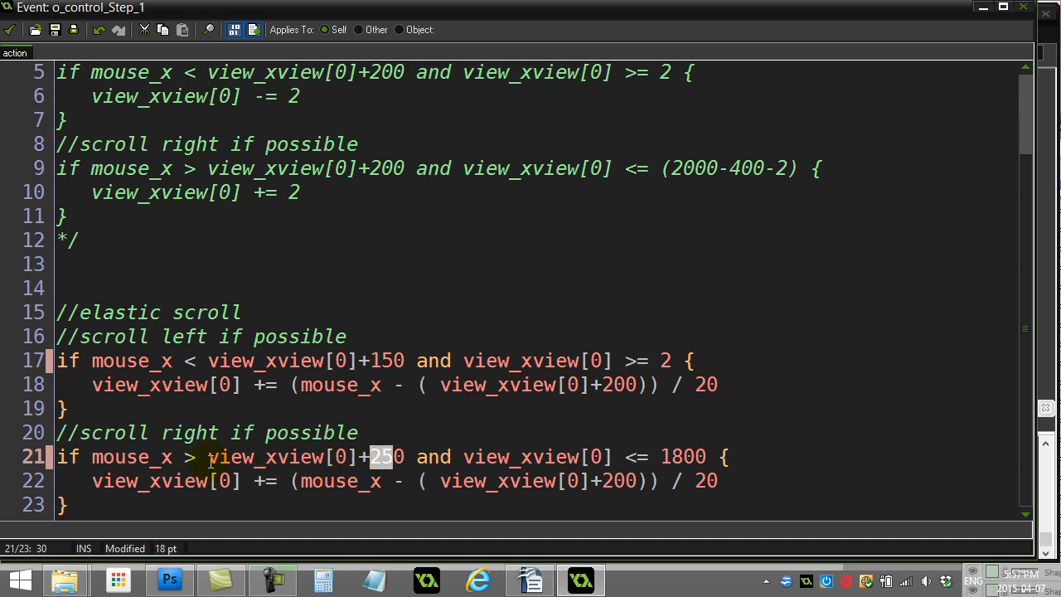
pyautogui.moveTo(6, 66)
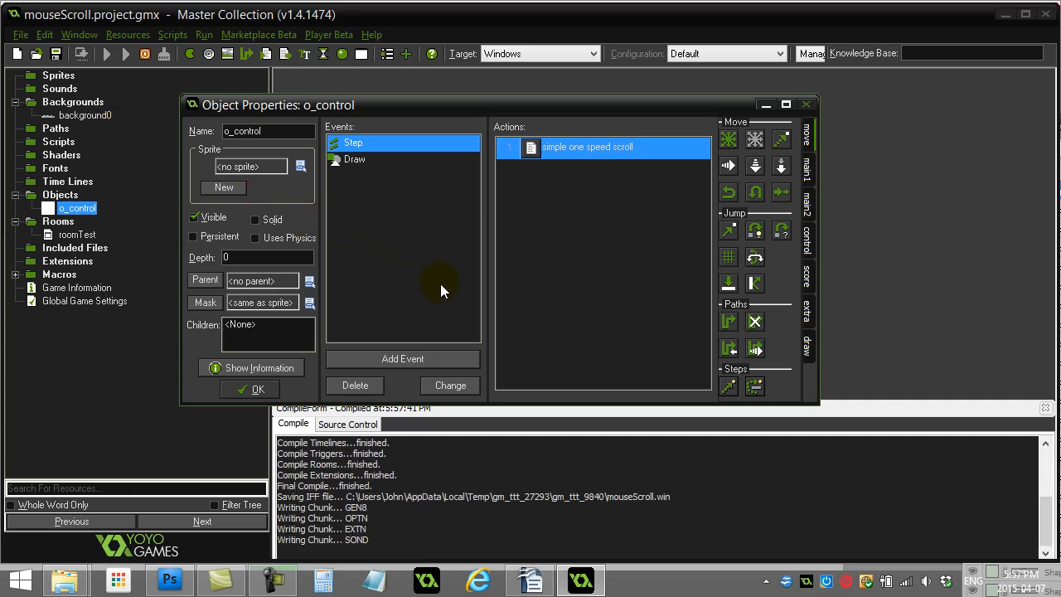
# - Test the +150/+250 dead-zone scrolling in the game window, then close it
pyautogui.click(125, 53)
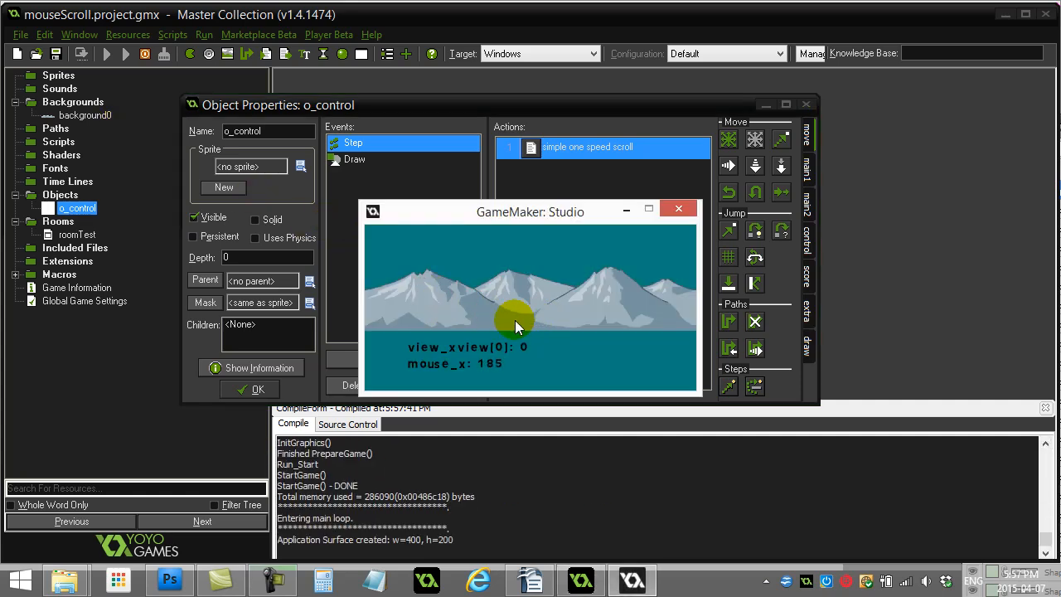
pyautogui.moveTo(519, 322)
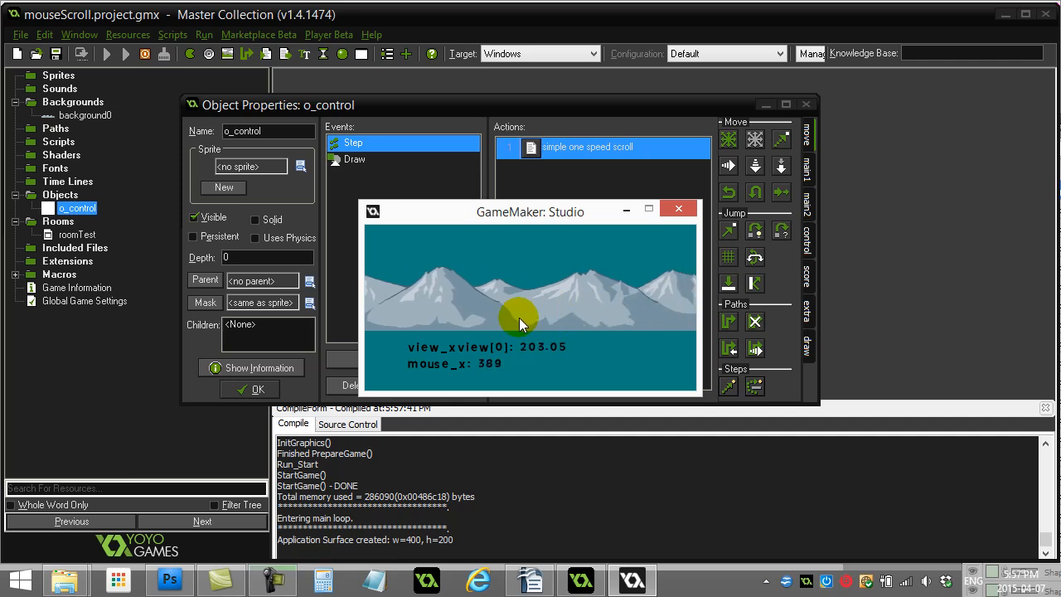
pyautogui.moveTo(437, 326)
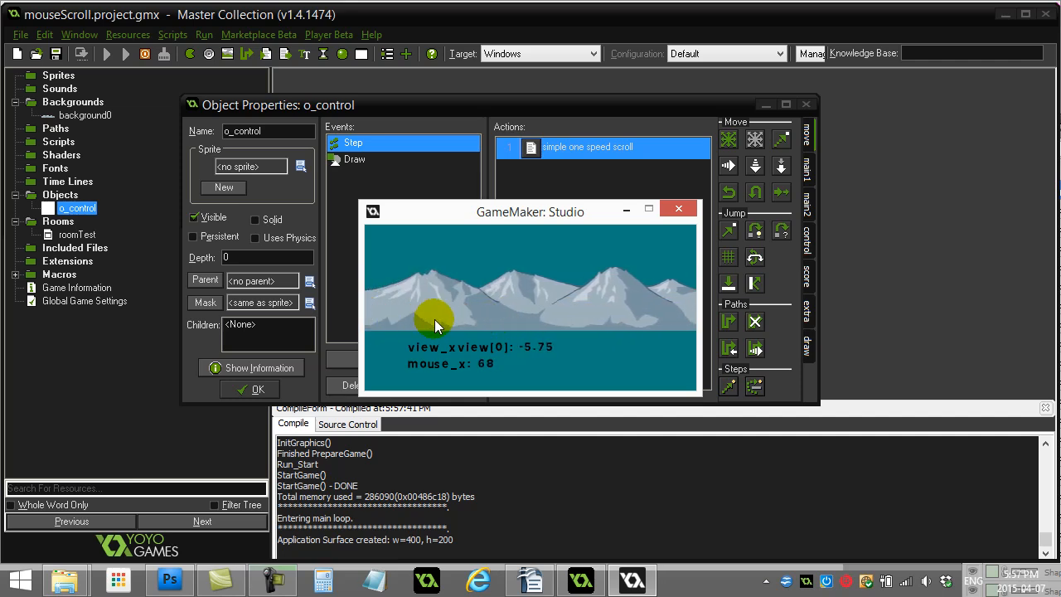
pyautogui.moveTo(464, 325)
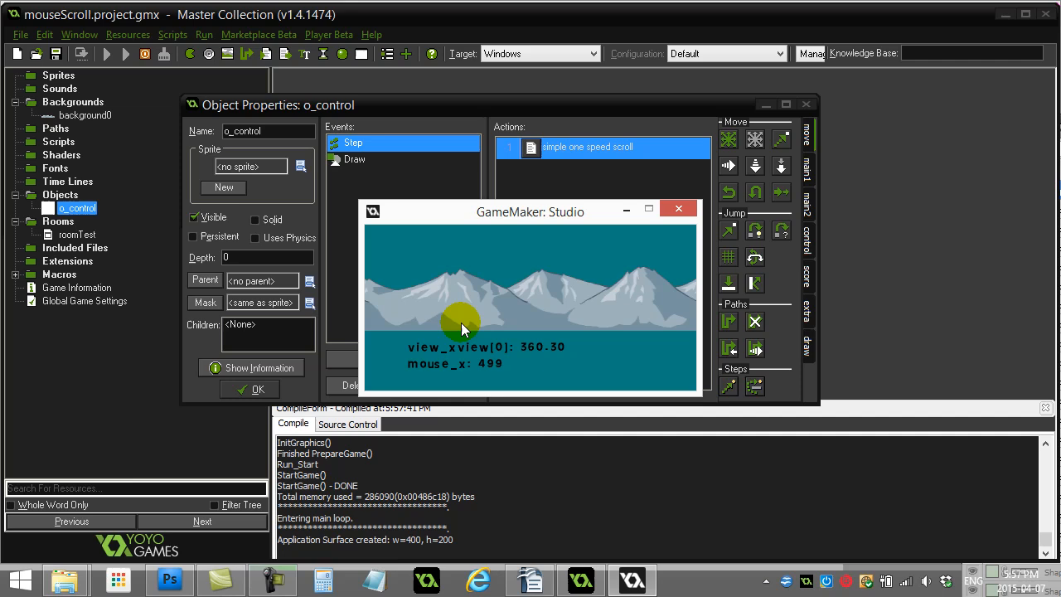
pyautogui.moveTo(675, 224)
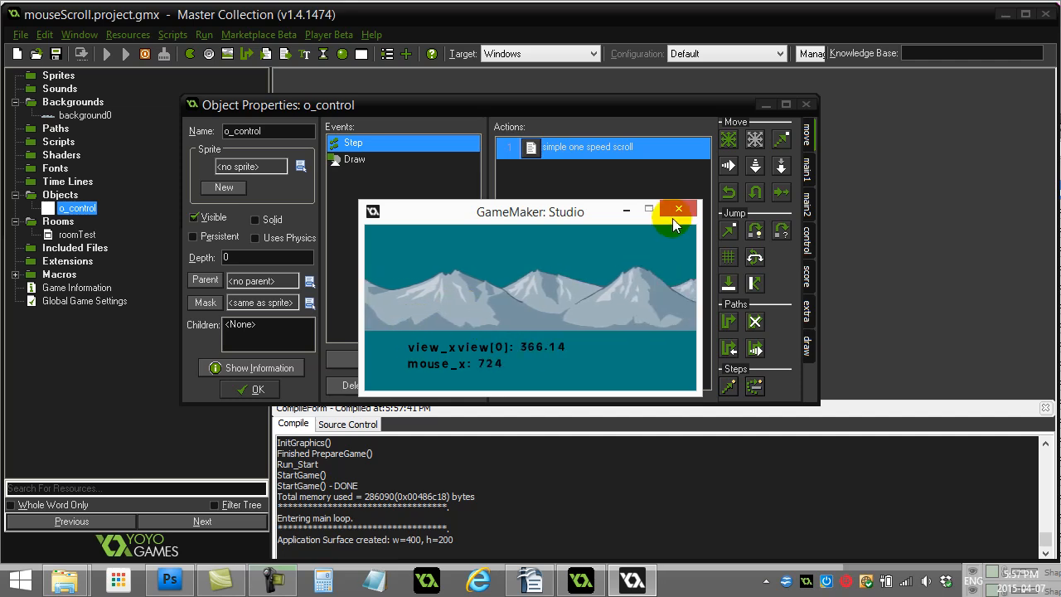
pyautogui.click(678, 208)
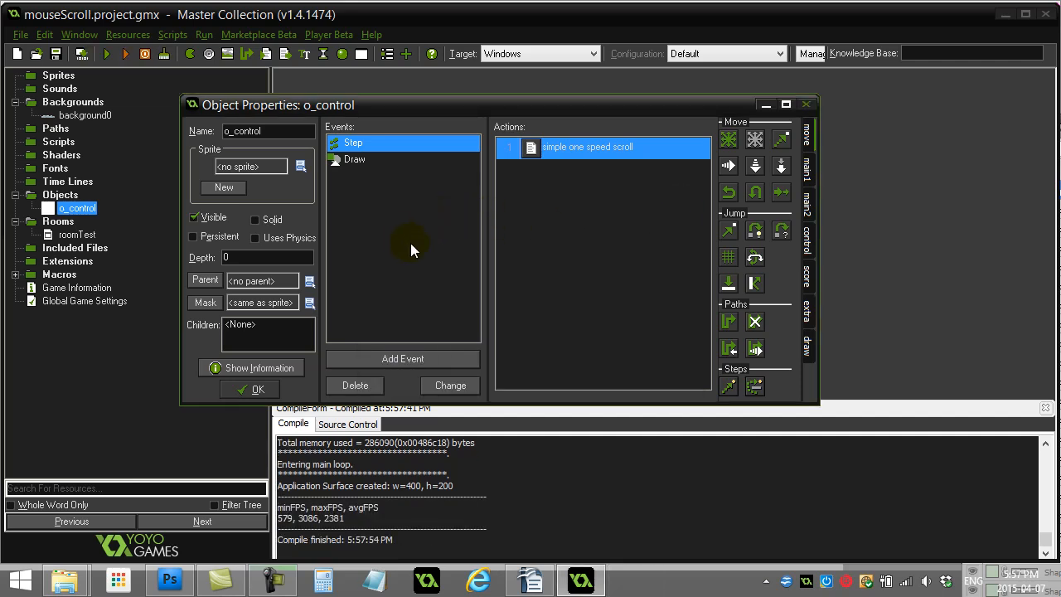